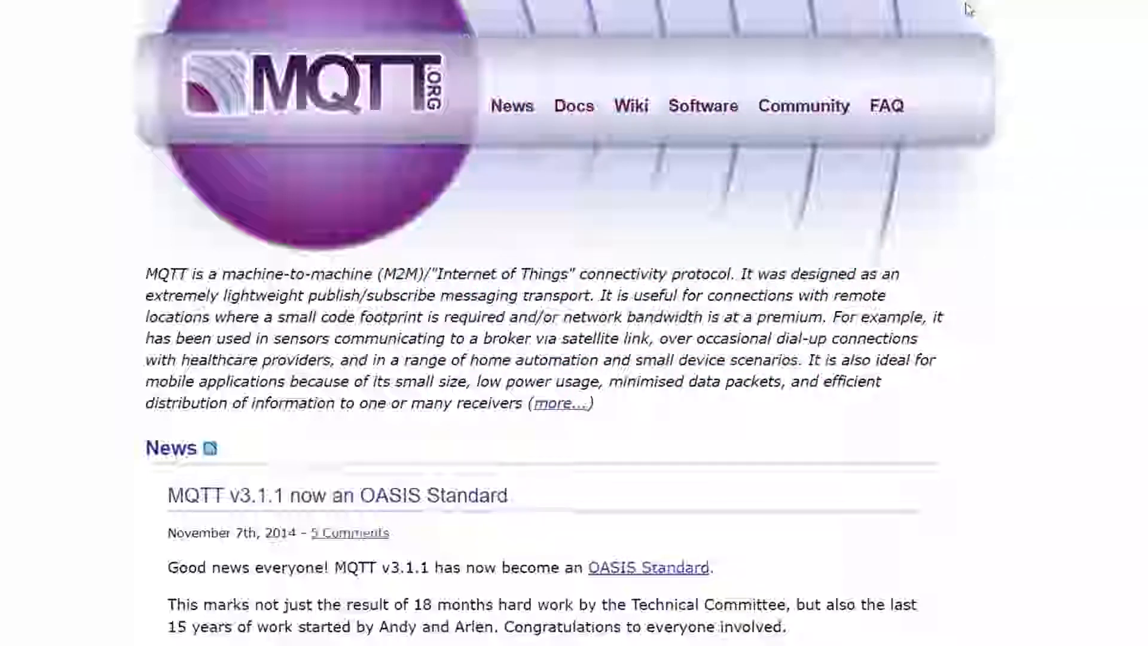
mouse_move(972, 35)
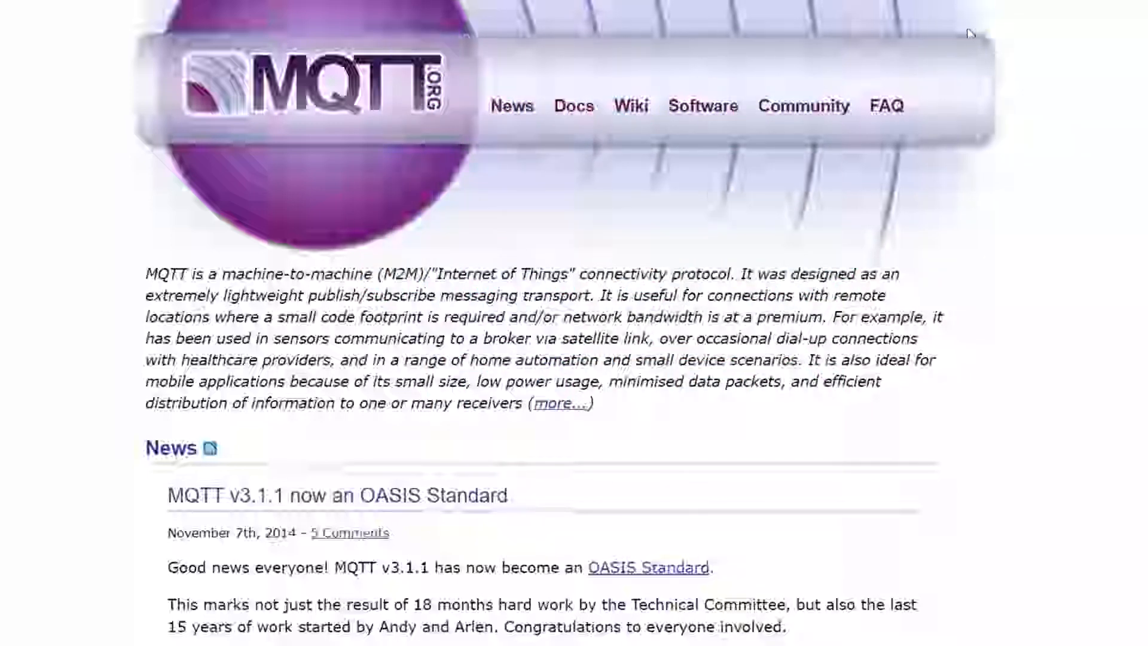
mouse_move(972, 29)
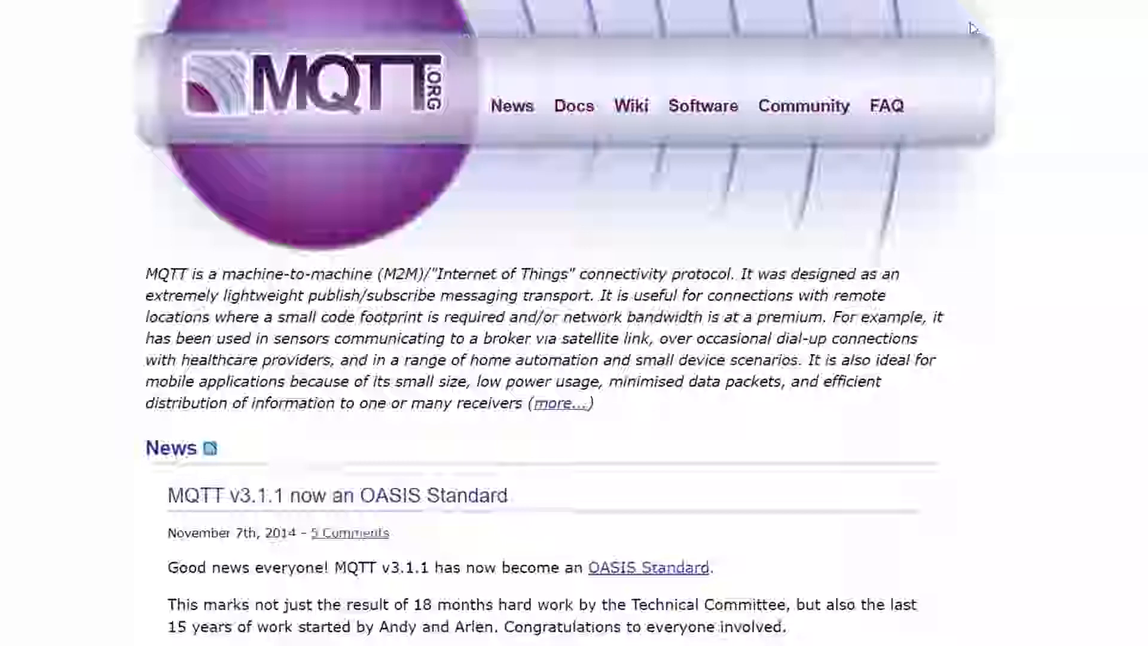
mouse_move(979, 20)
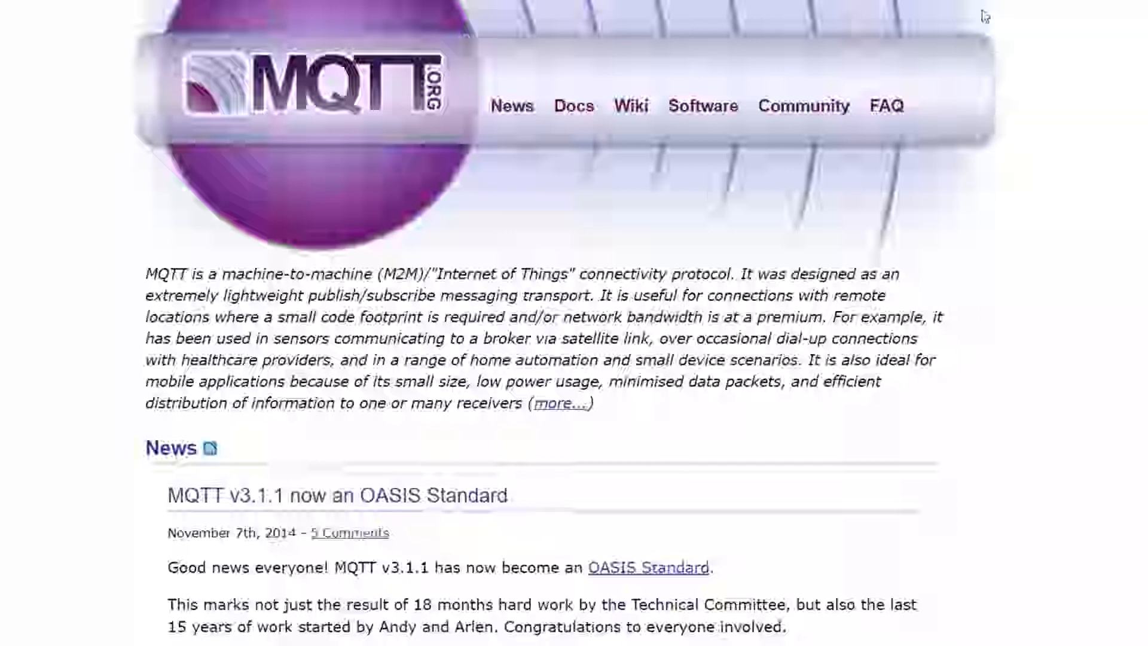
mouse_move(996, 25)
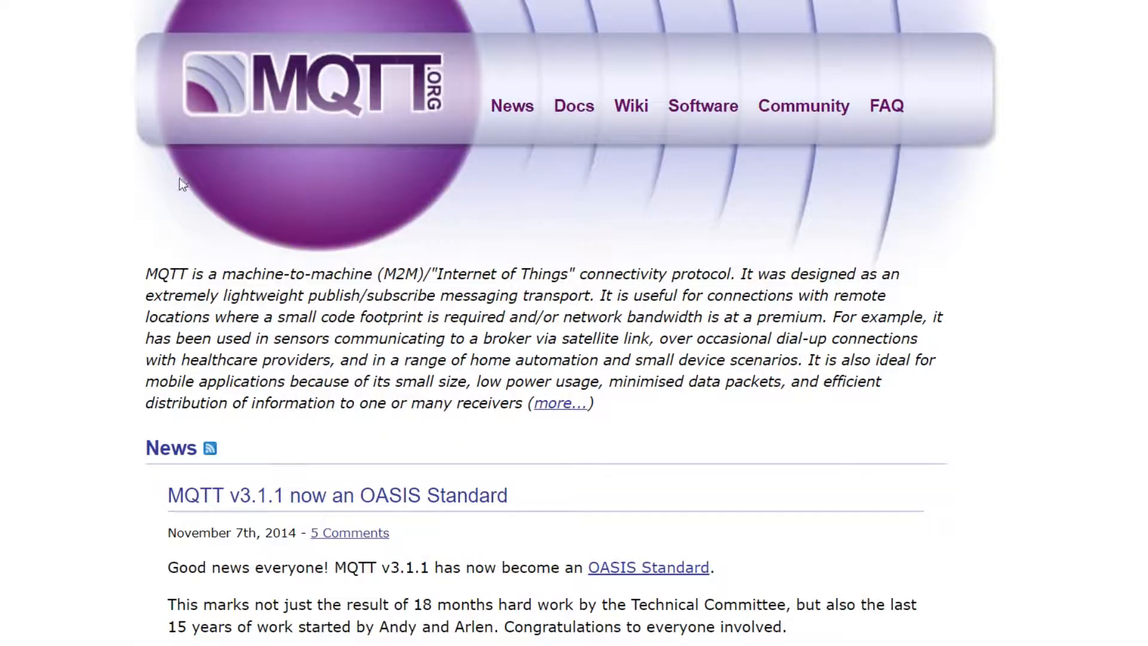
mouse_move(392, 93)
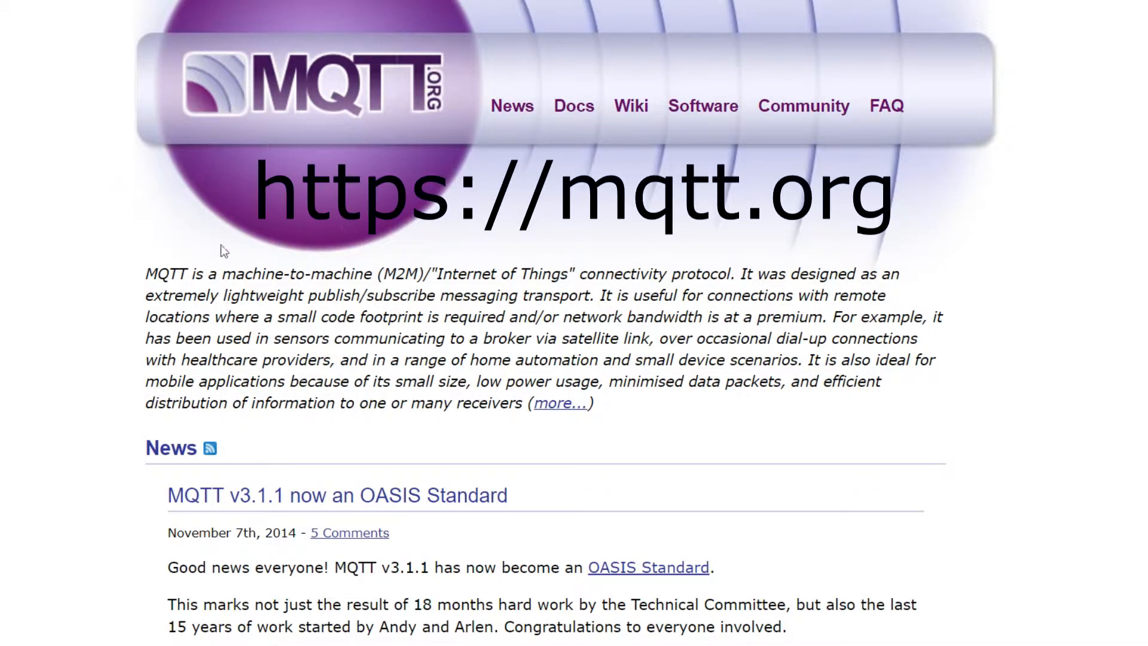
mouse_move(157, 292)
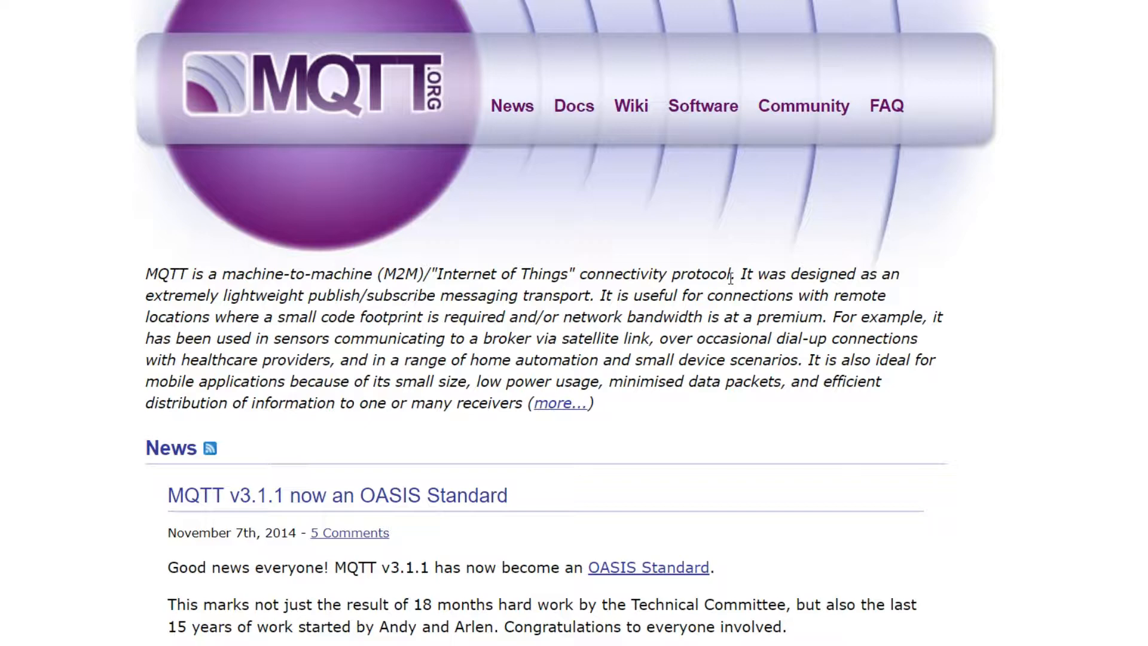
mouse_move(175, 256)
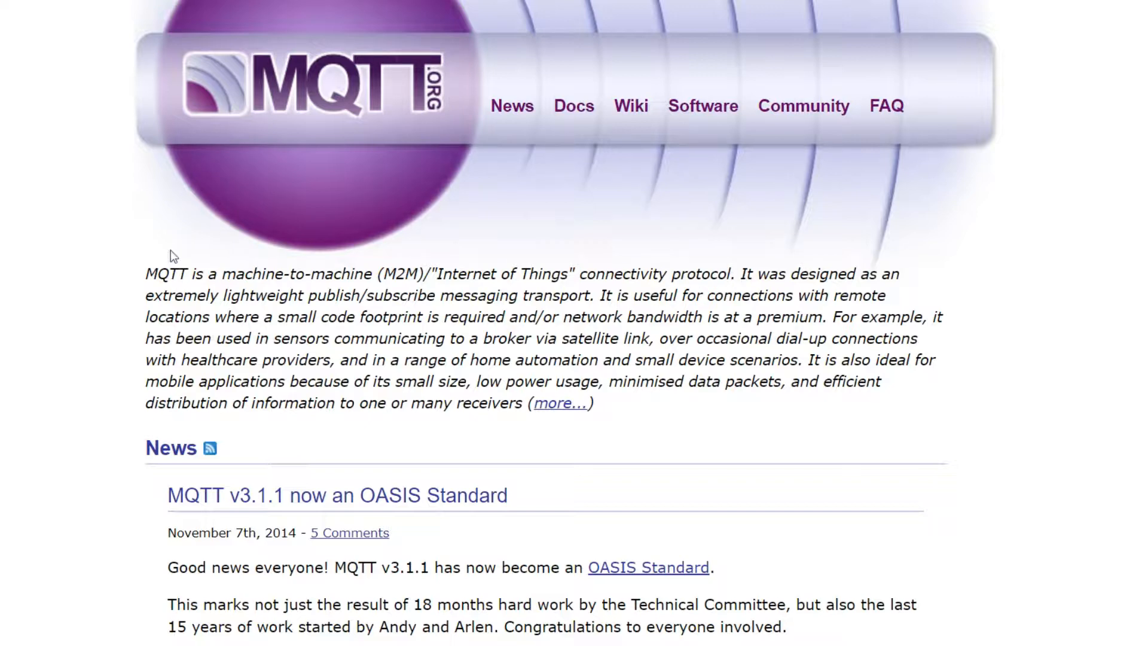
- Scroll the MQTT article down to the Internet protocol suite navbox listing MQTT among application-layer protocols
scroll(down, 3)
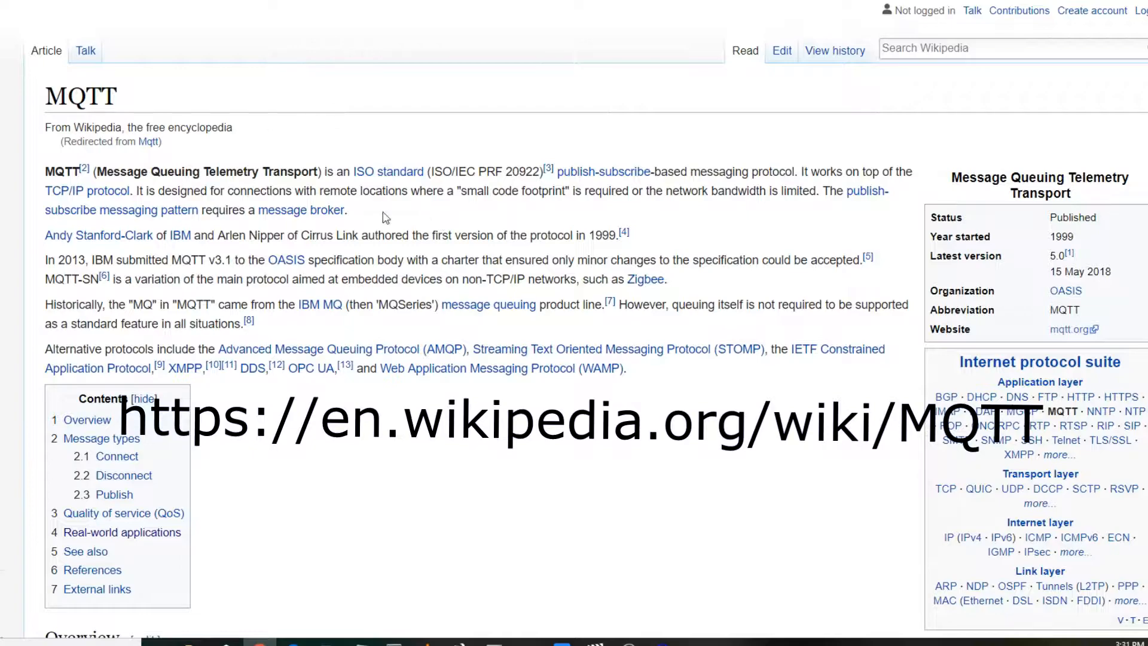
scroll(down, 3)
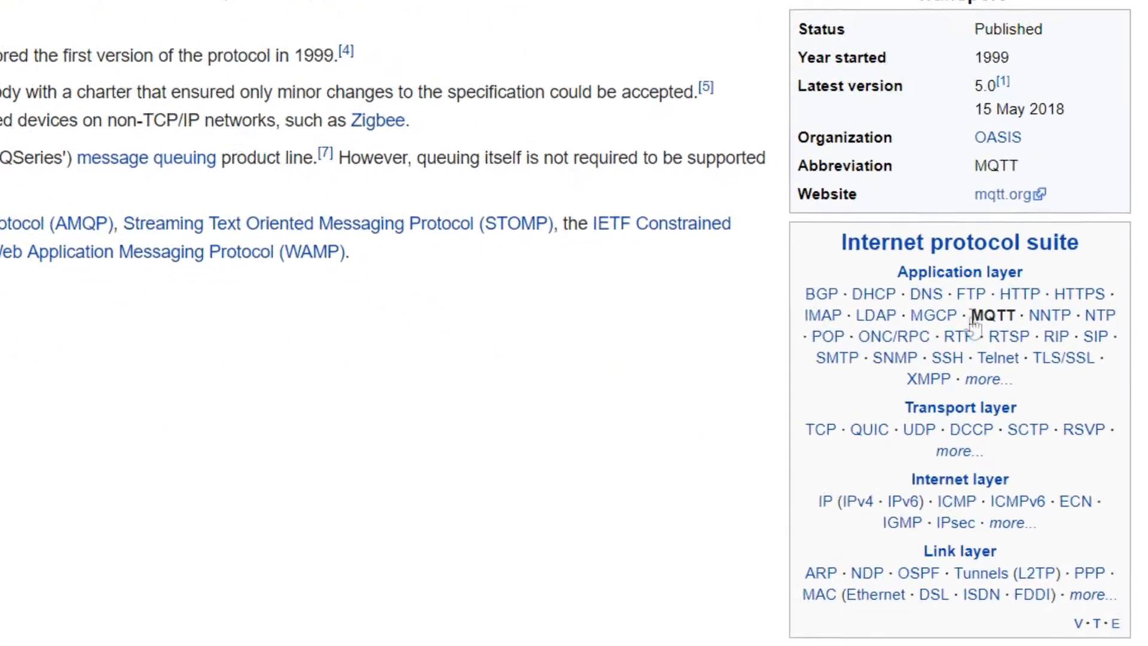
scroll(down, 3)
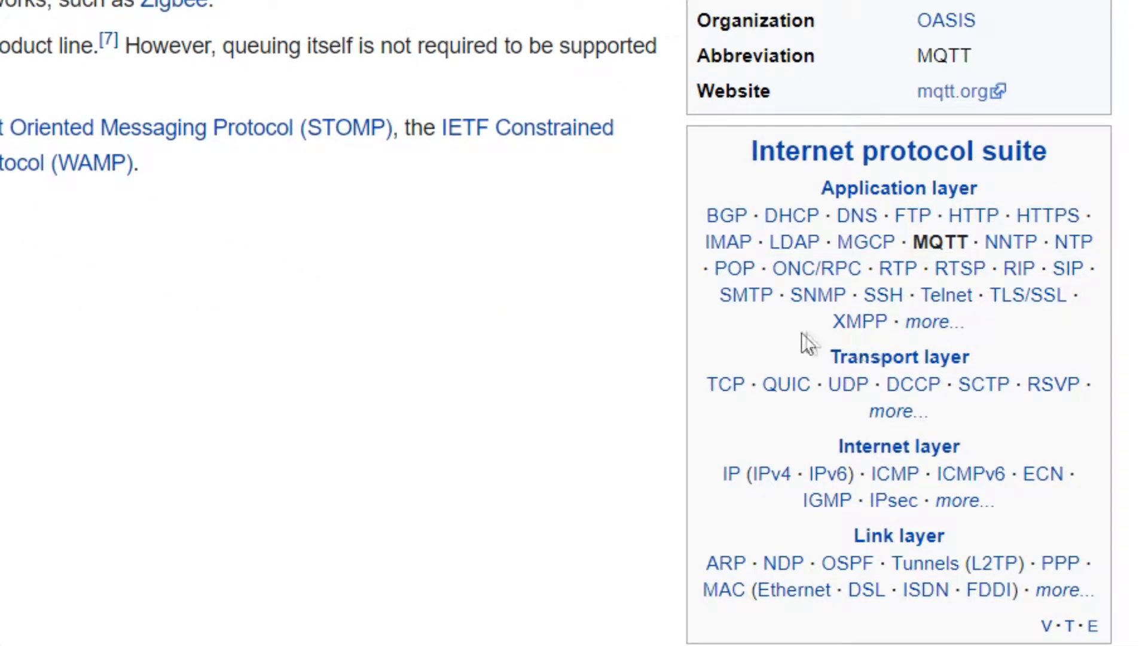
scroll(down, 3)
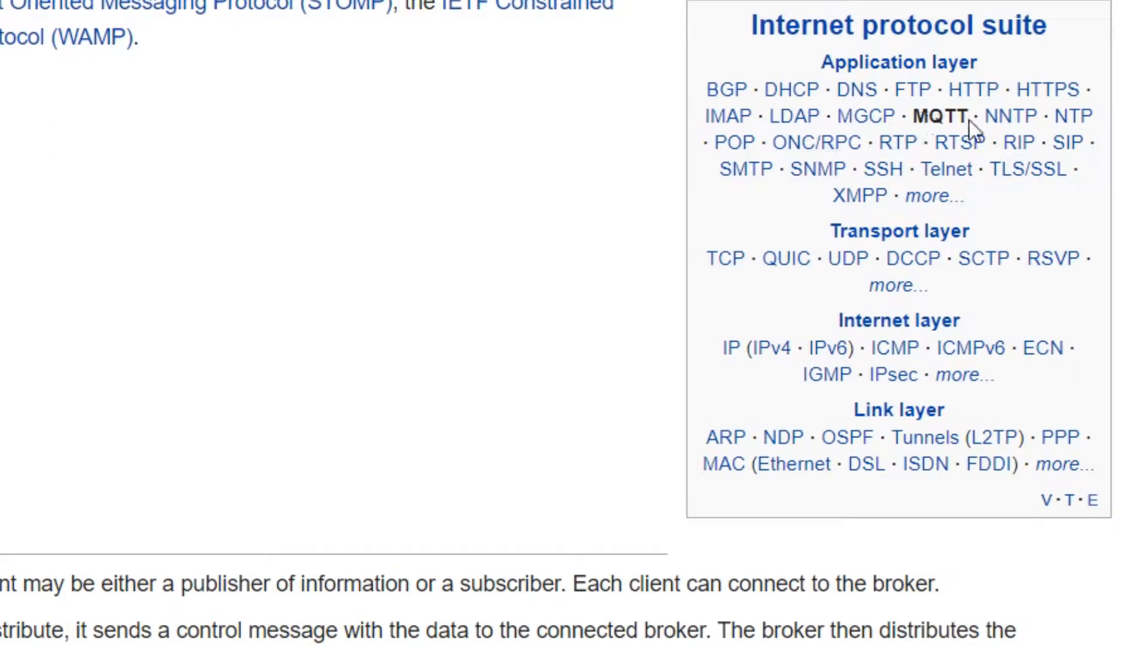
mouse_move(753, 284)
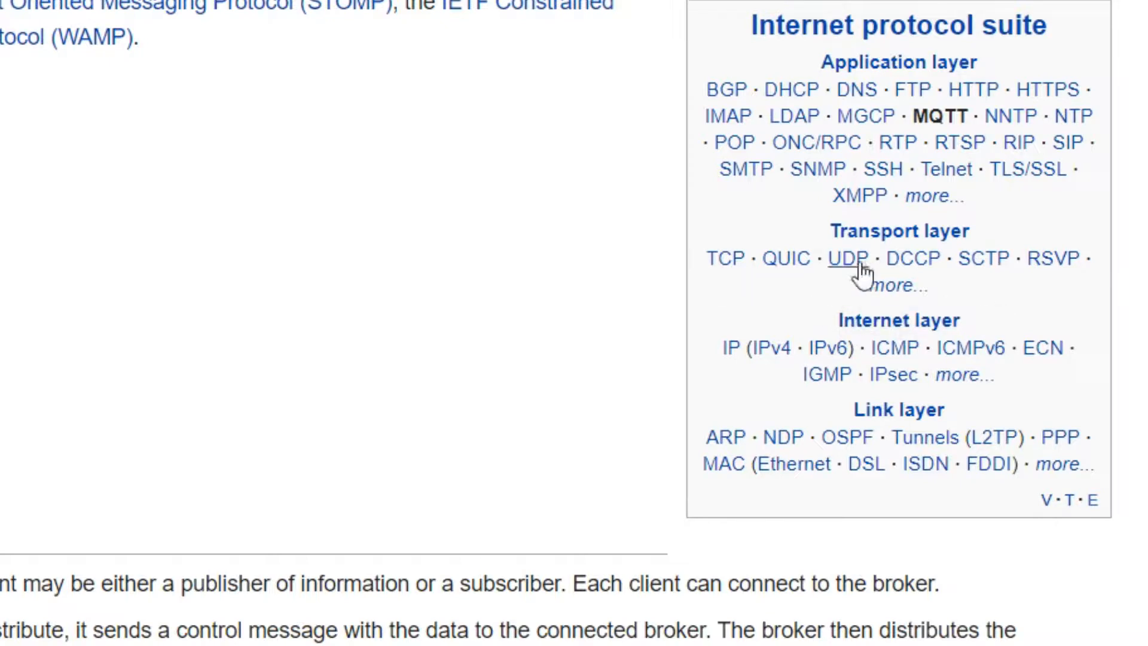
mouse_move(785, 258)
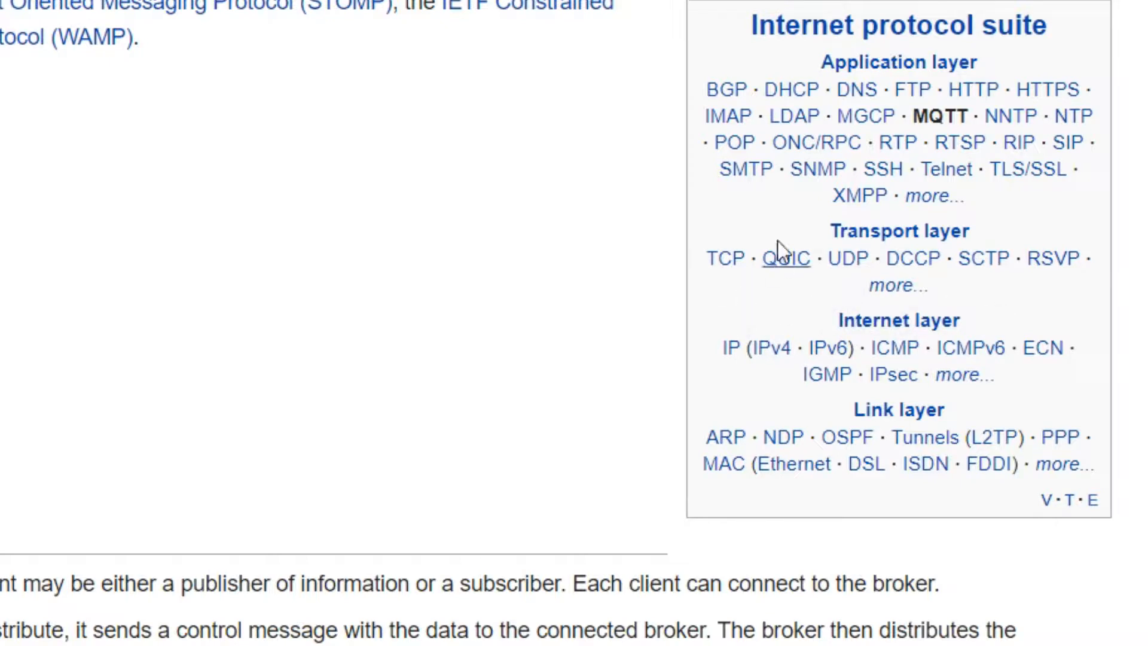
mouse_move(776, 142)
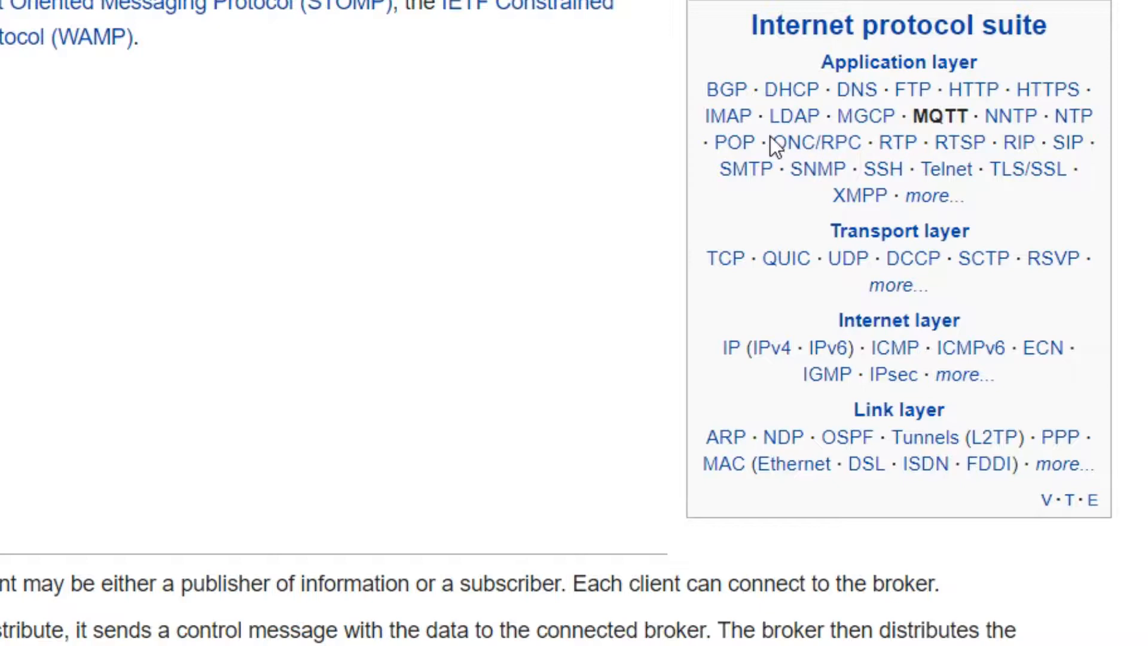
mouse_move(646, 297)
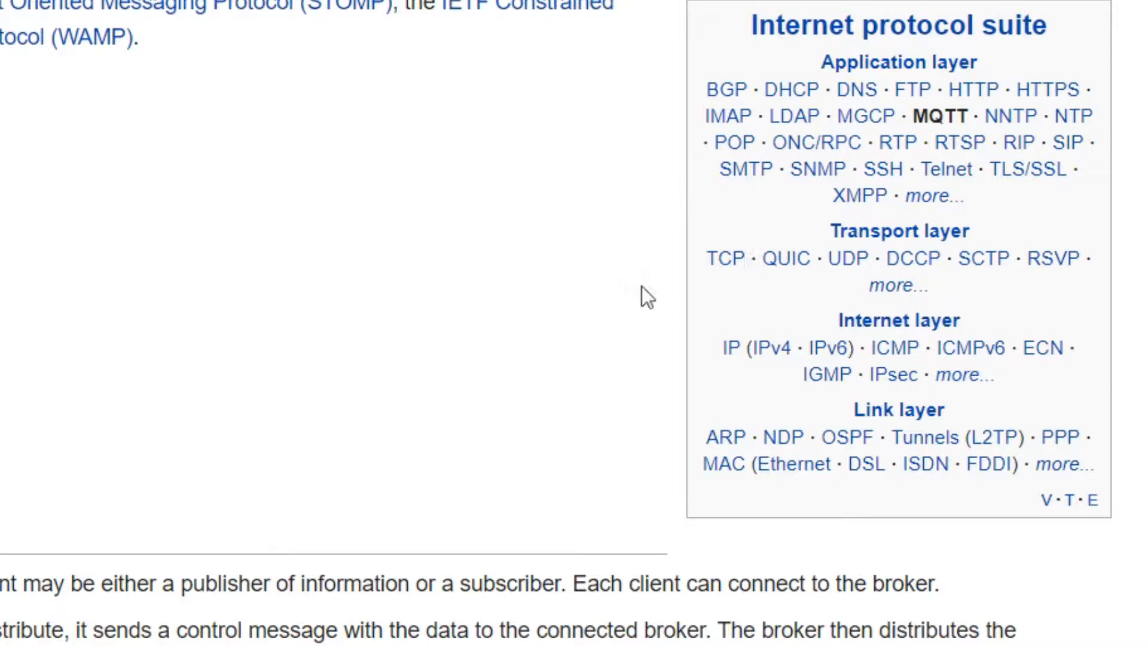
mouse_move(599, 262)
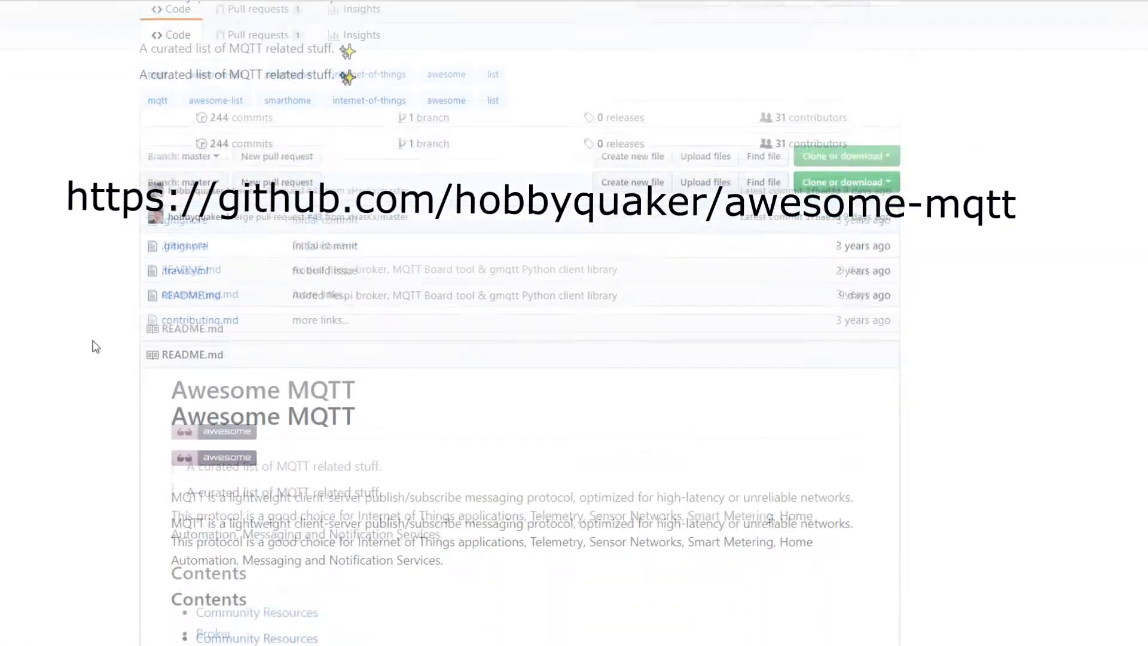
- Scroll through the Awesome MQTT README's contents list, community resources, blogs, talks and brokers
scroll(down, 3)
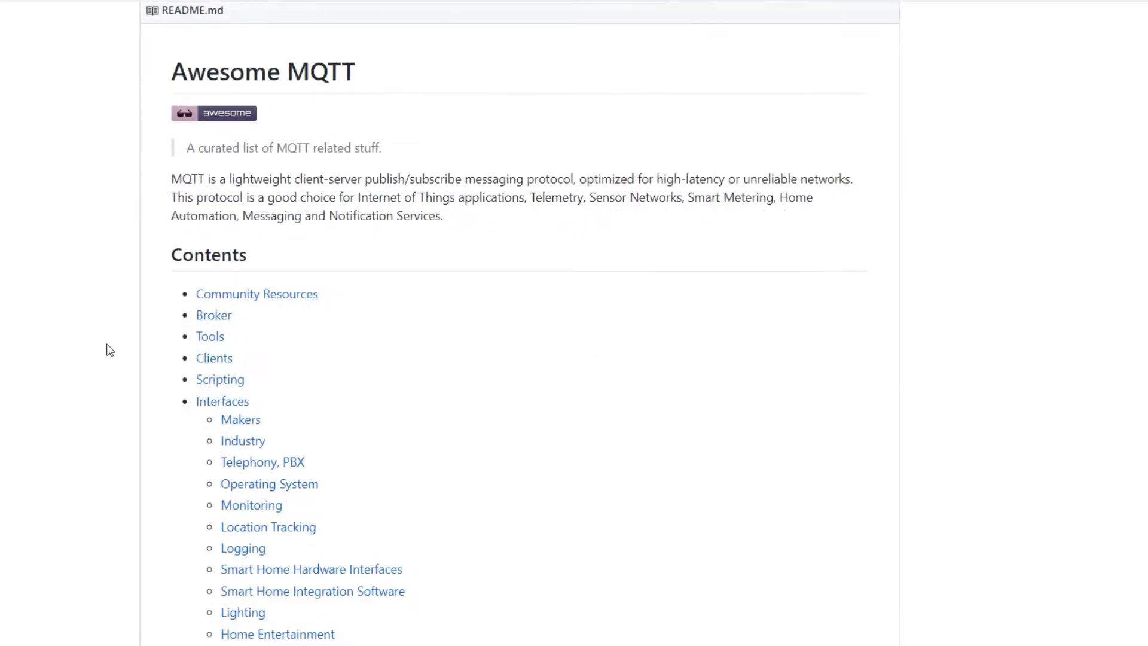
mouse_move(663, 334)
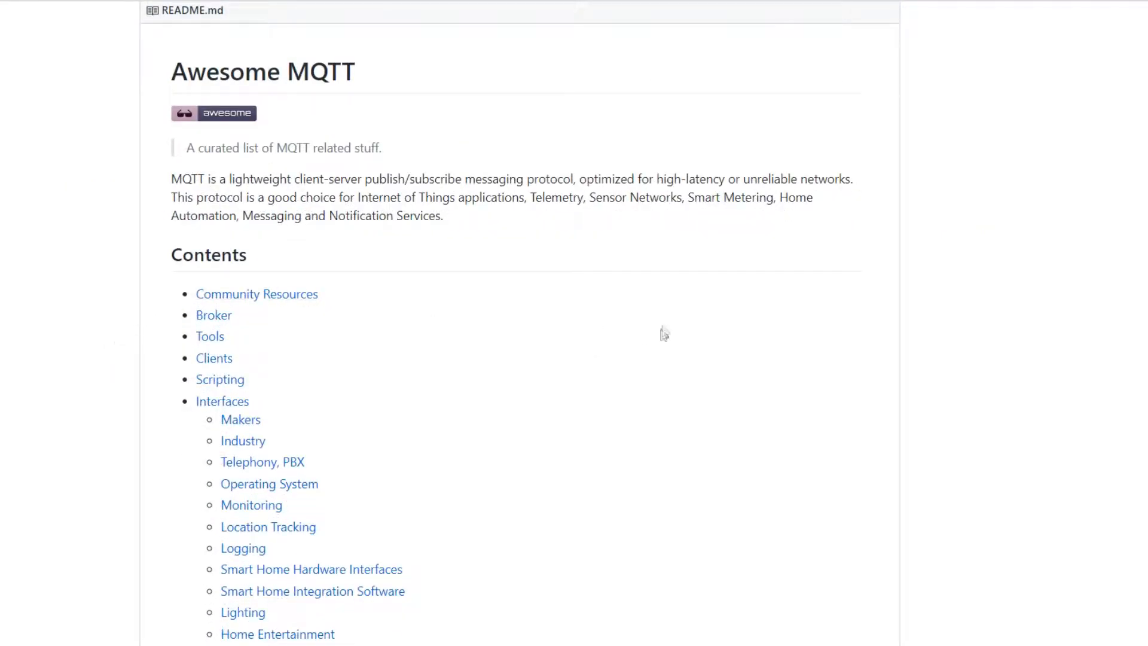
scroll(down, 3)
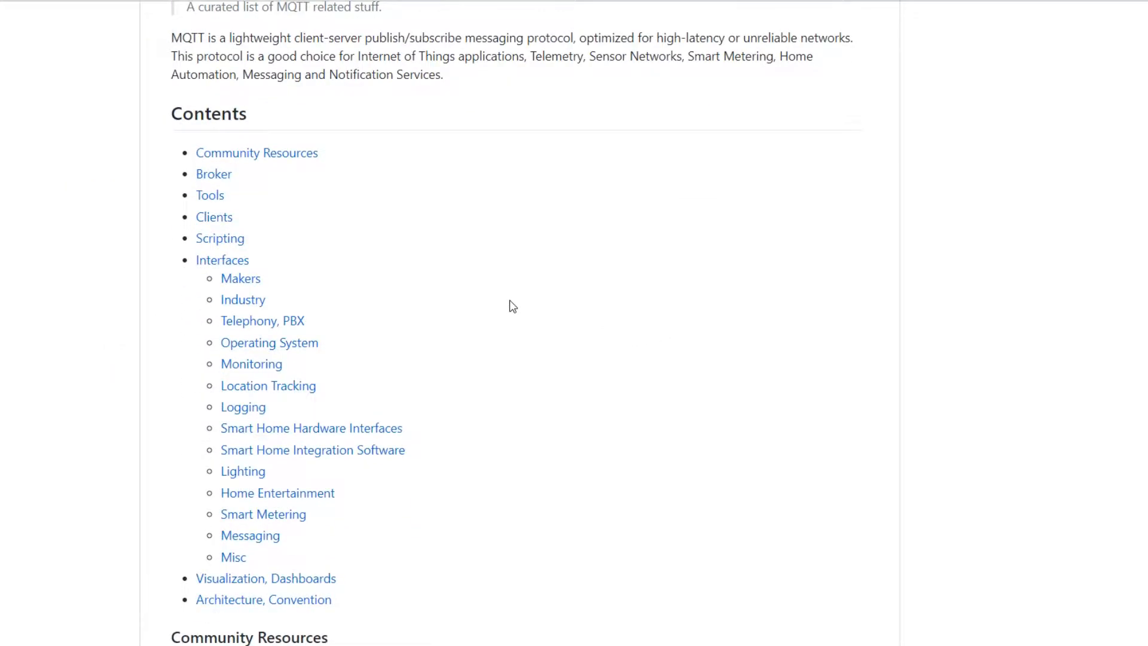
scroll(down, 3)
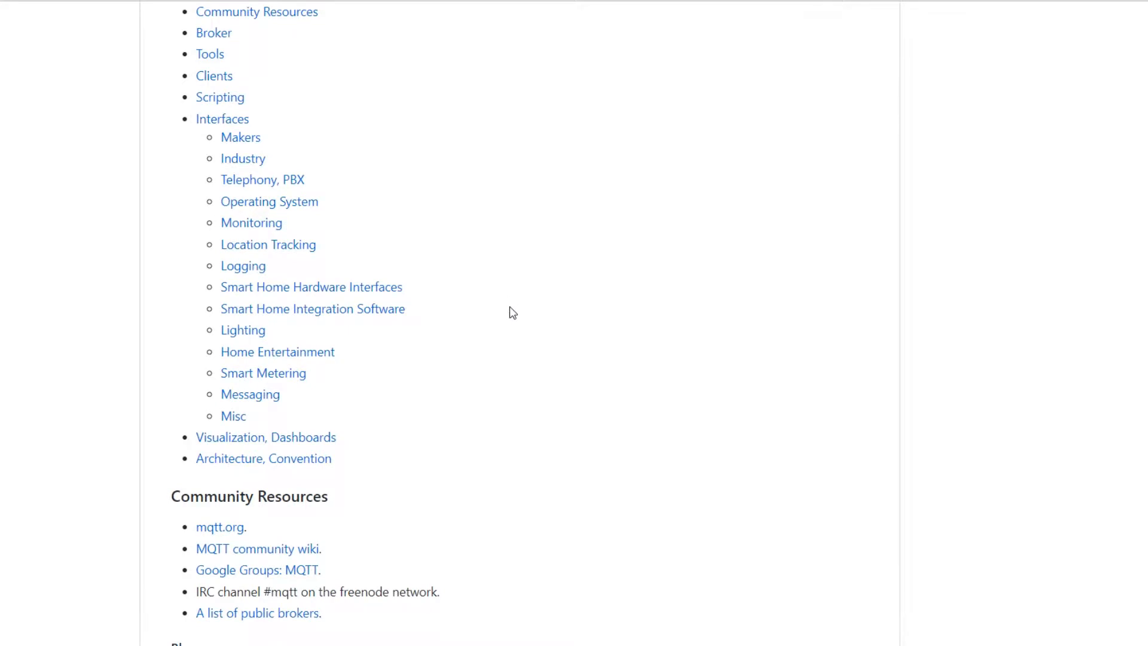
scroll(down, 3)
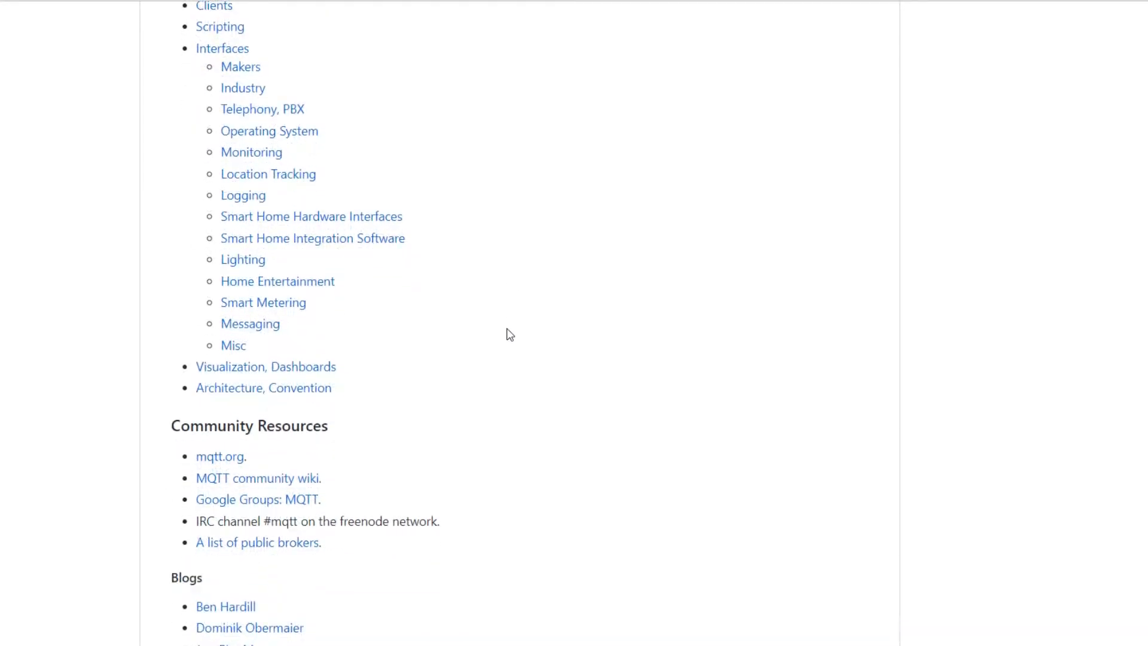
scroll(up, 3)
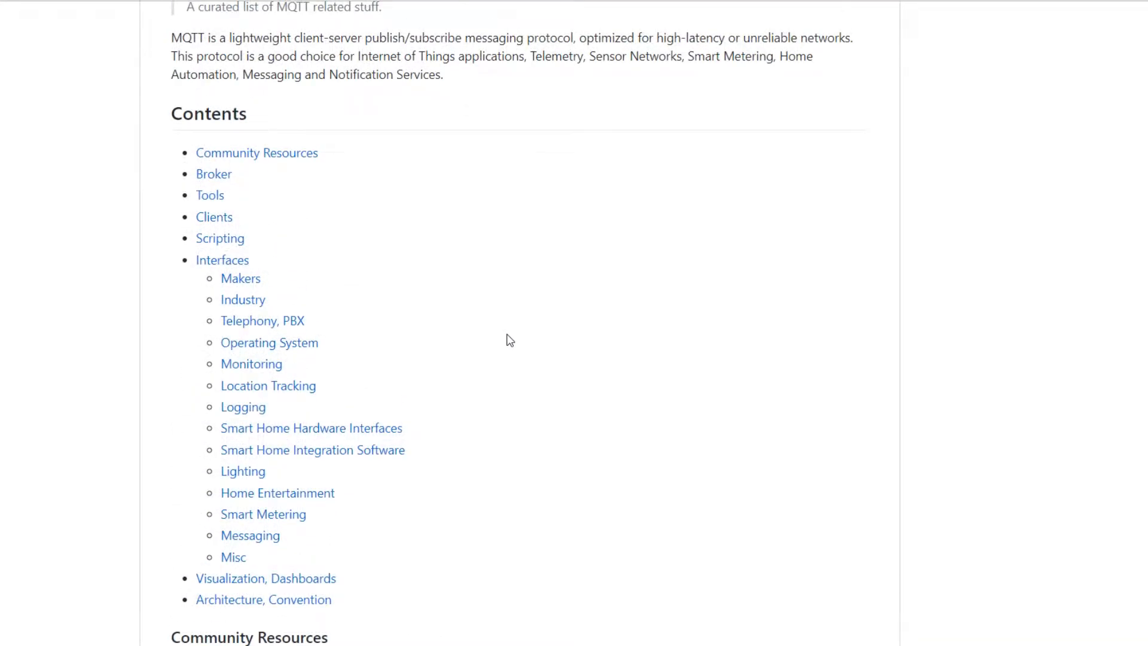
mouse_move(474, 288)
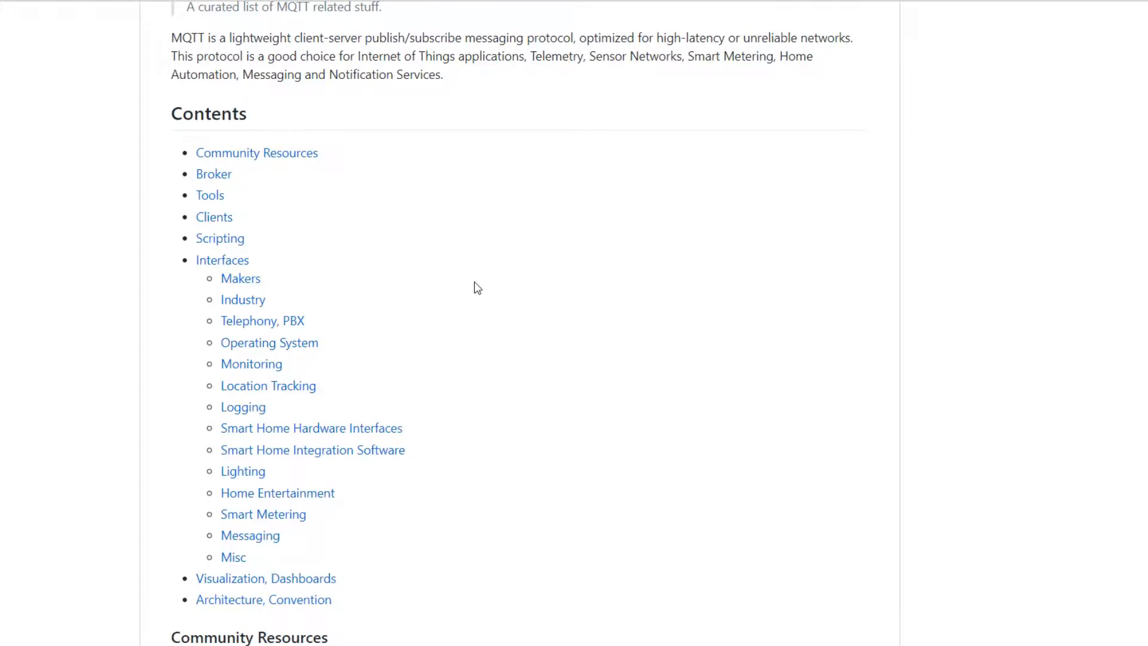
mouse_move(463, 393)
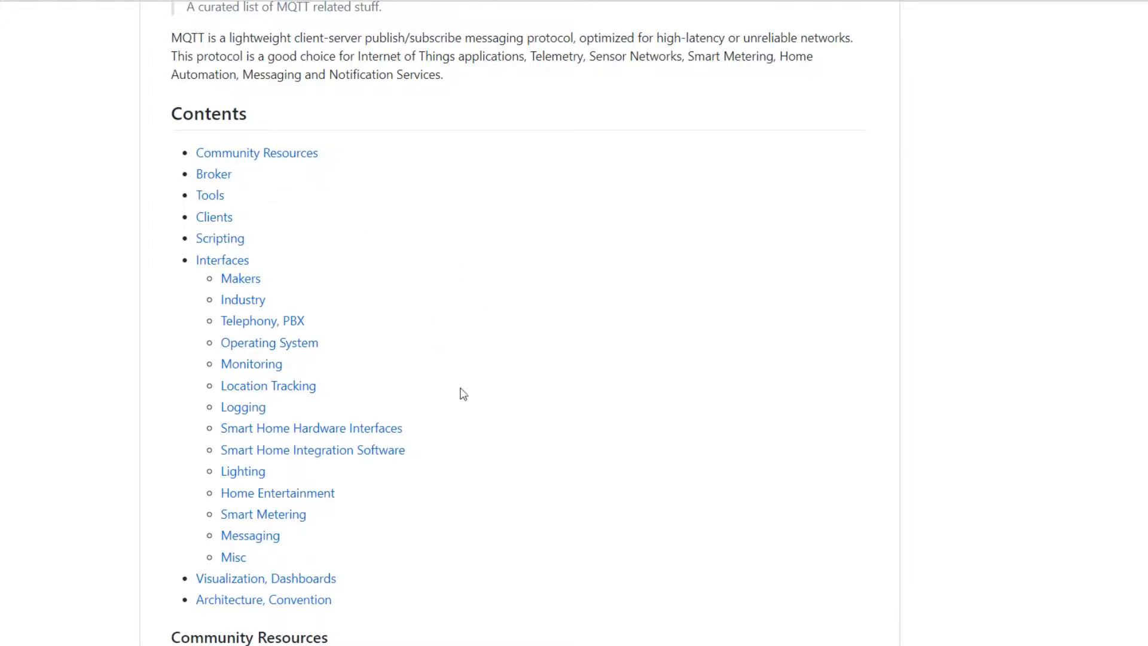
scroll(down, 3)
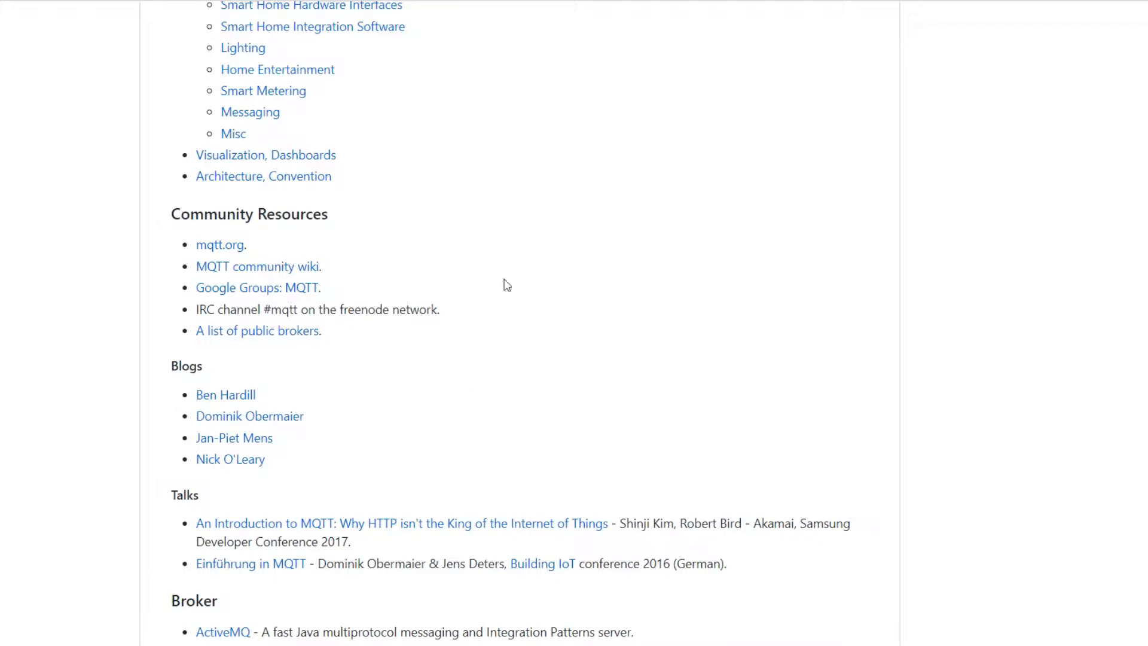
mouse_move(526, 184)
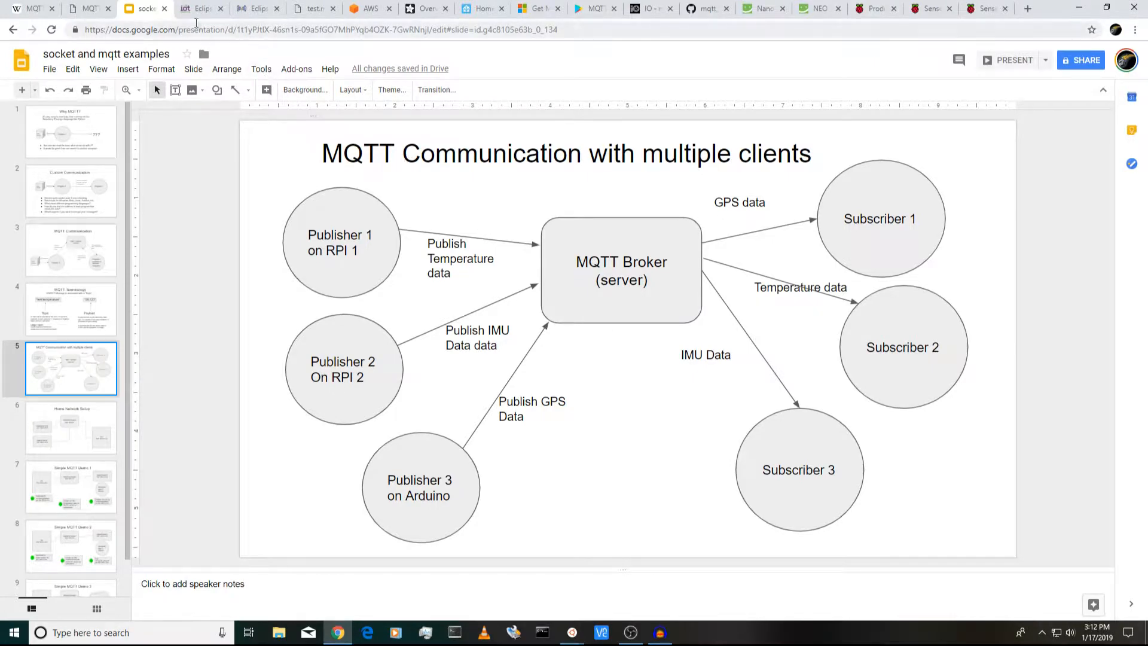
- Show the Eclipse Mosquitto page and highlight the word Mosquitto in its heading
click(198, 8)
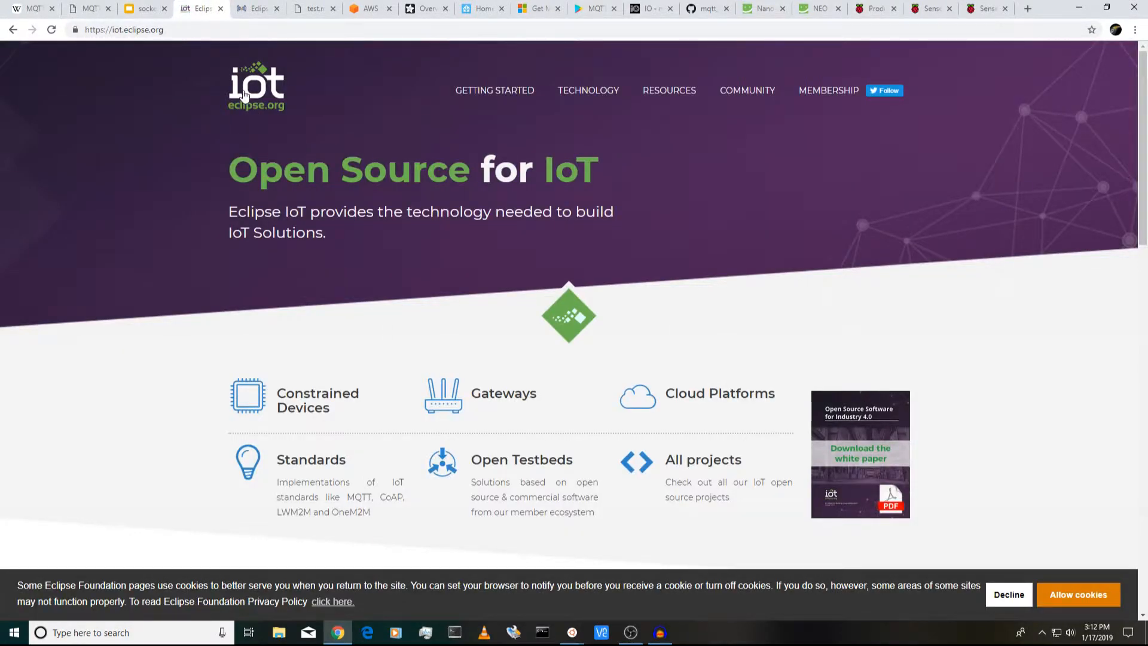
mouse_move(286, 149)
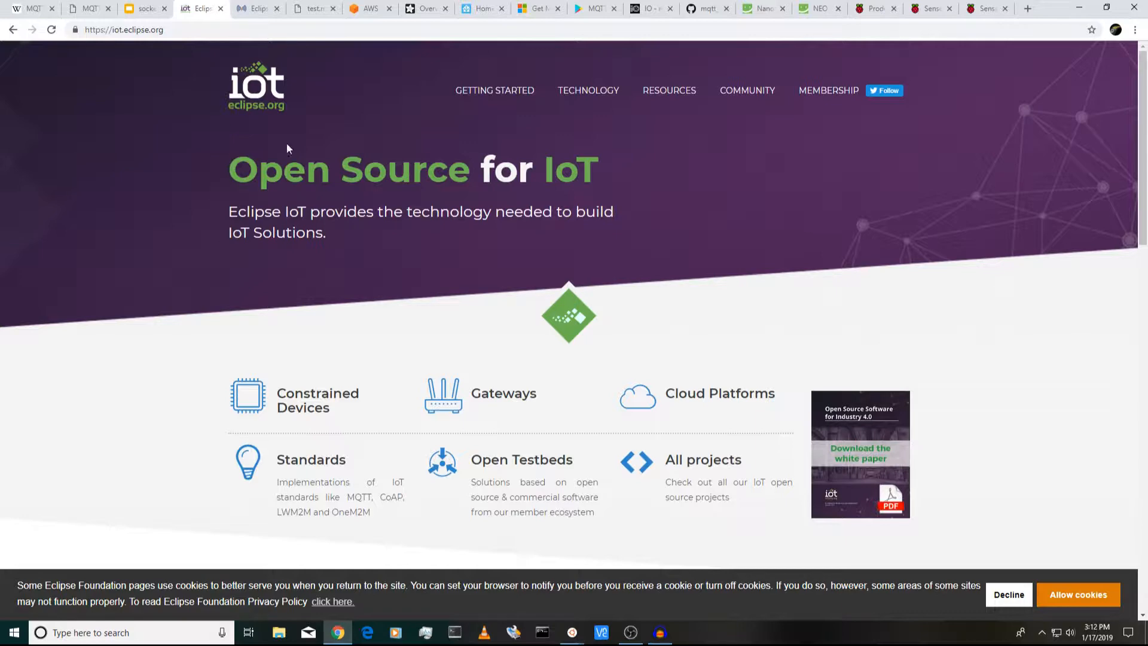
scroll(down, 3)
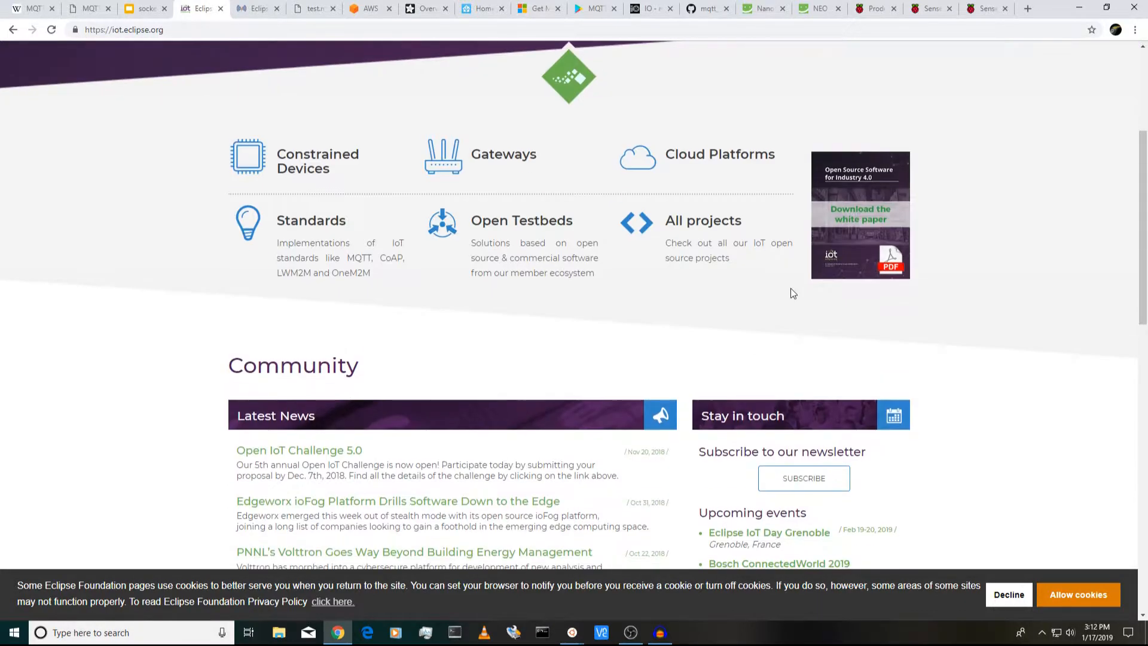
scroll(up, 3)
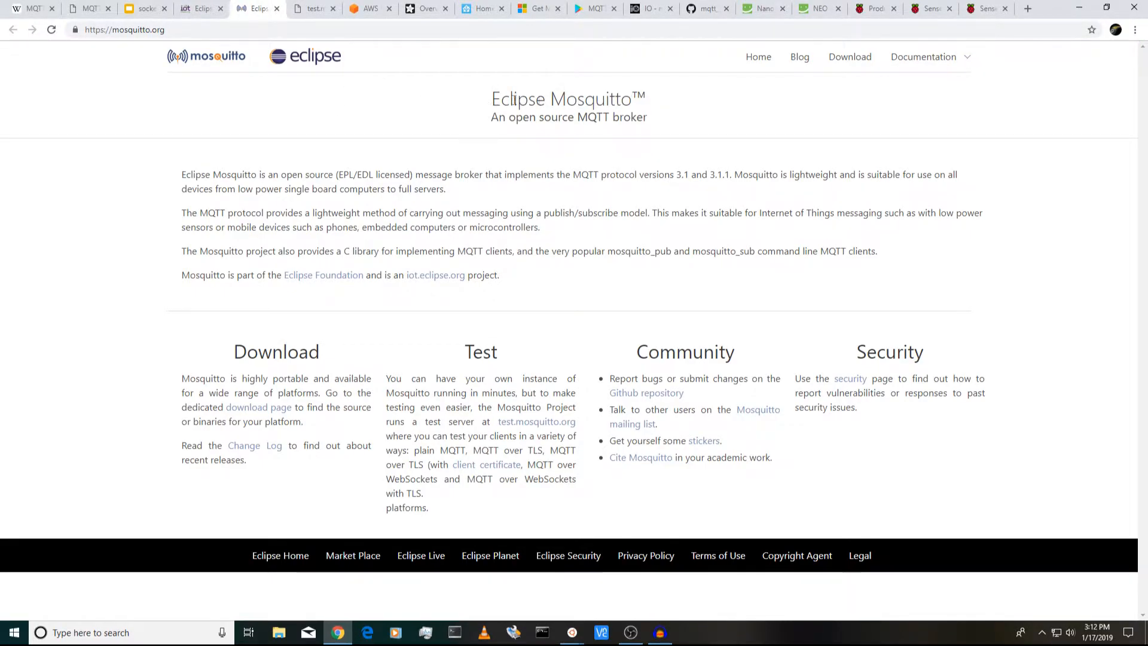
double_click(589, 99)
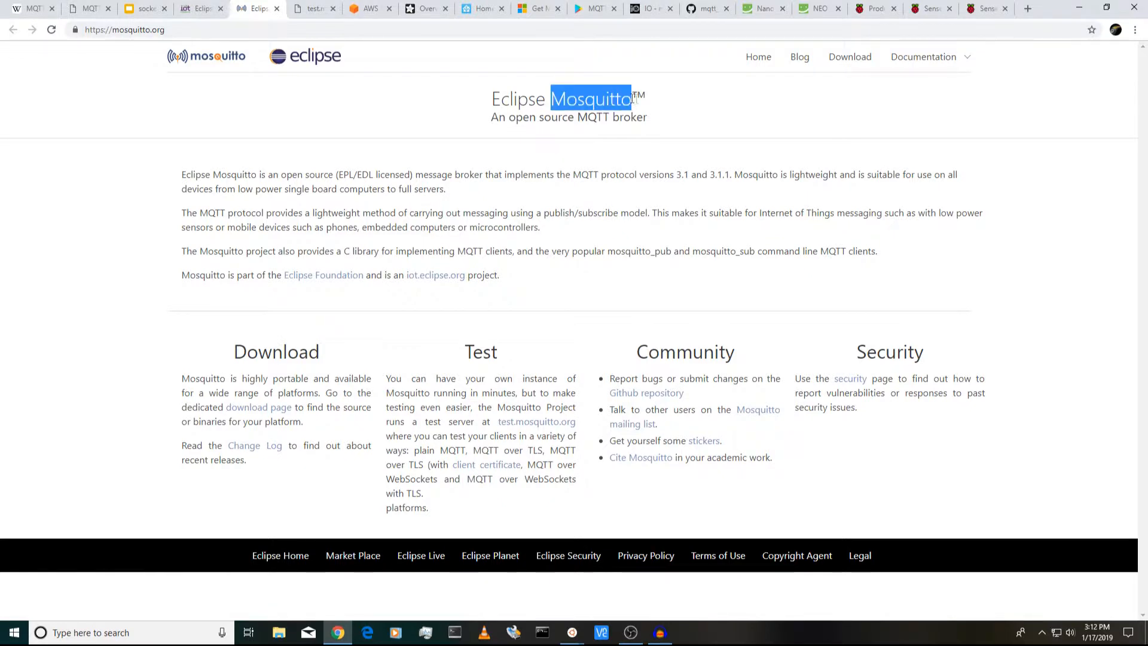
mouse_move(661, 109)
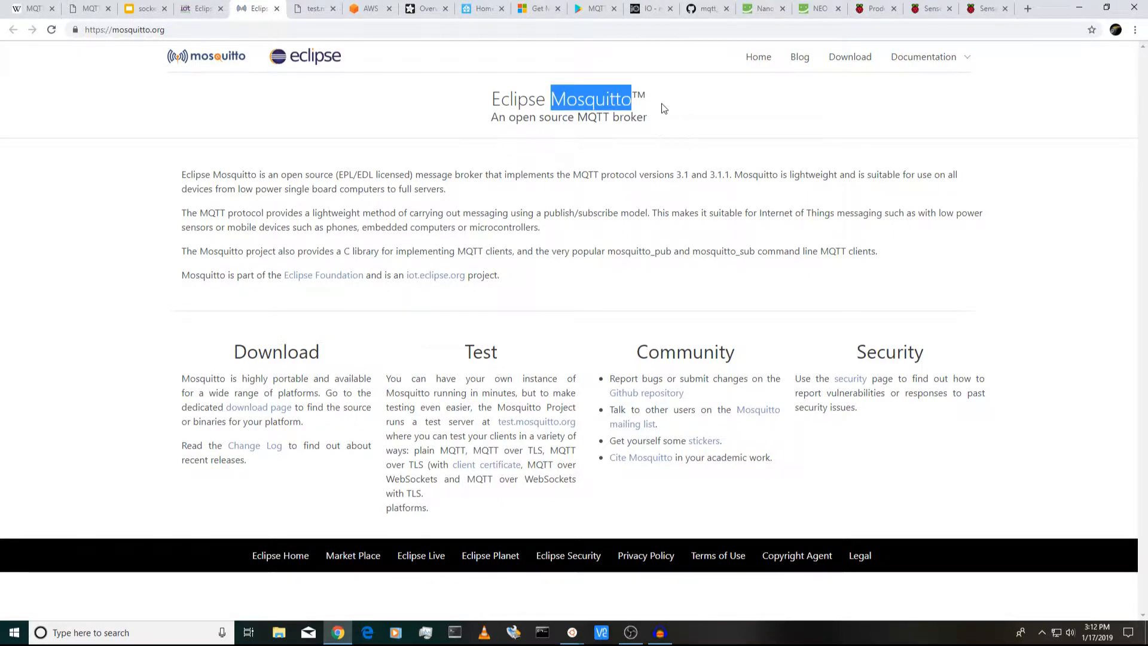
mouse_move(656, 105)
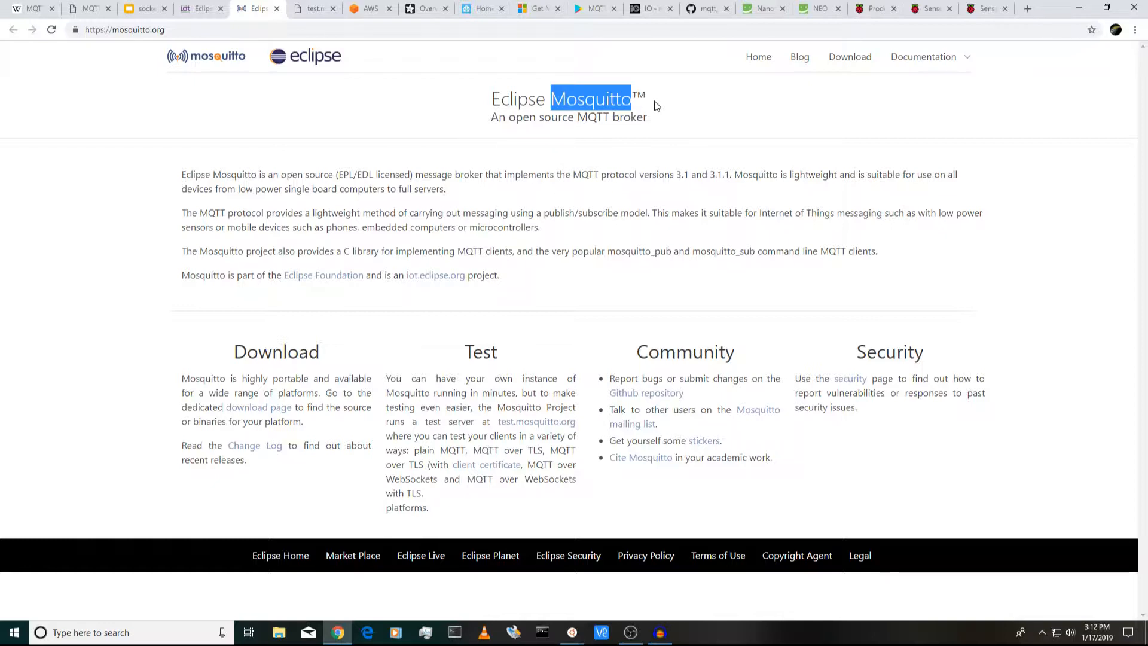
mouse_move(711, 156)
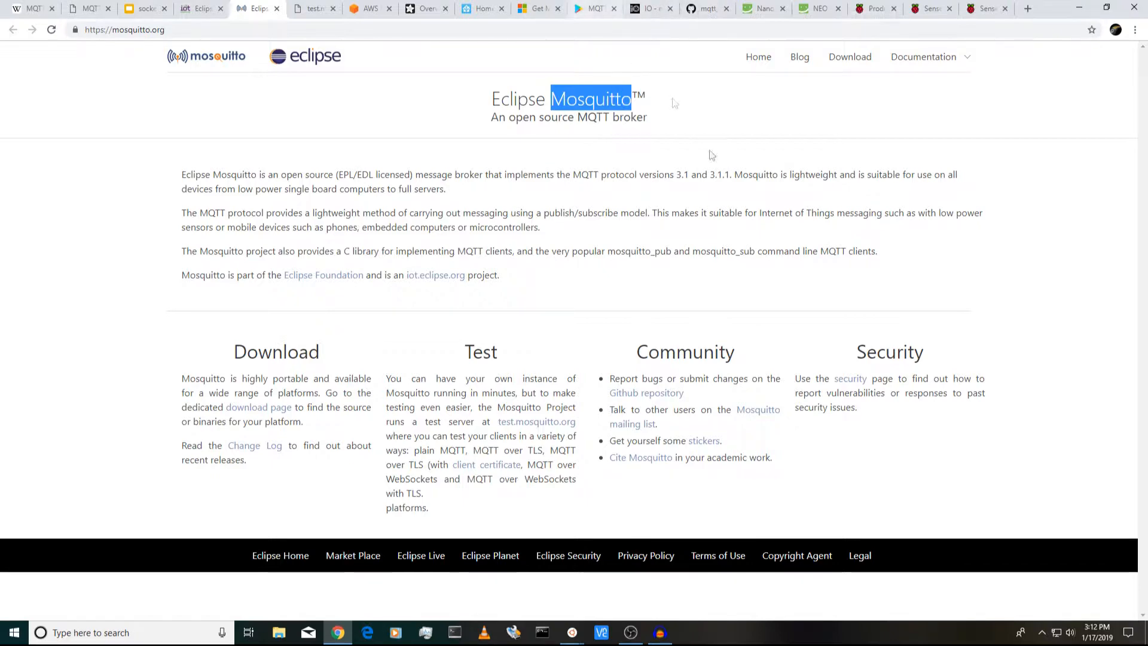
mouse_move(358, 116)
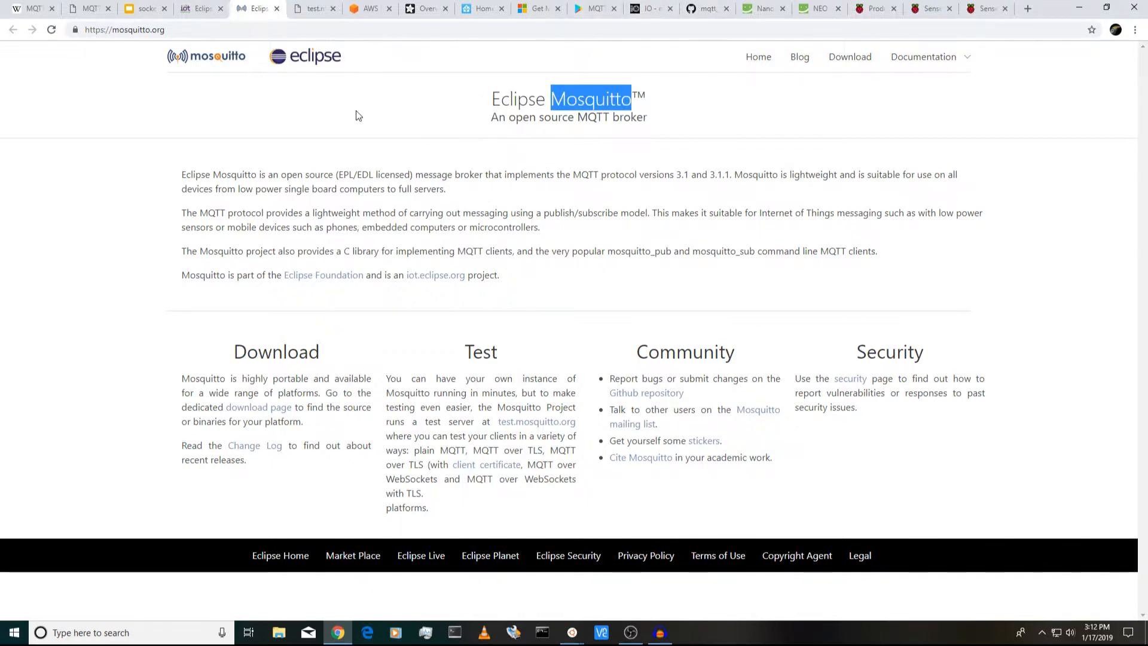
mouse_move(314, 8)
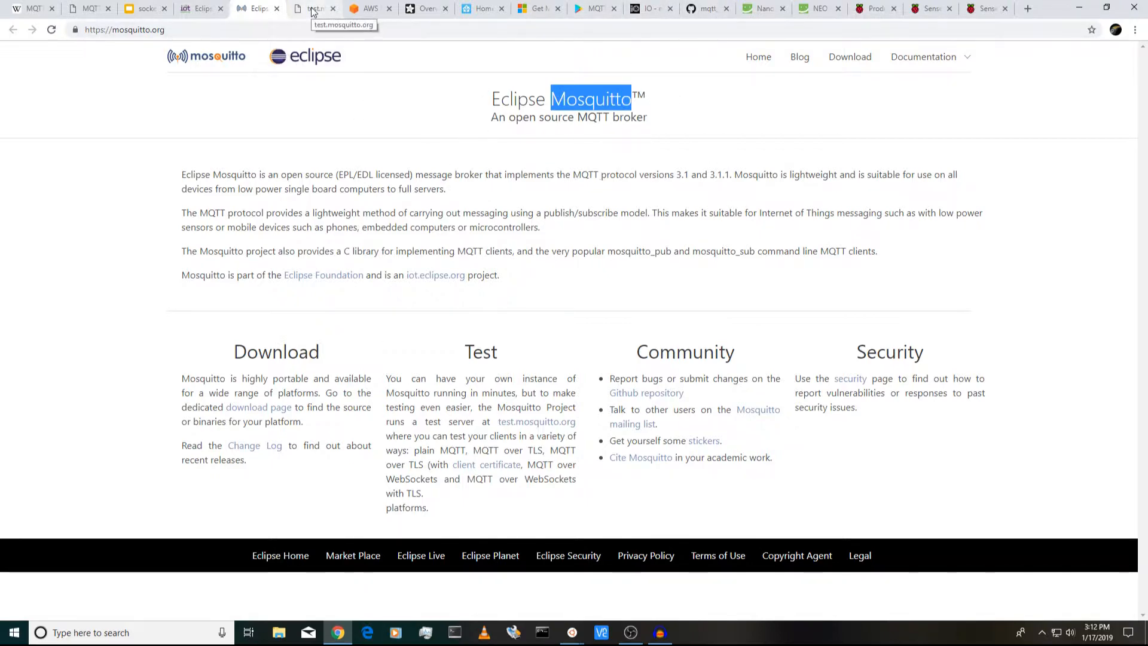
- Show the test.mosquitto.org page and scroll to its listening ports list
click(315, 8)
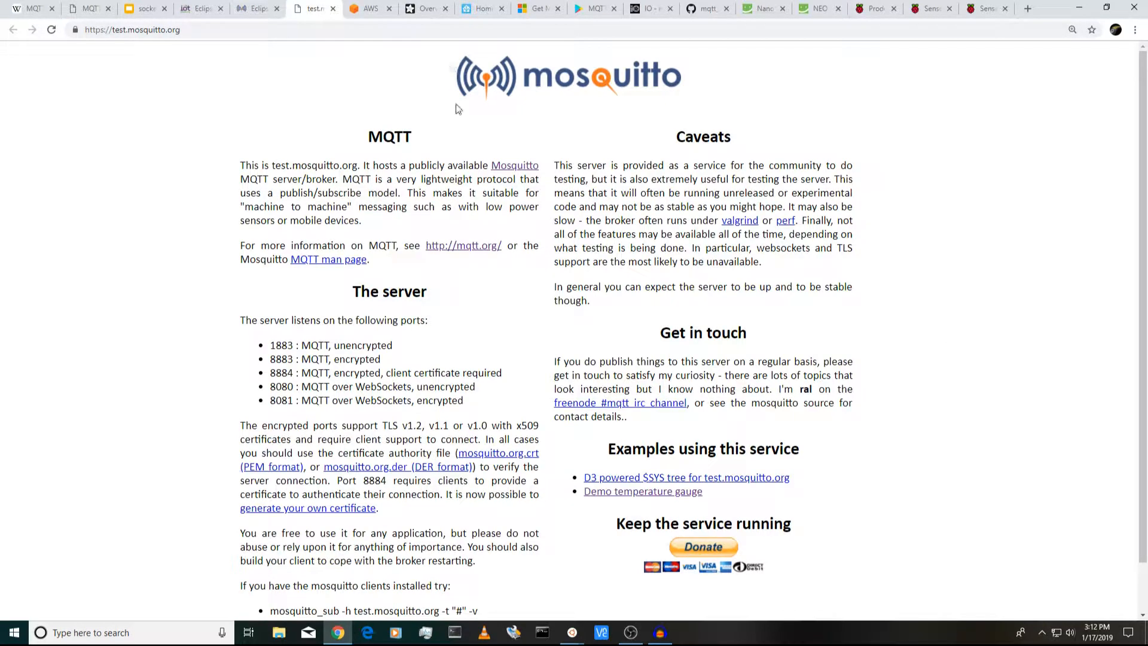
scroll(down, 3)
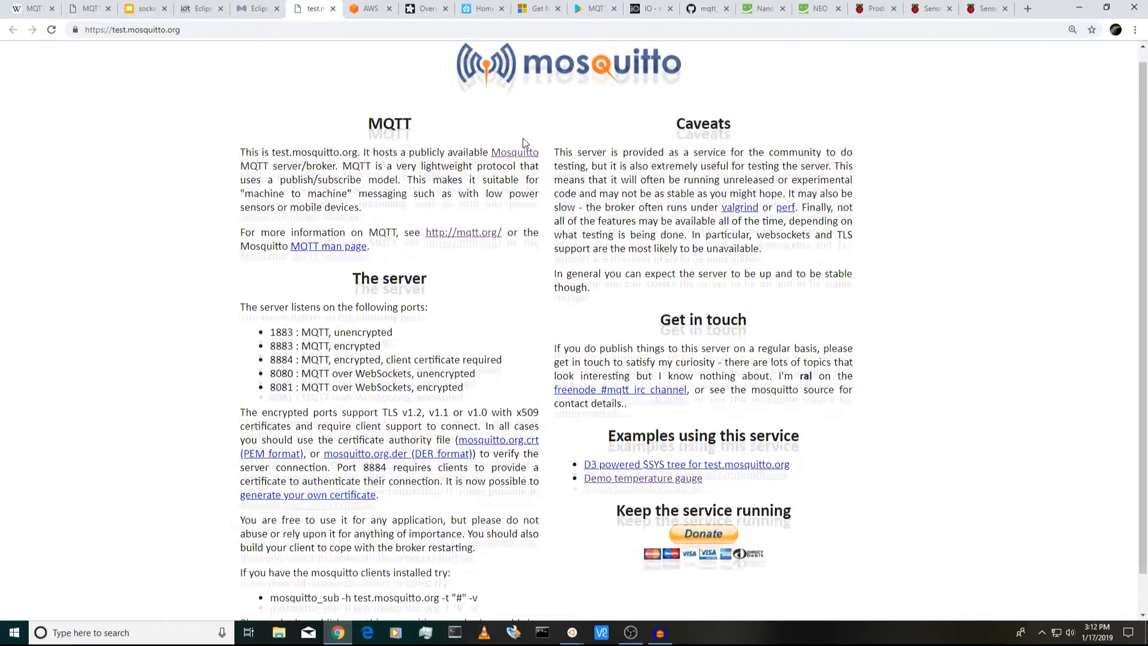
scroll(down, 3)
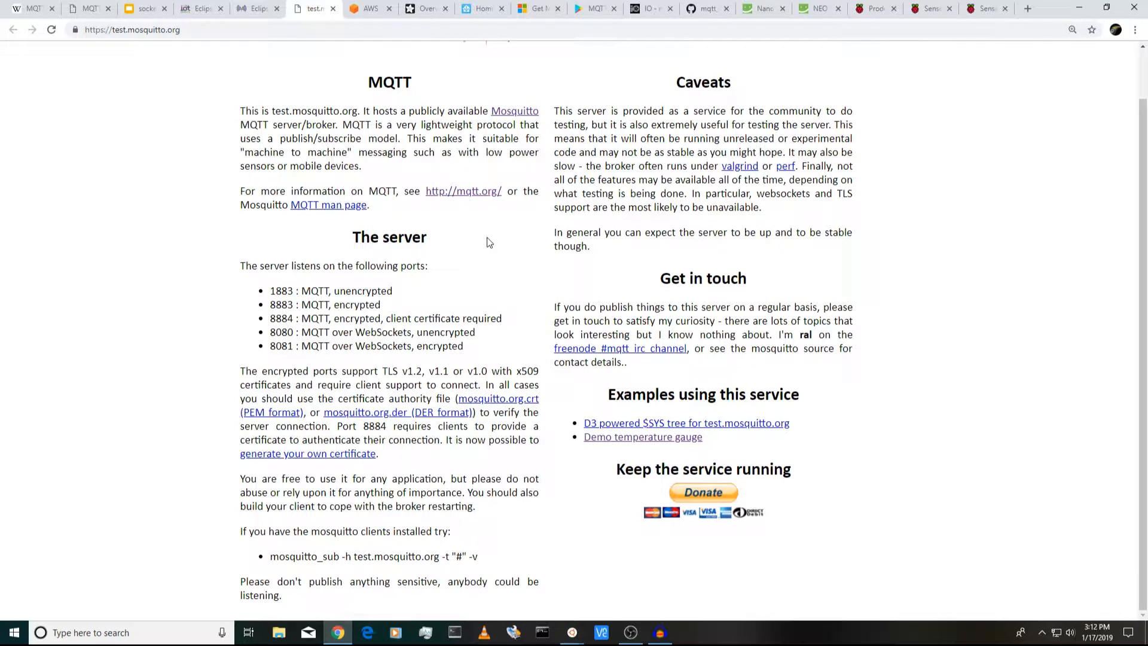
mouse_move(483, 356)
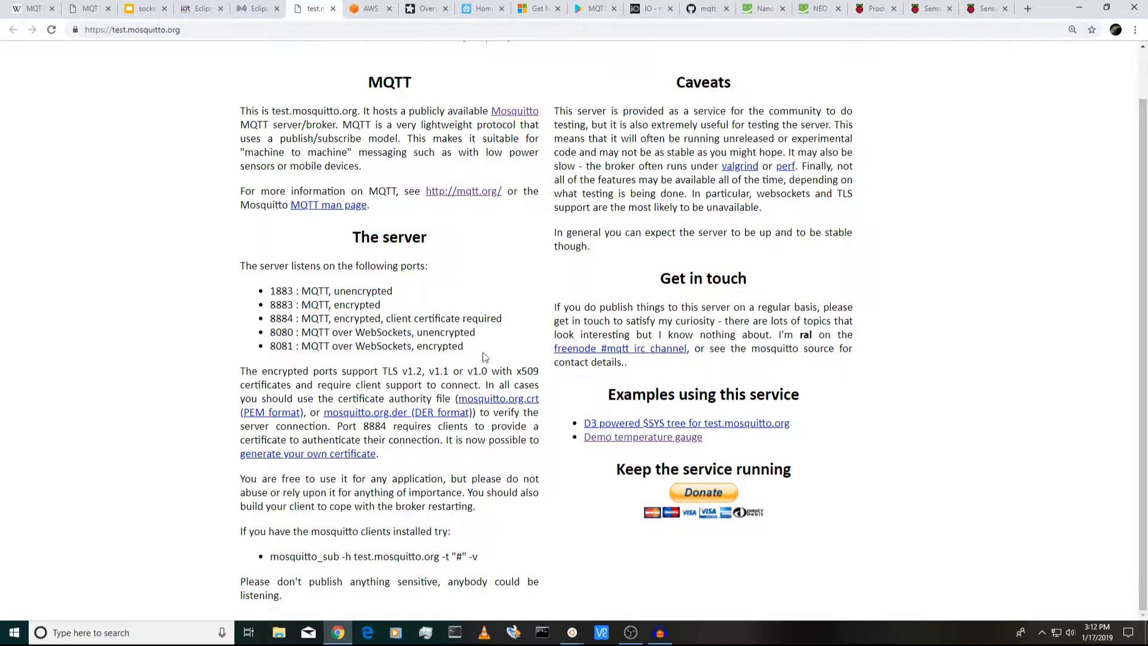
mouse_move(201, 455)
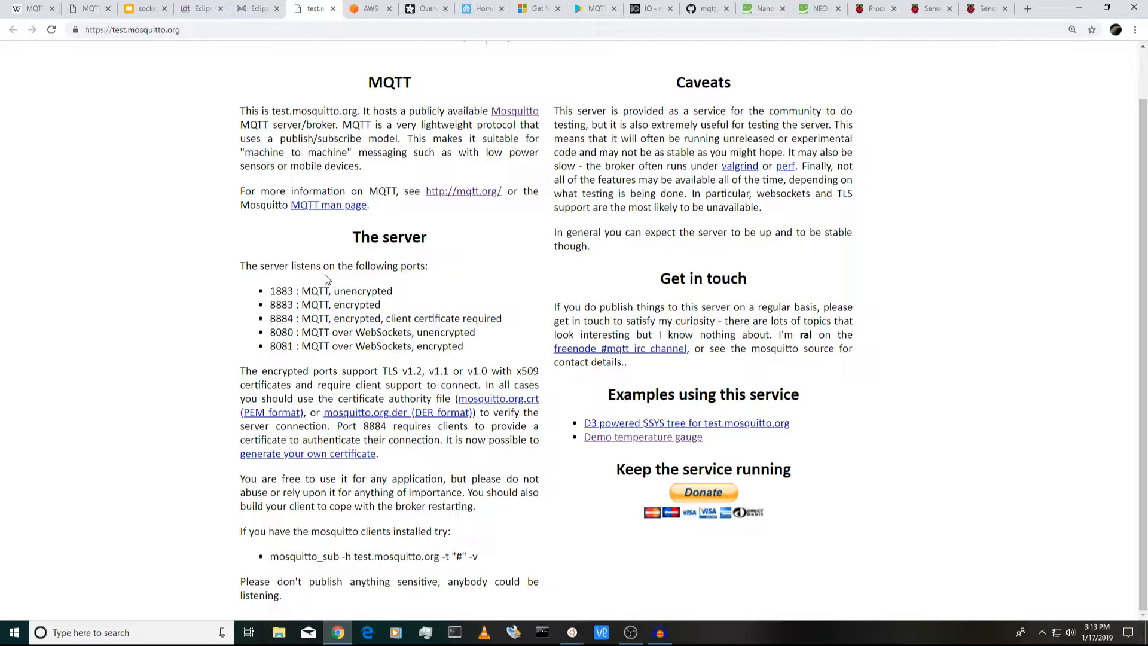
mouse_move(380, 280)
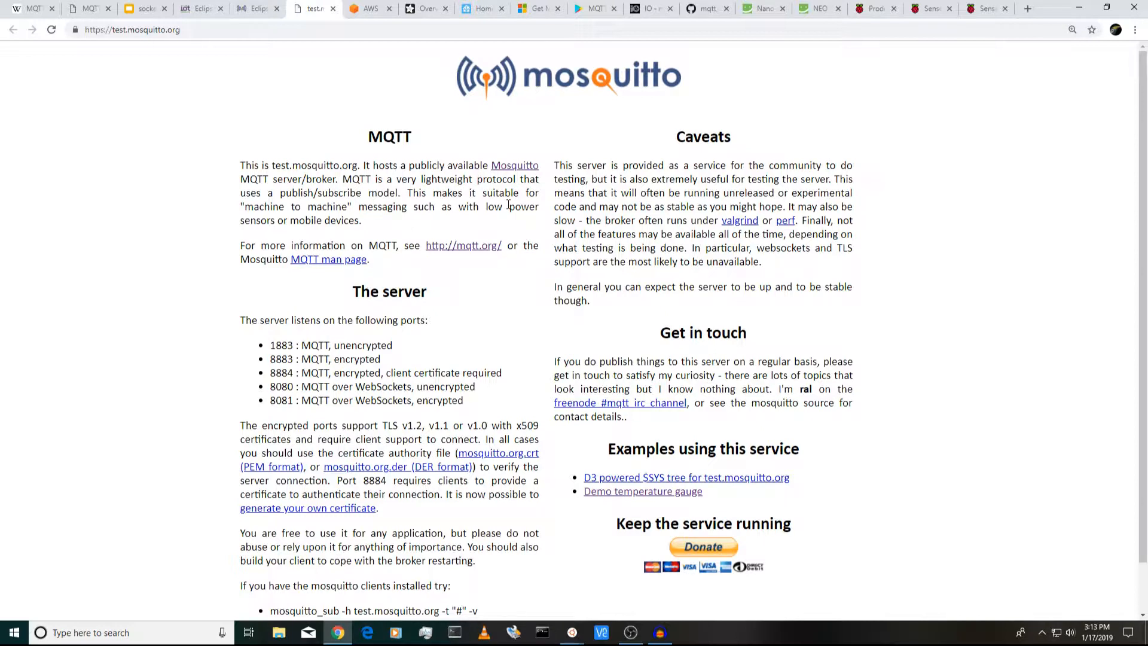
mouse_move(293, 198)
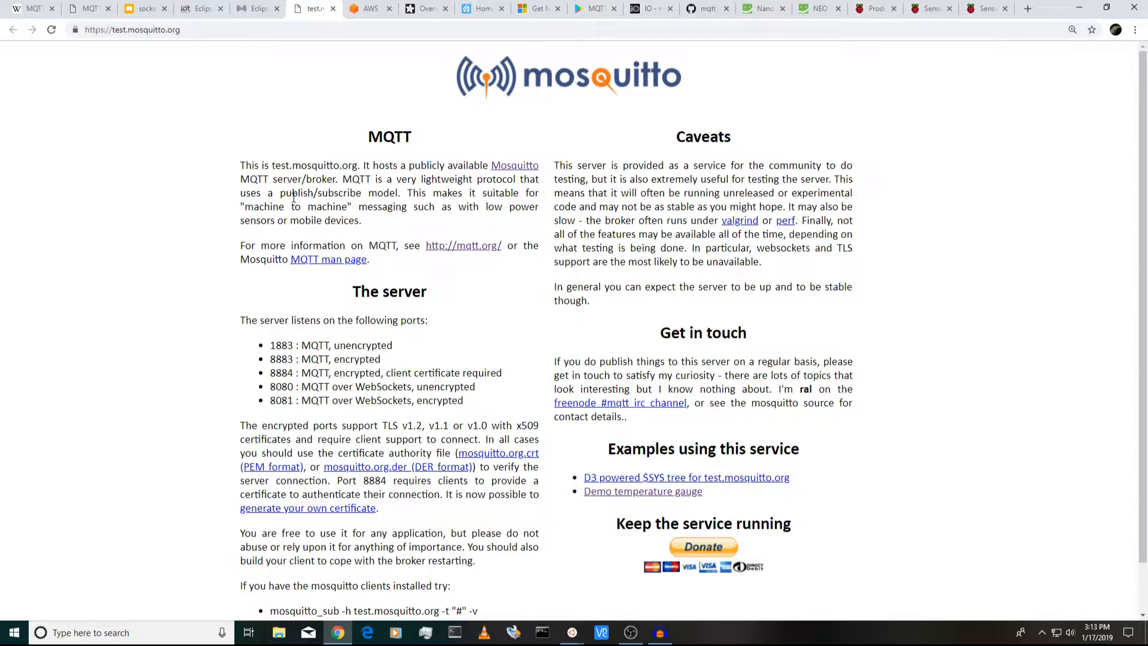
mouse_move(863, 165)
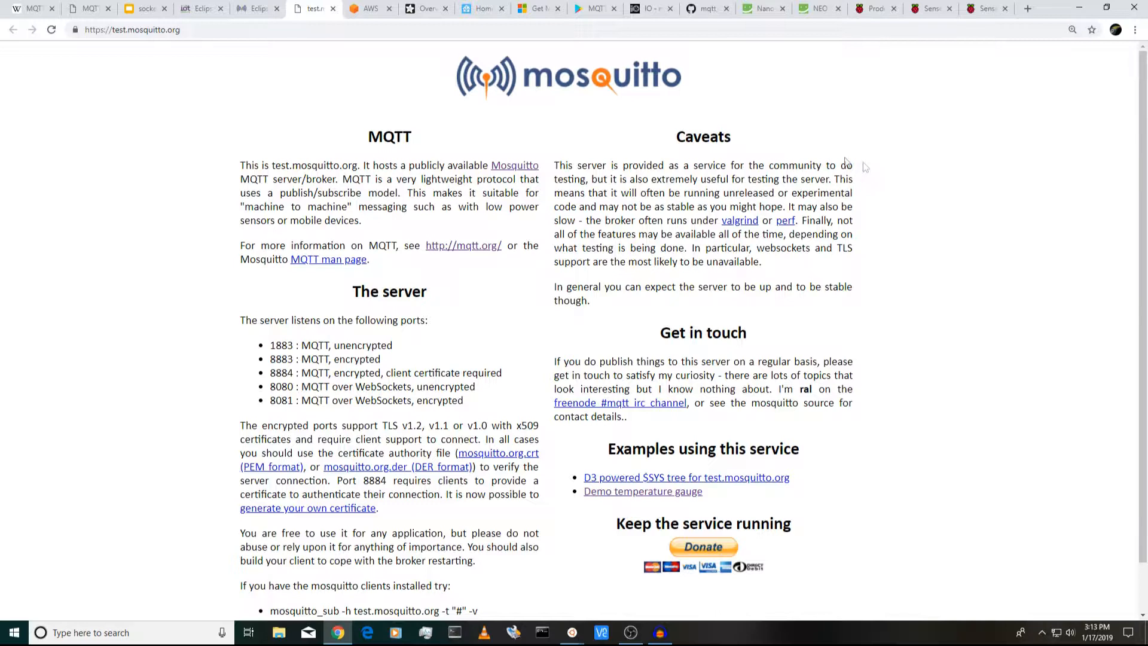
mouse_move(723, 118)
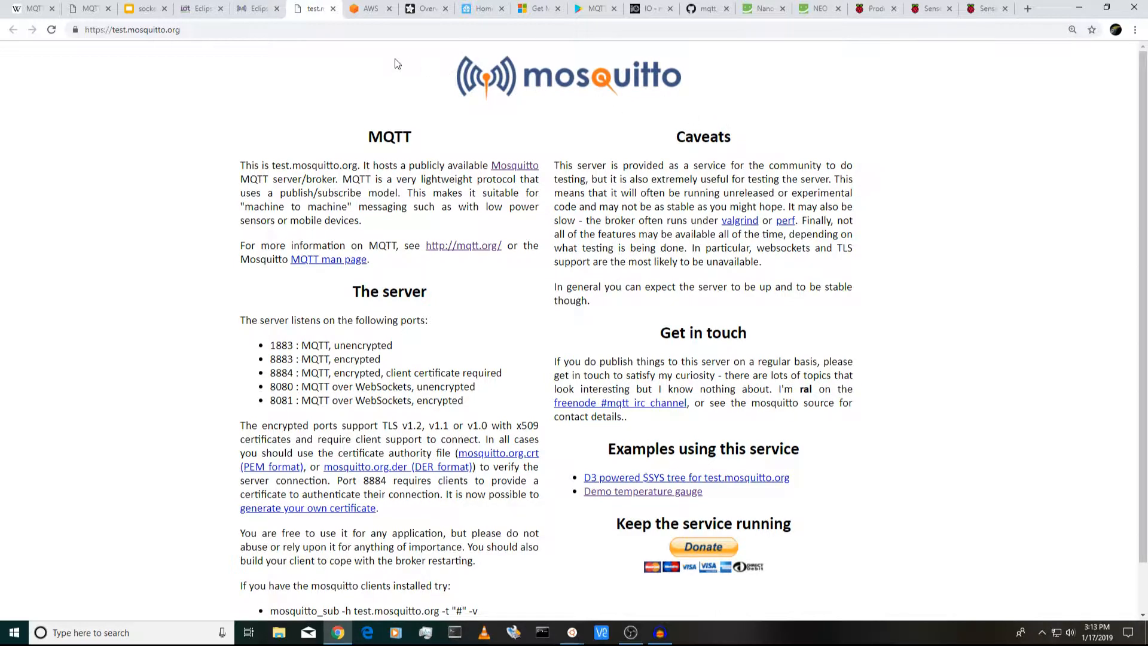
mouse_move(334, 82)
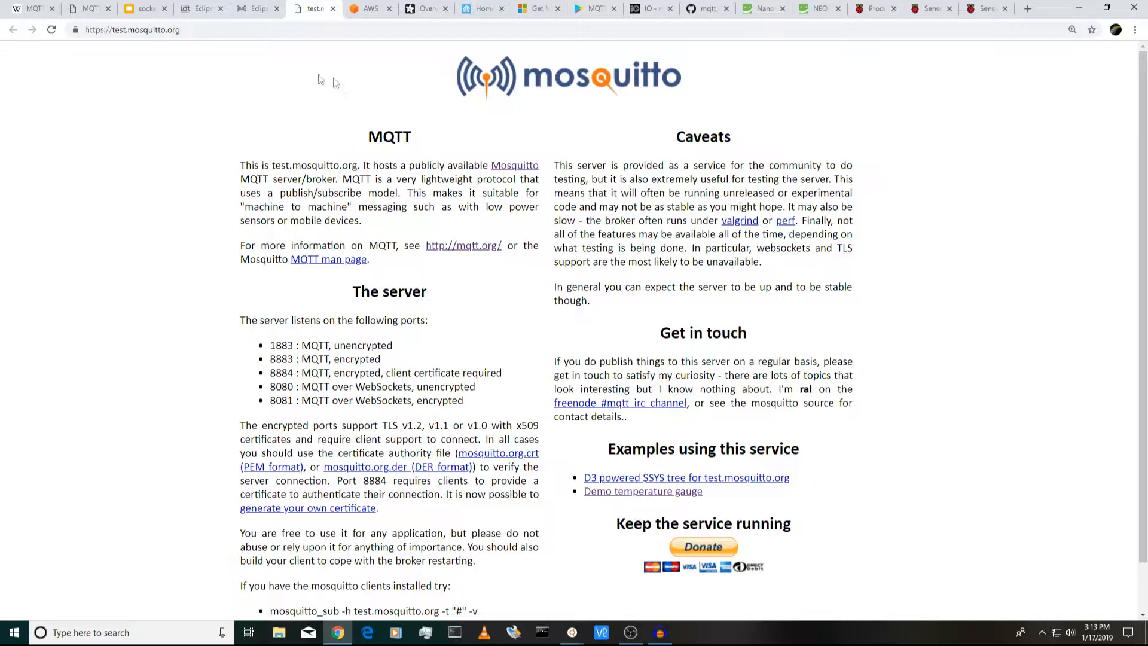
mouse_move(308, 20)
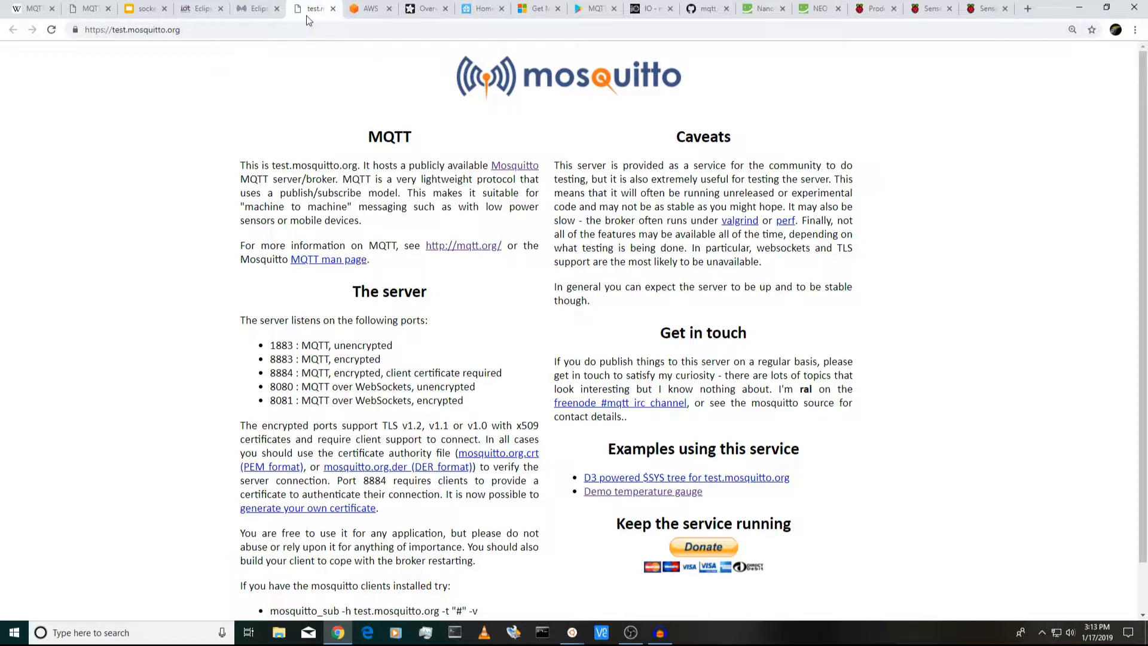
mouse_move(370, 8)
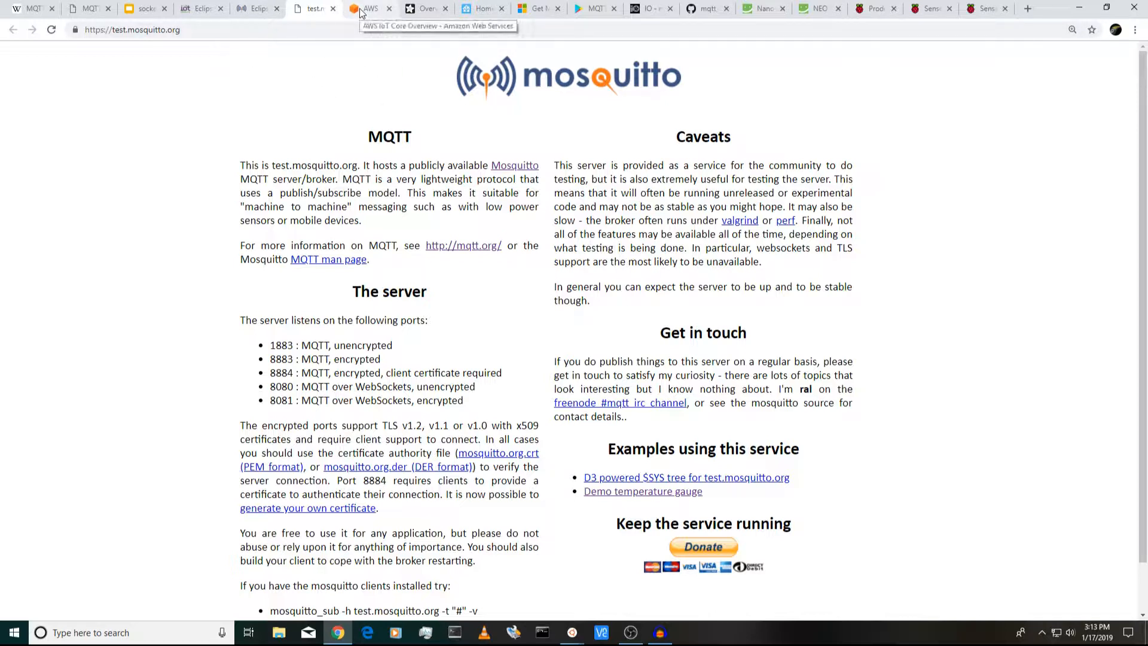
- Show the AWS IoT Core overview and its 'Connect and manage your devices' section
click(369, 9)
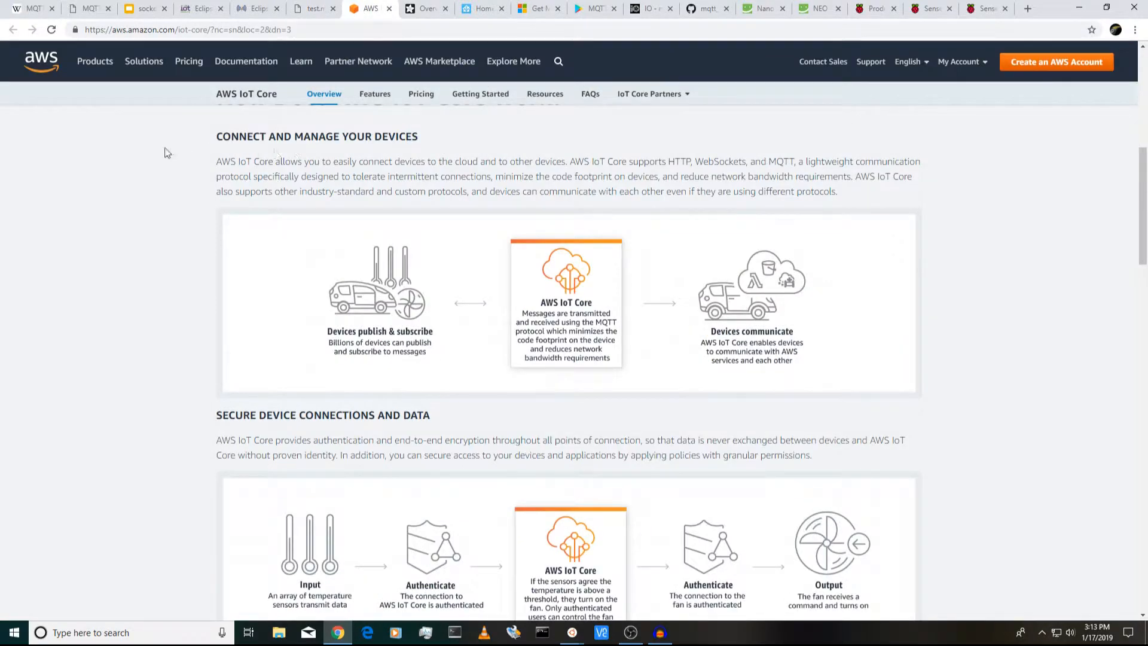
scroll(up, 3)
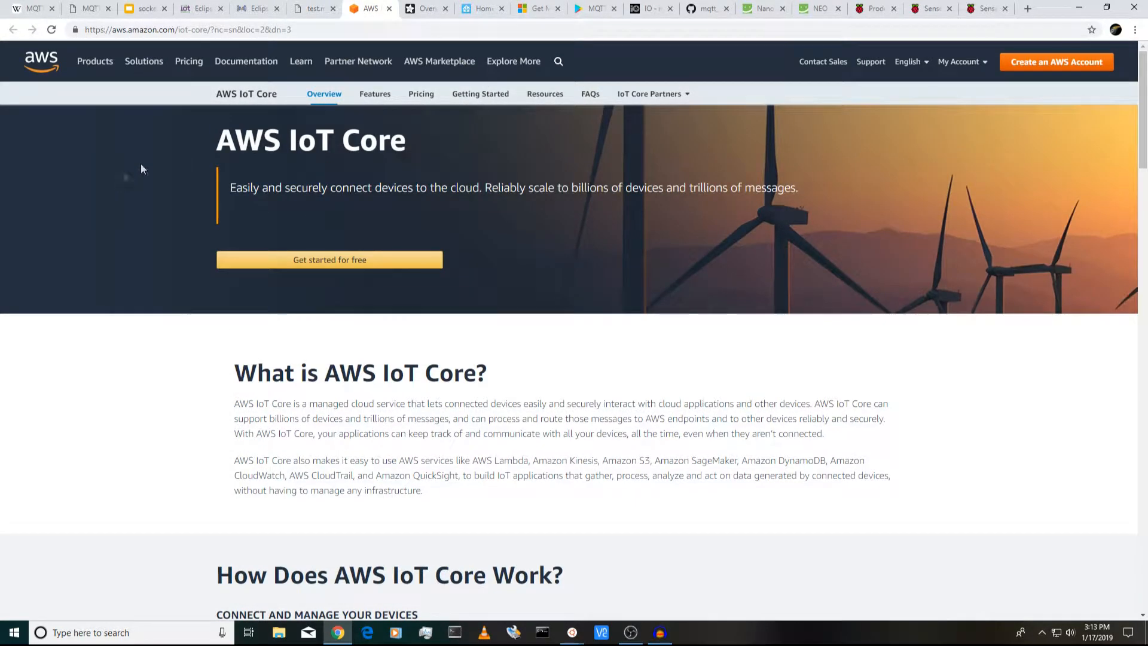
mouse_move(166, 266)
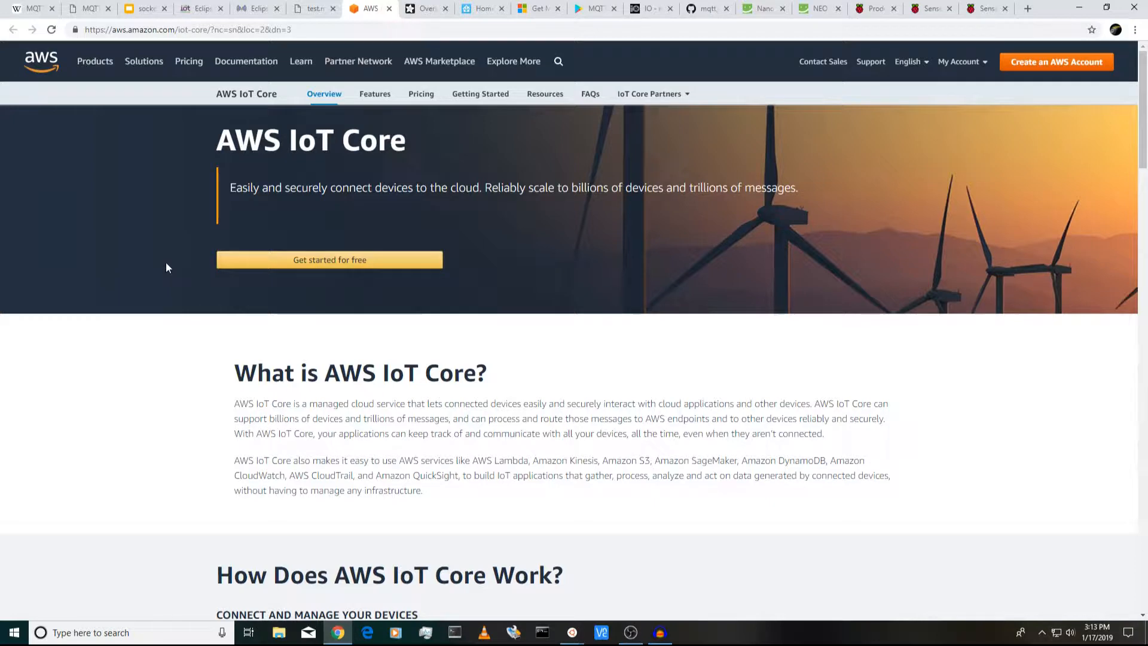
scroll(down, 3)
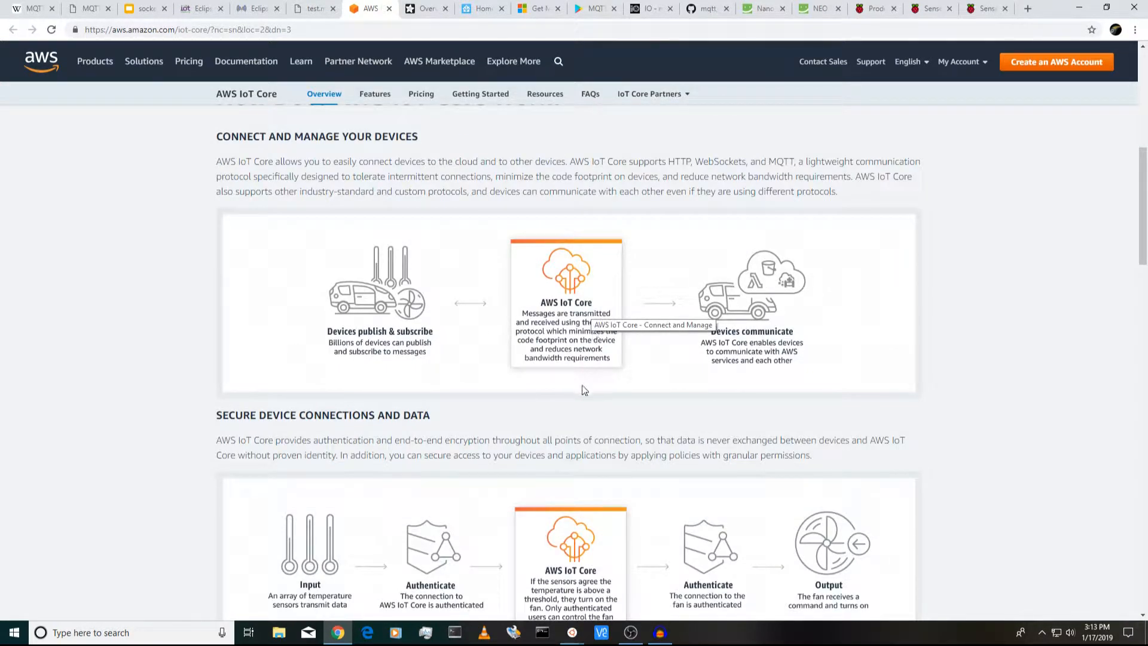
mouse_move(623, 363)
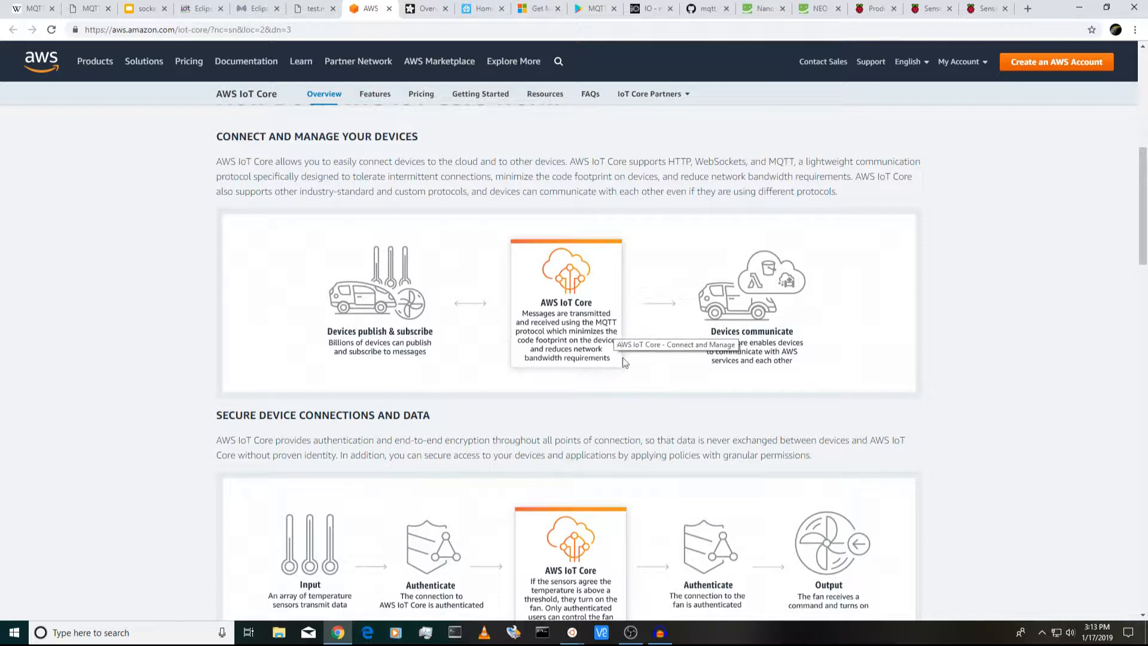
mouse_move(599, 334)
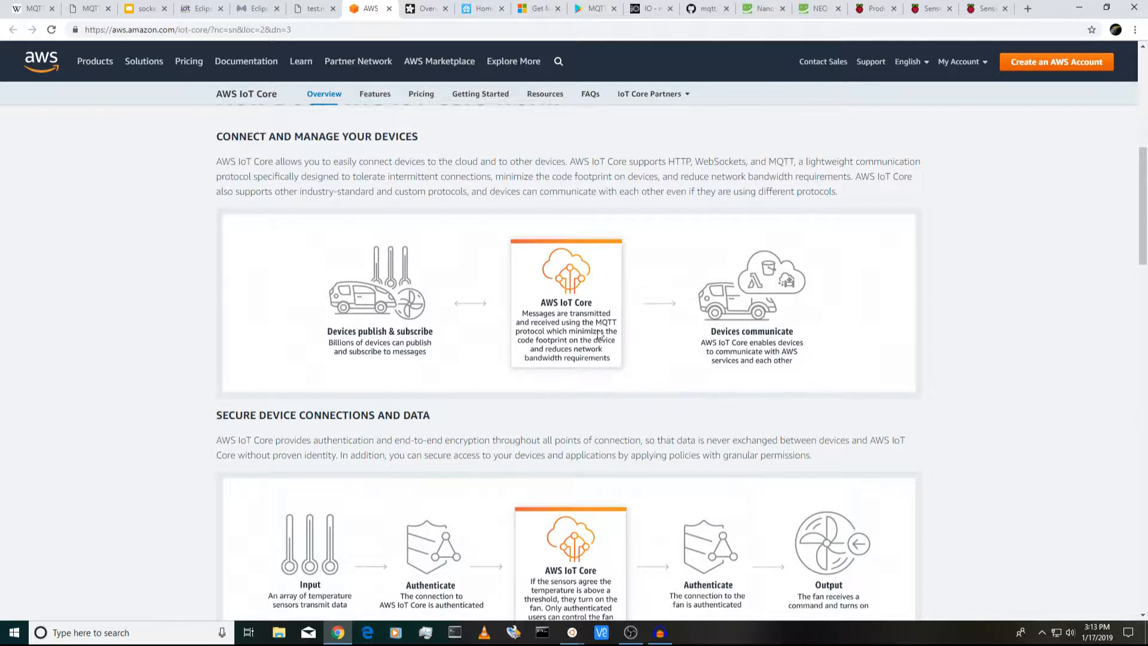
mouse_move(177, 223)
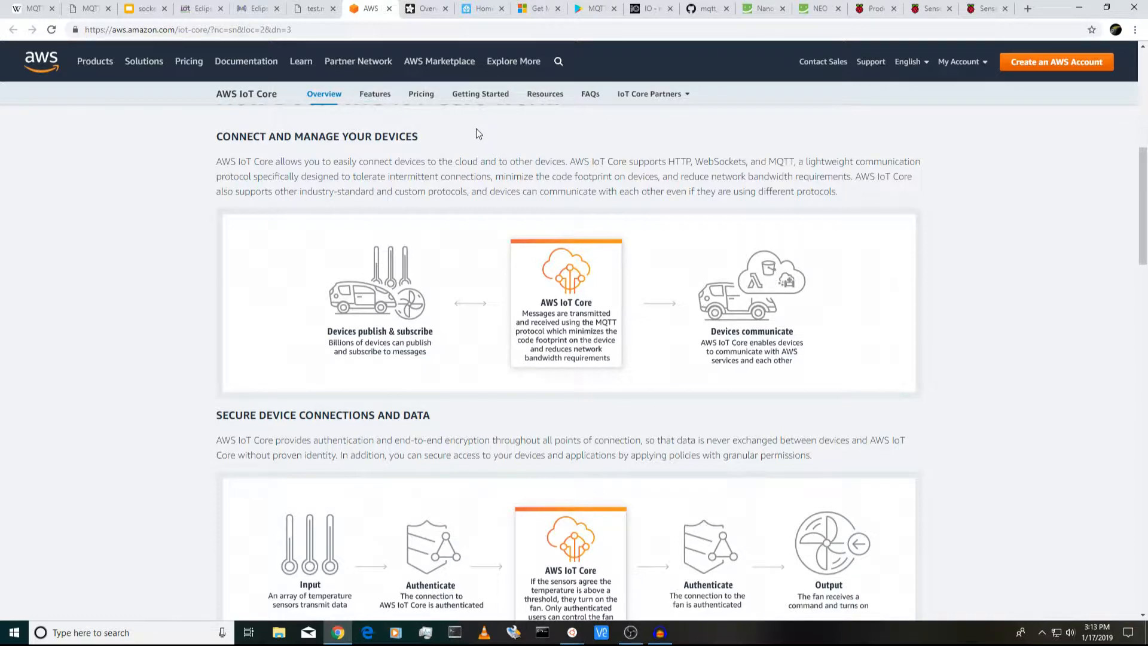
mouse_move(374, 94)
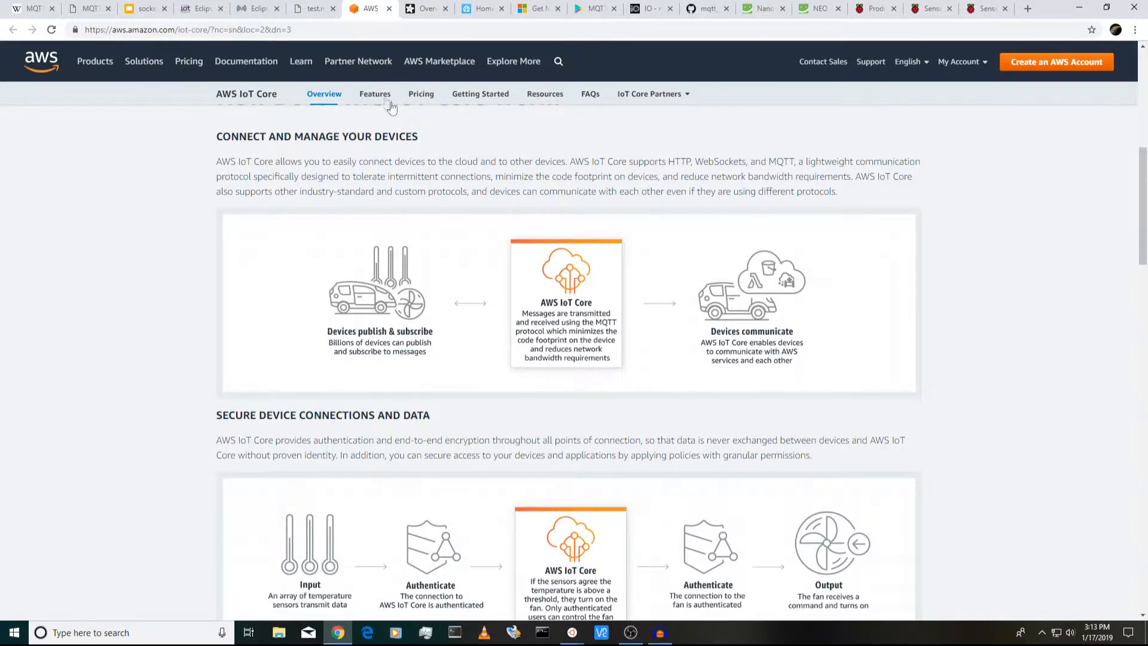
mouse_move(424, 9)
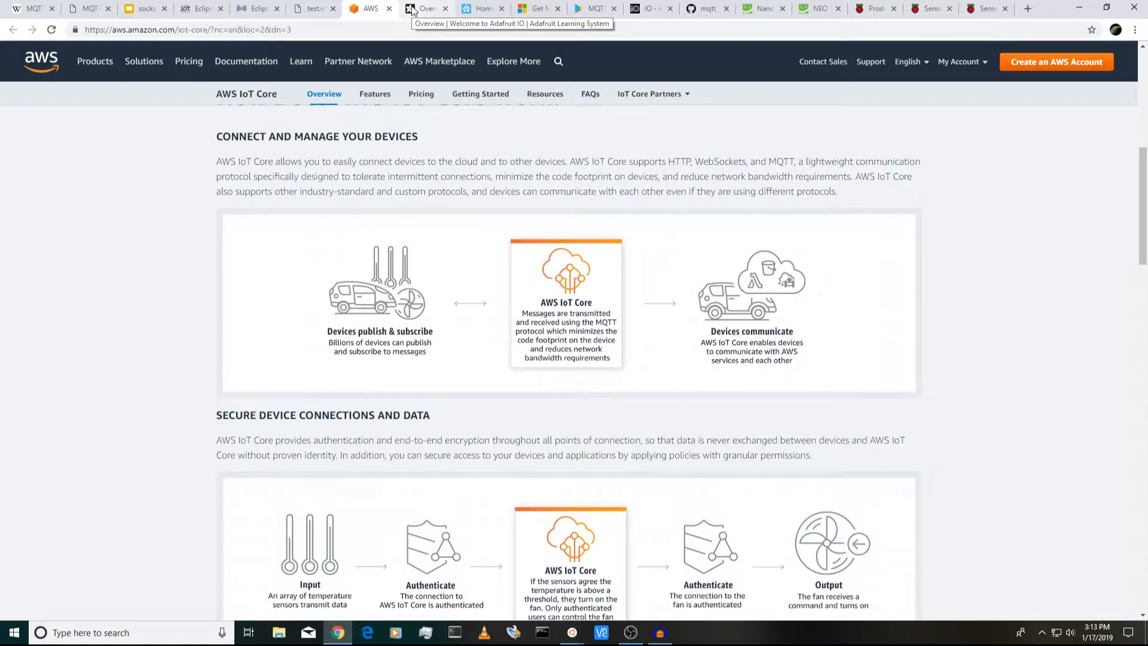
click(425, 8)
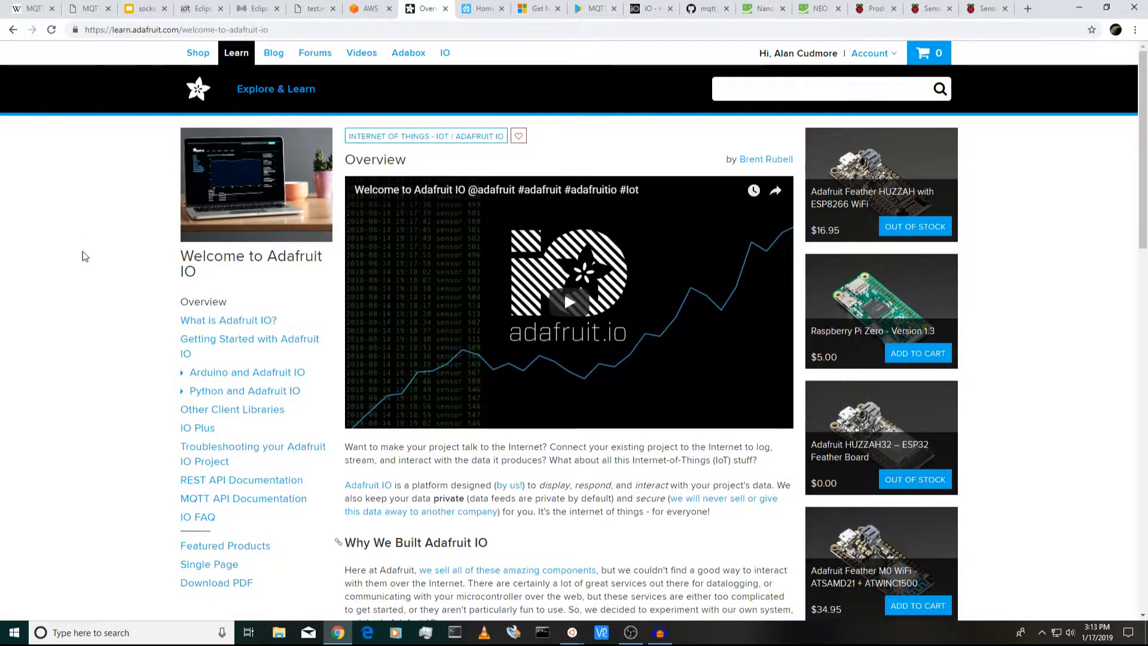
mouse_move(555, 500)
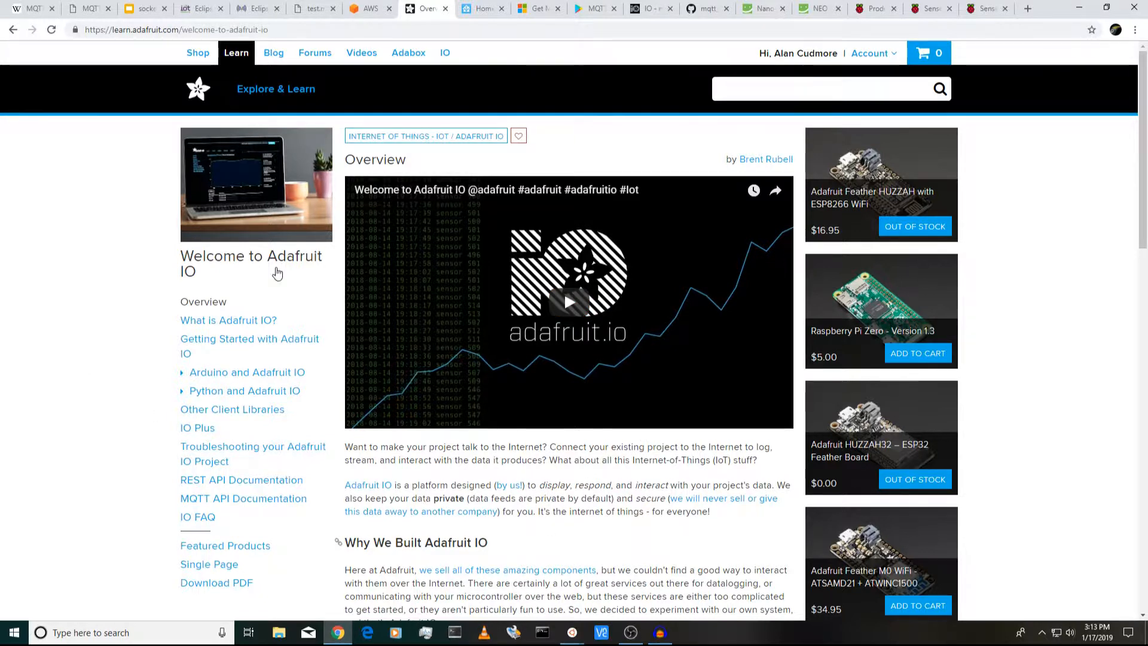
mouse_move(290, 167)
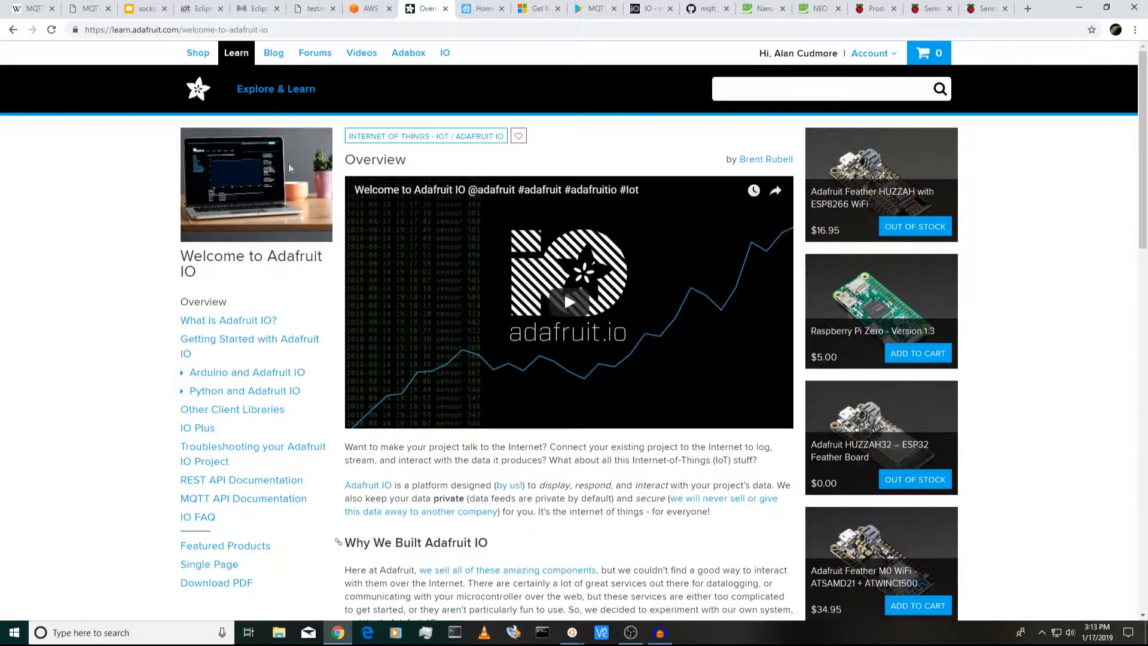
mouse_move(609, 150)
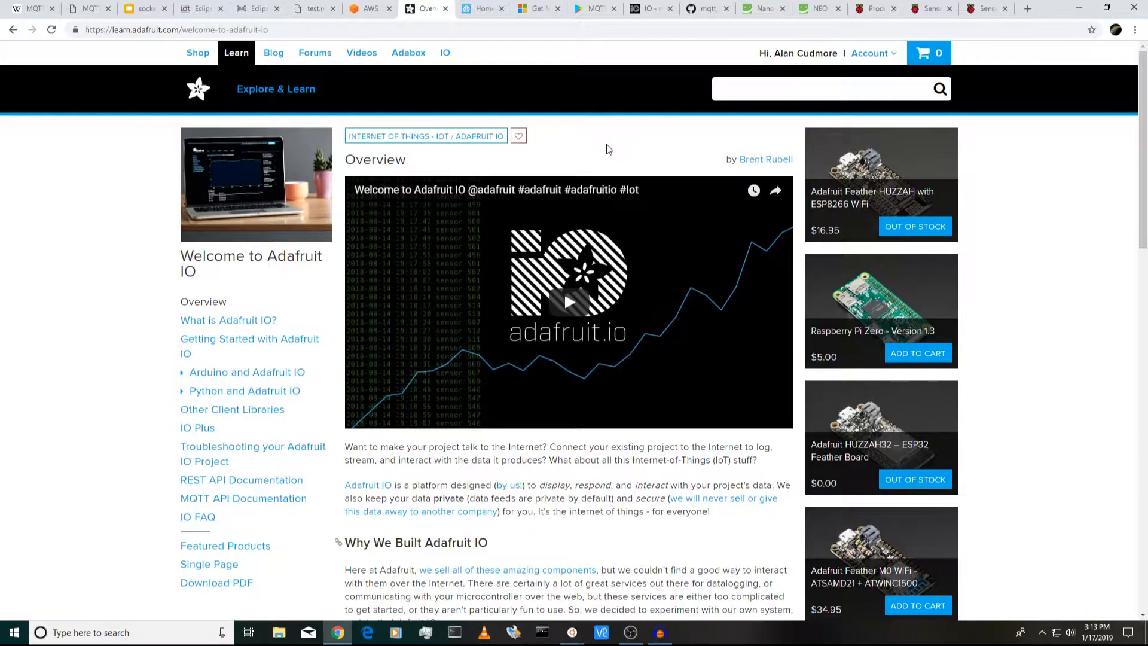
mouse_move(116, 330)
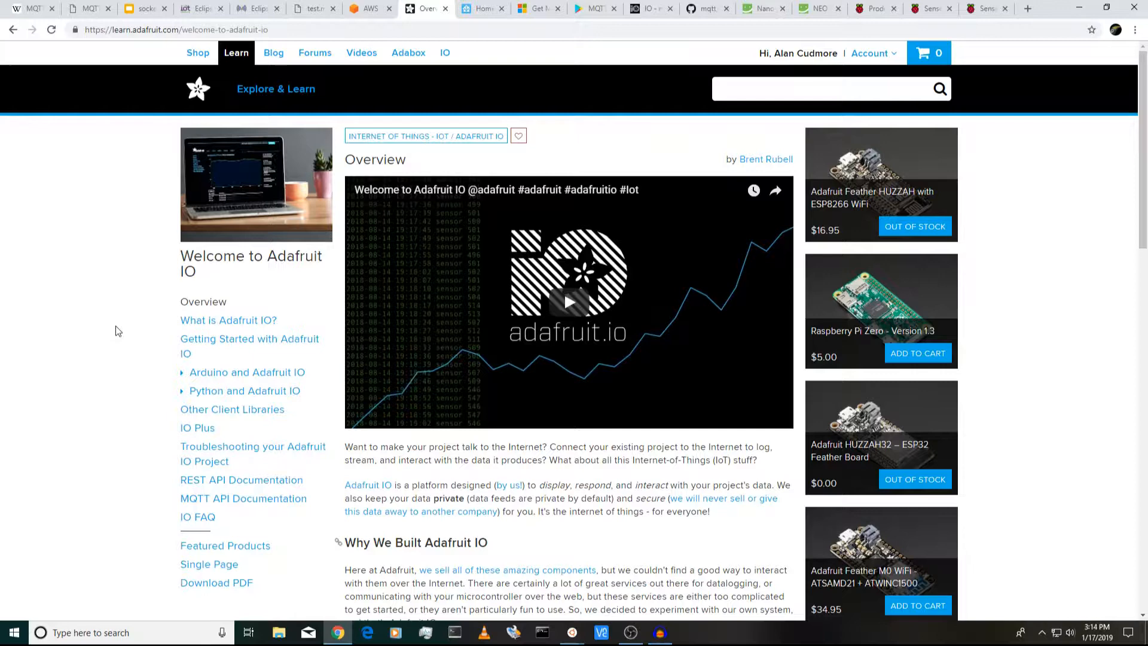
scroll(down, 3)
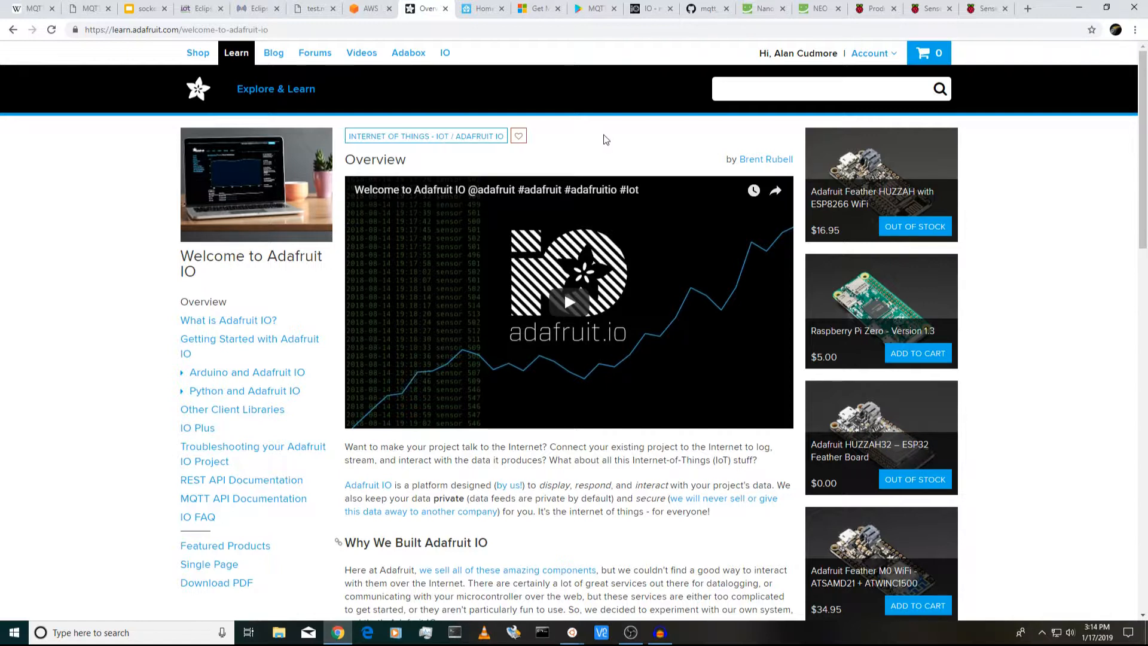
mouse_move(600, 145)
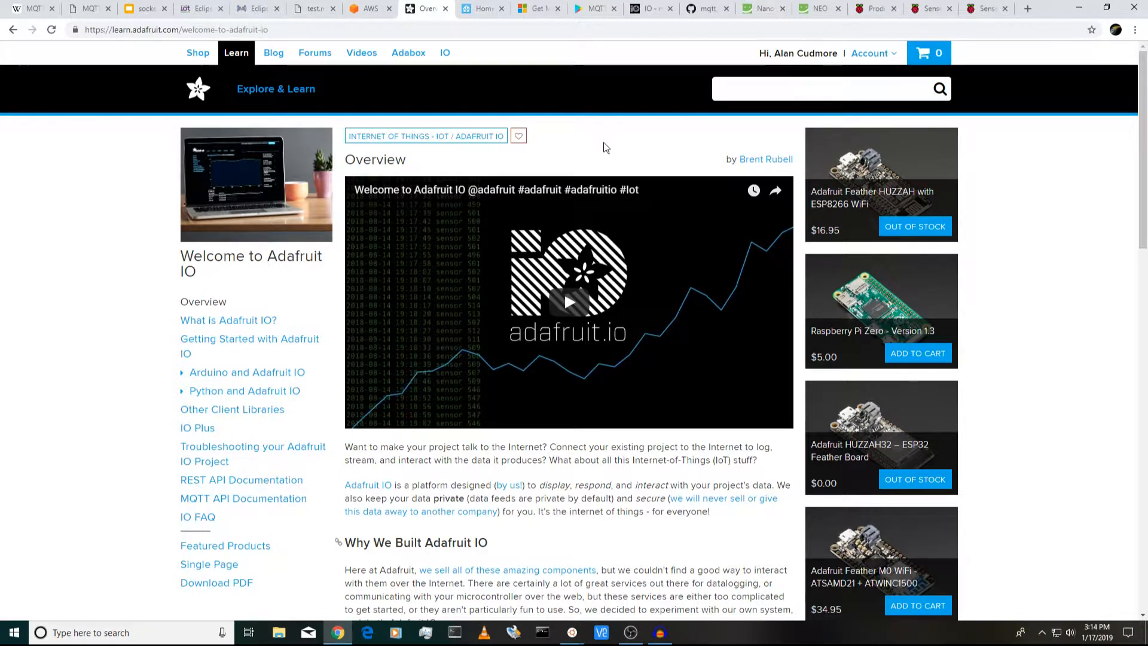
mouse_move(588, 161)
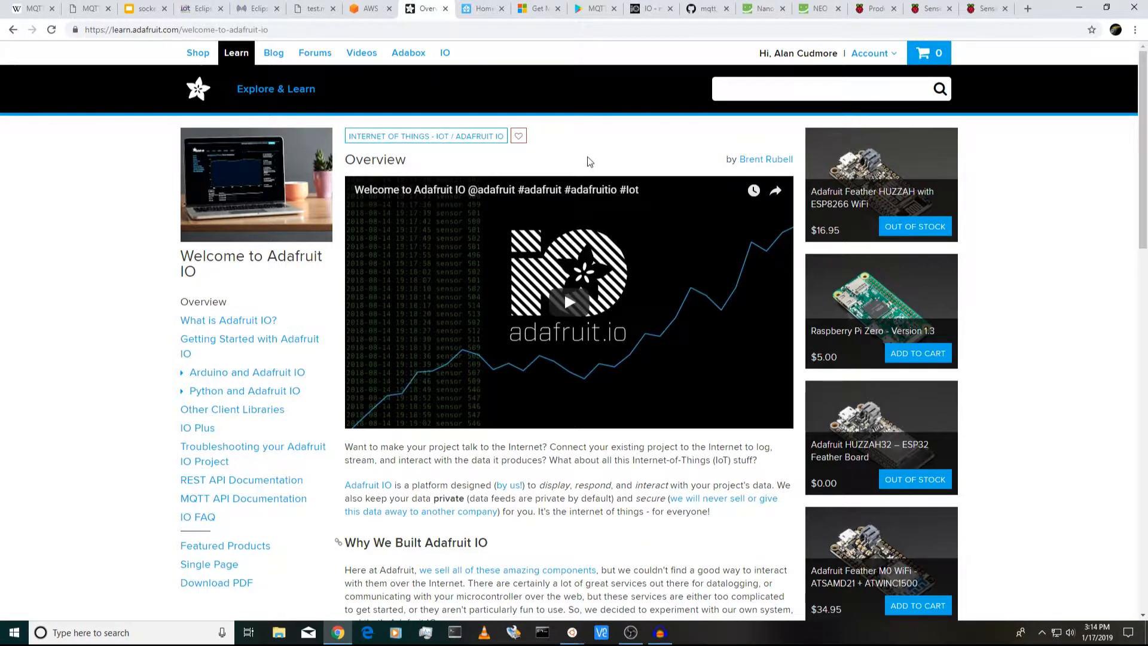
mouse_move(588, 160)
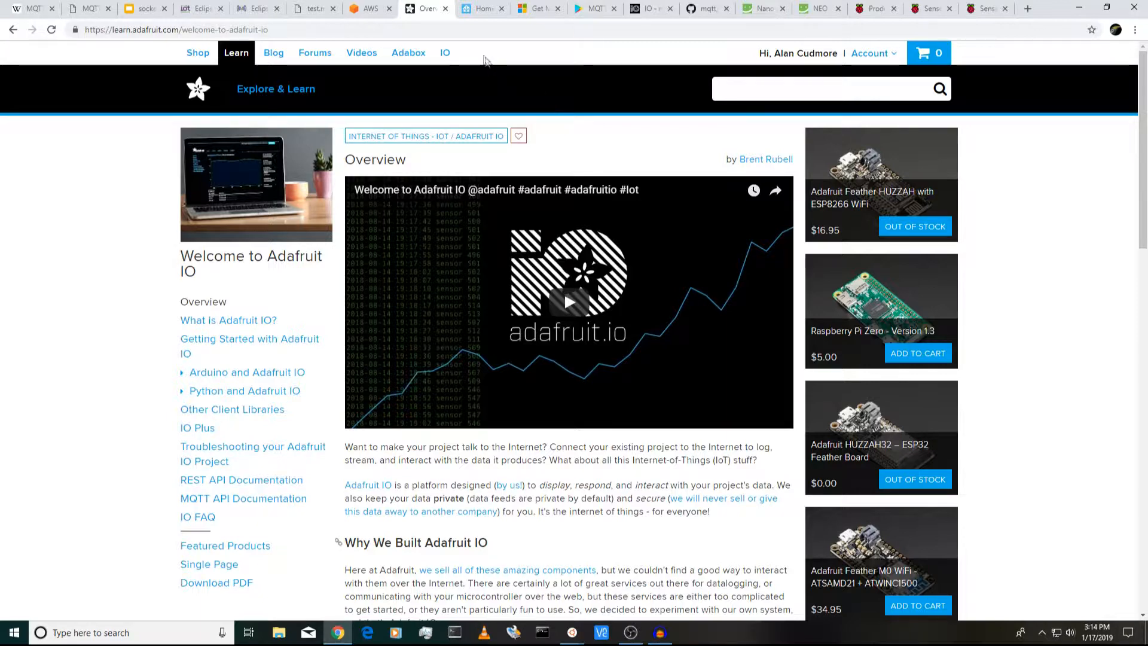
- Show the Home Assistant homepage and scroll through its Observe, Control and Automate sections
click(480, 8)
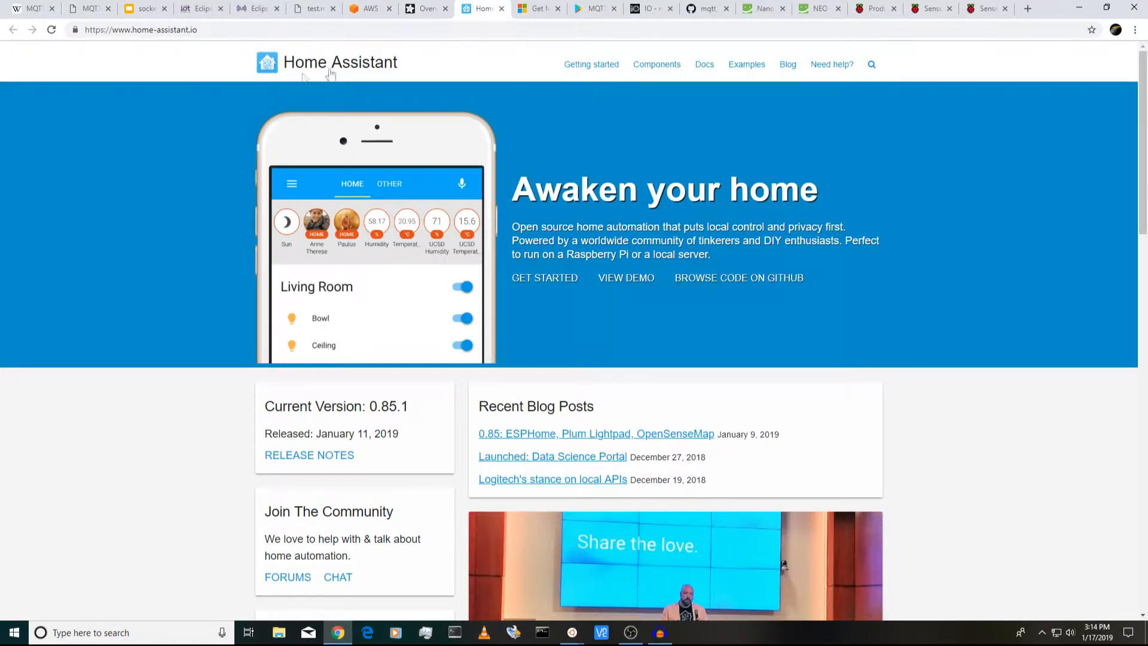
mouse_move(581, 275)
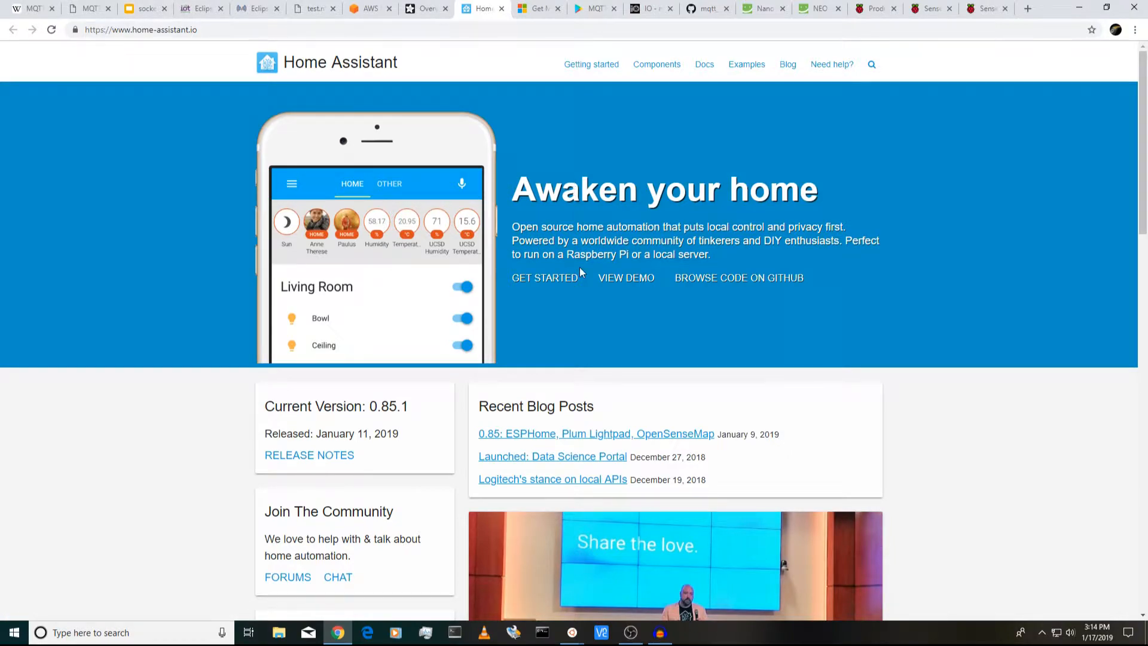
scroll(down, 3)
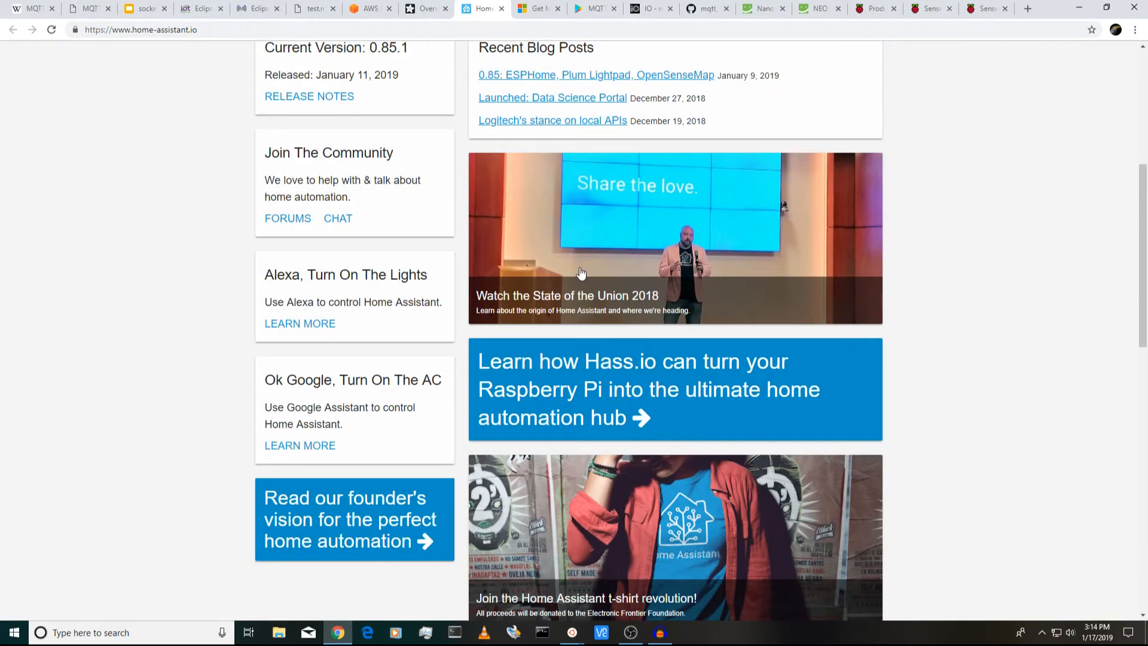
scroll(down, 3)
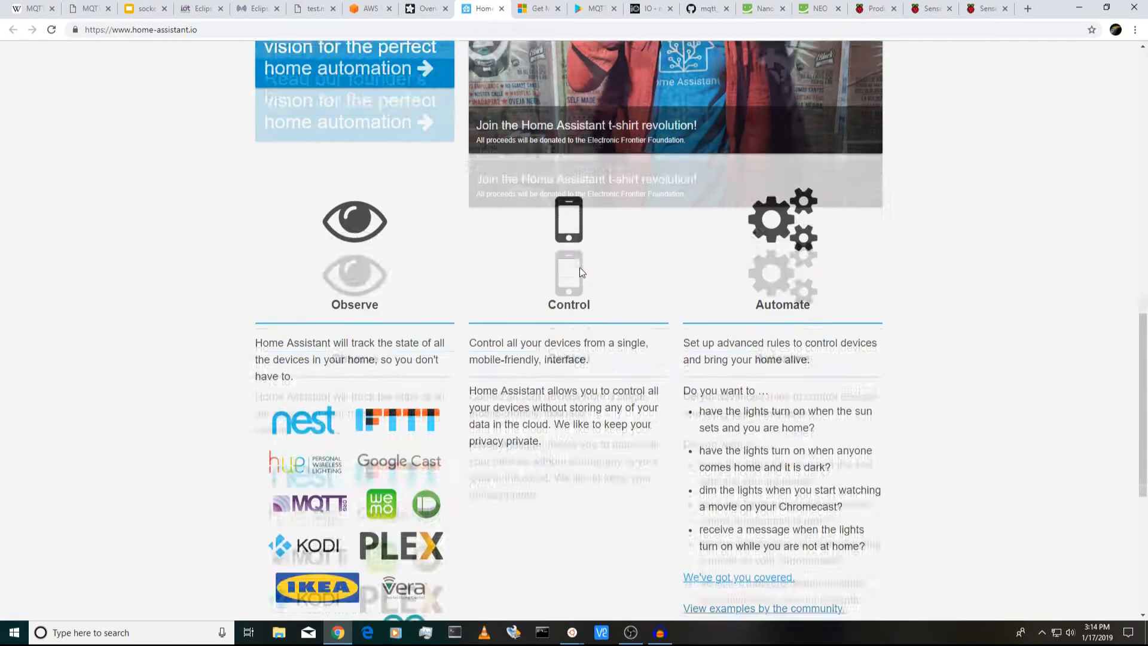
scroll(down, 3)
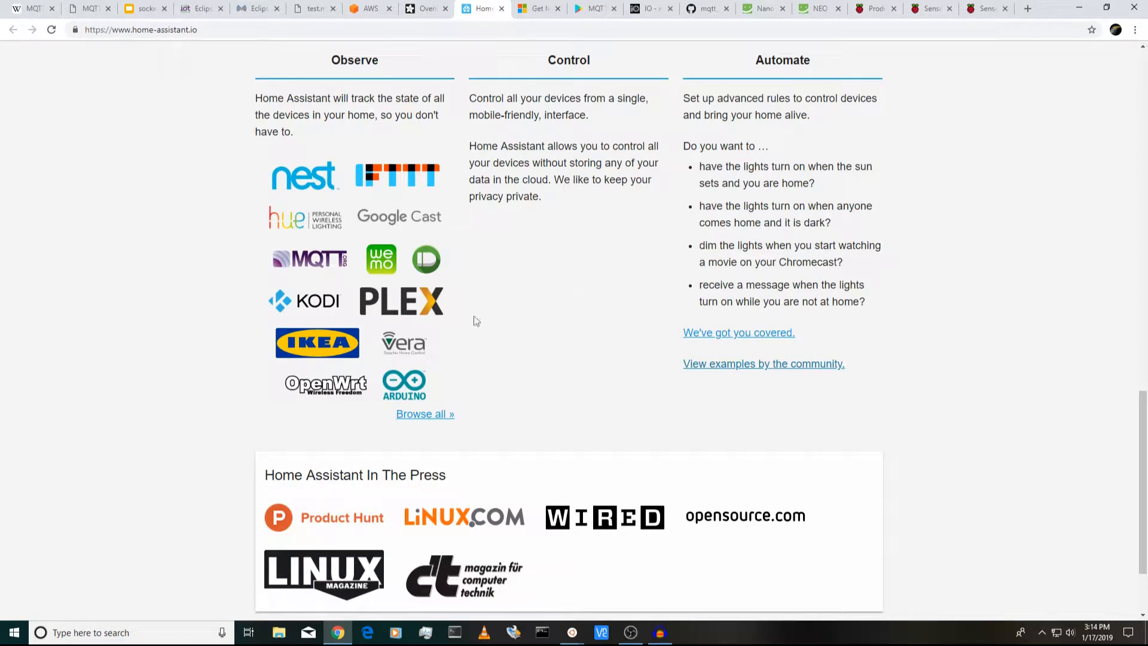
mouse_move(235, 301)
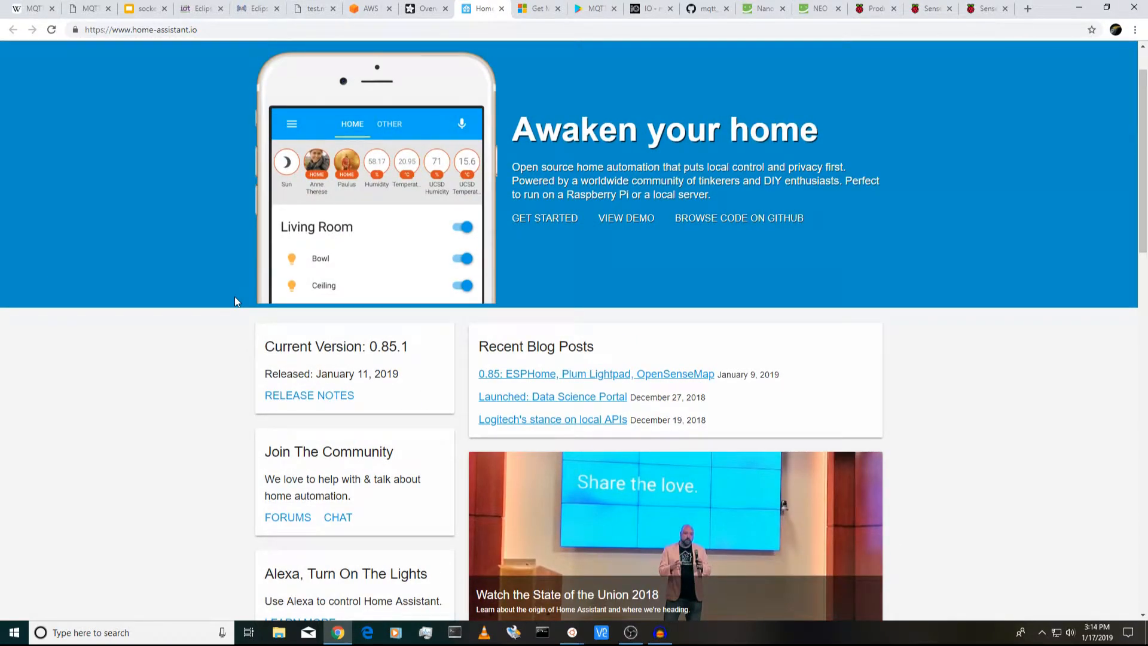
mouse_move(511, 283)
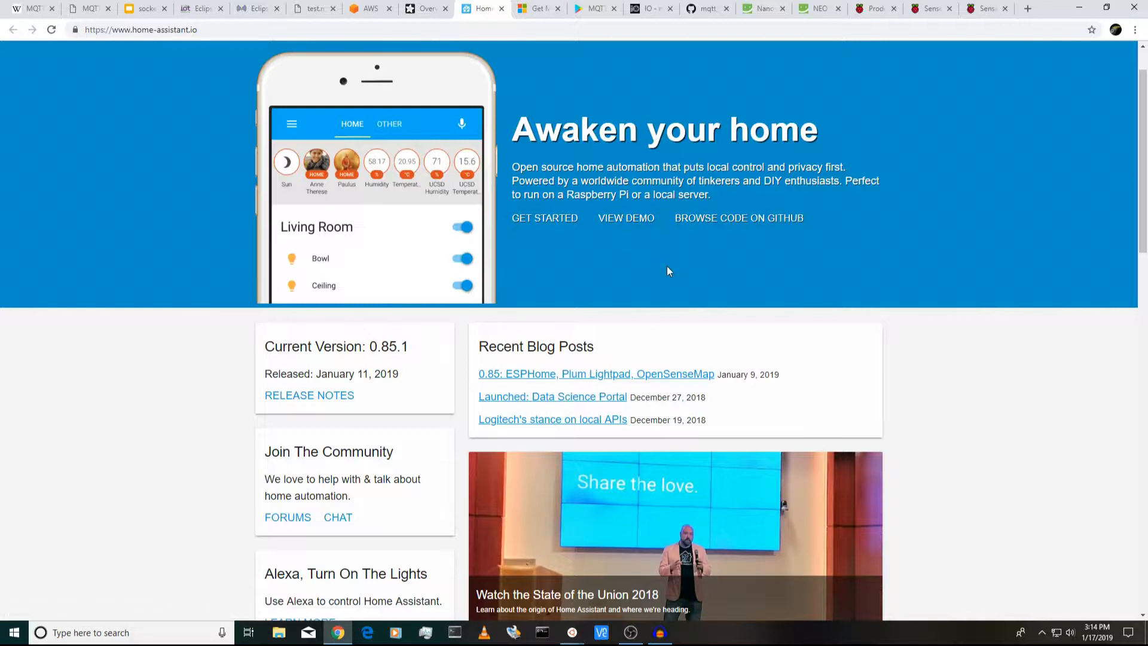
mouse_move(666, 276)
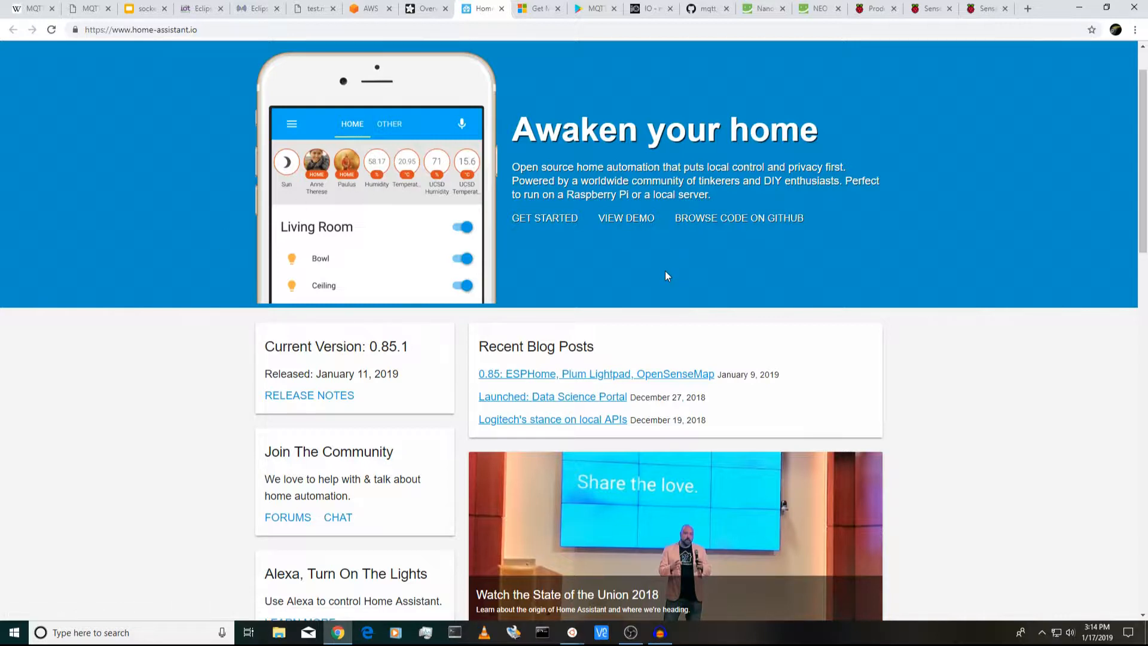
mouse_move(625, 107)
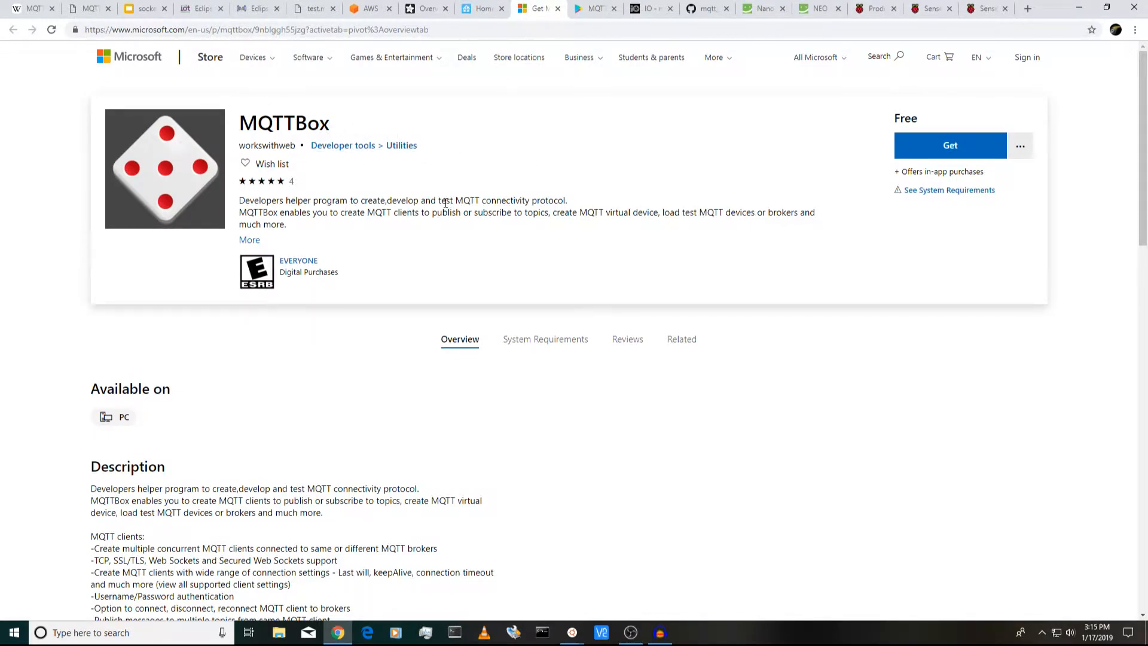
- Scroll the Microsoft Store MQTTBox listing's description toward its screenshots
scroll(down, 3)
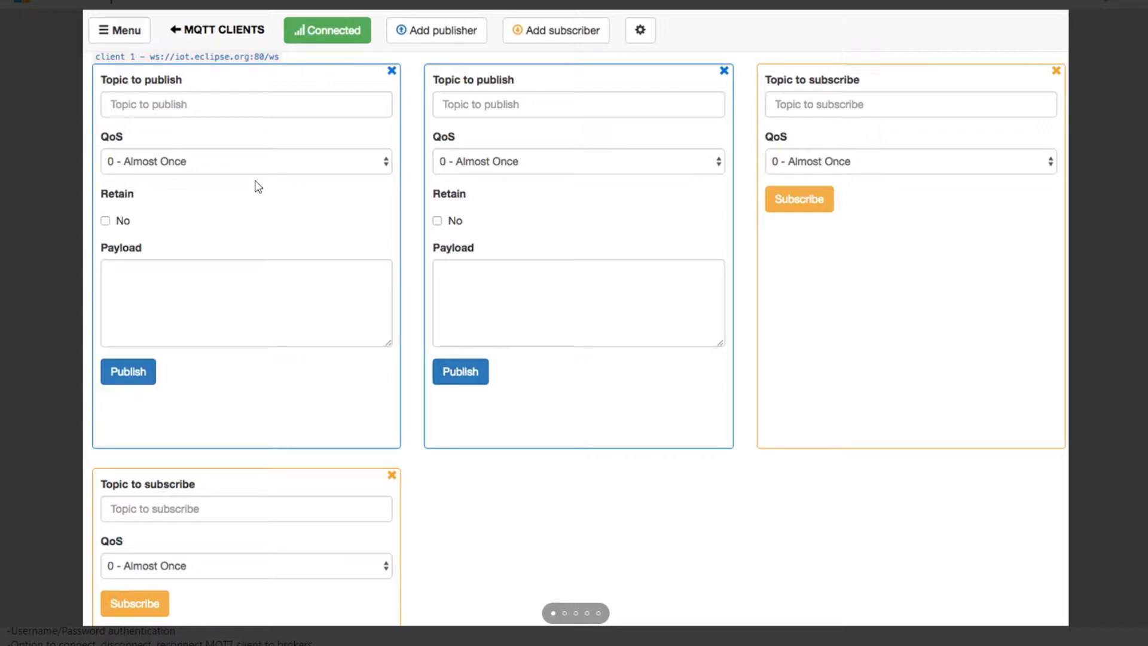
mouse_move(881, 218)
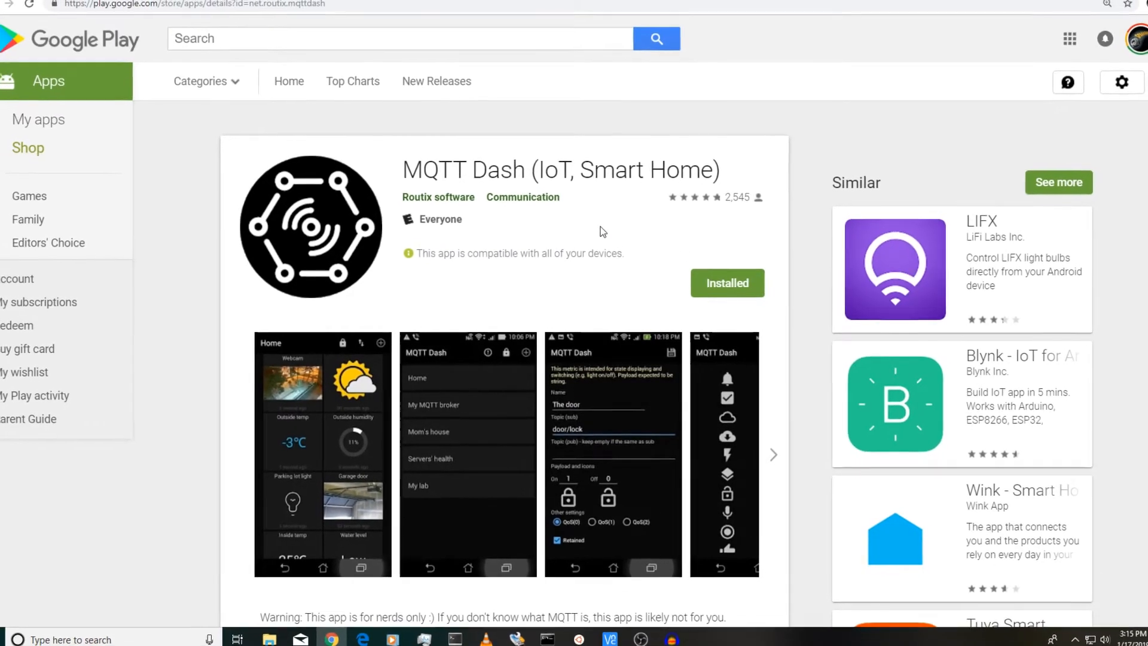
- Scroll the MQTT Dash Google Play listing through its description and reviews, then back up
scroll(down, 3)
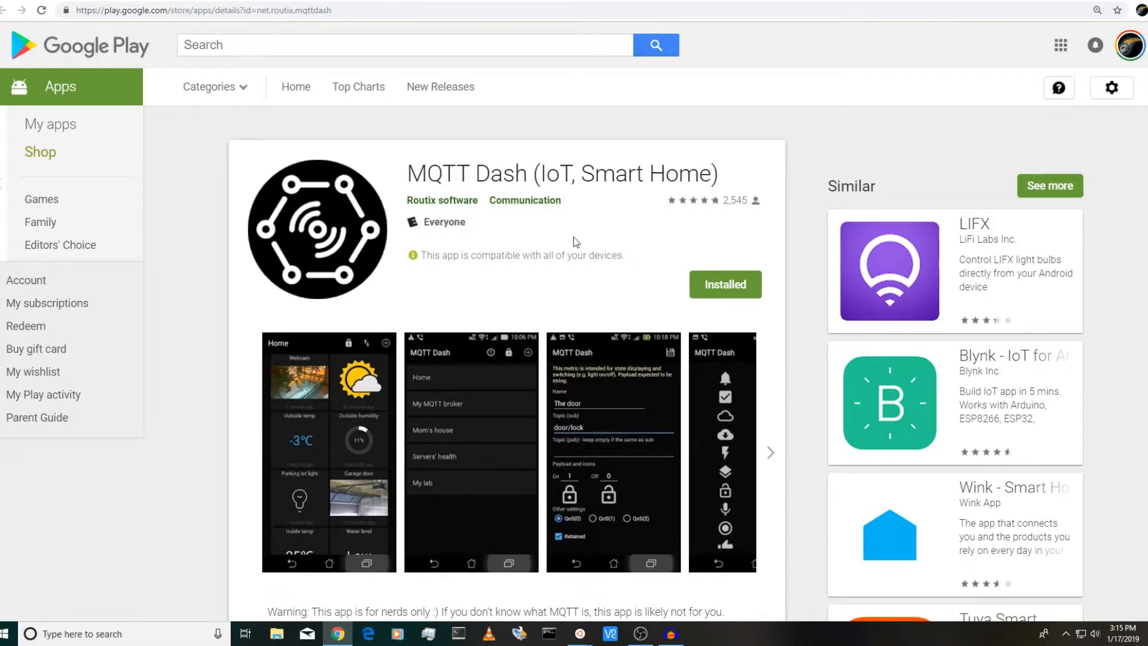
scroll(down, 3)
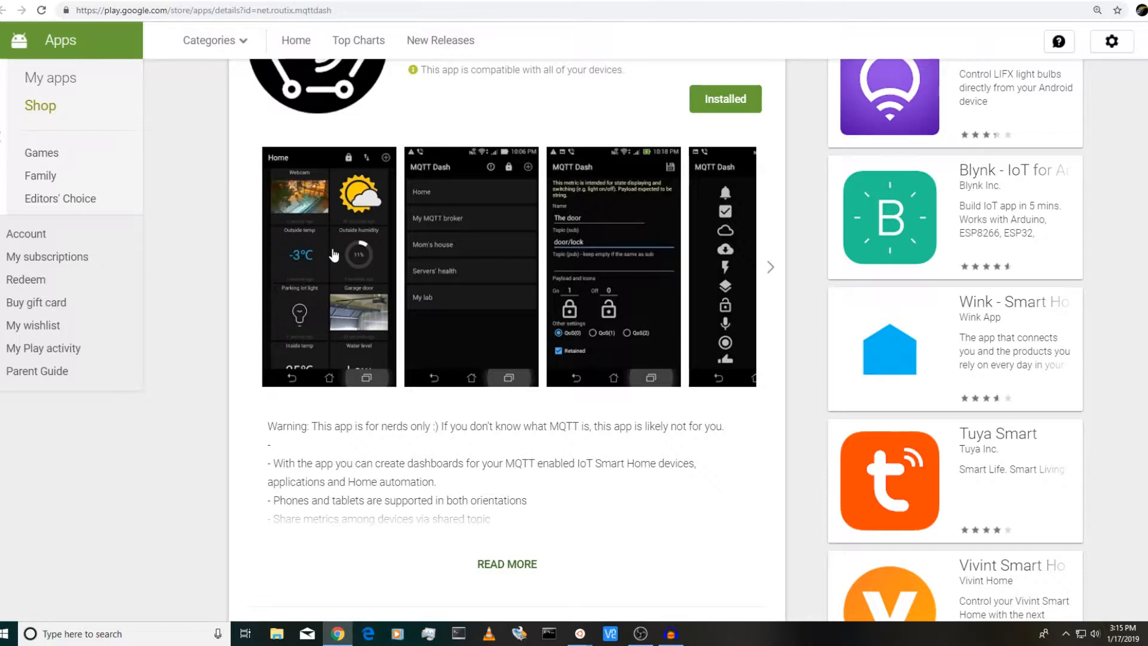
mouse_move(454, 212)
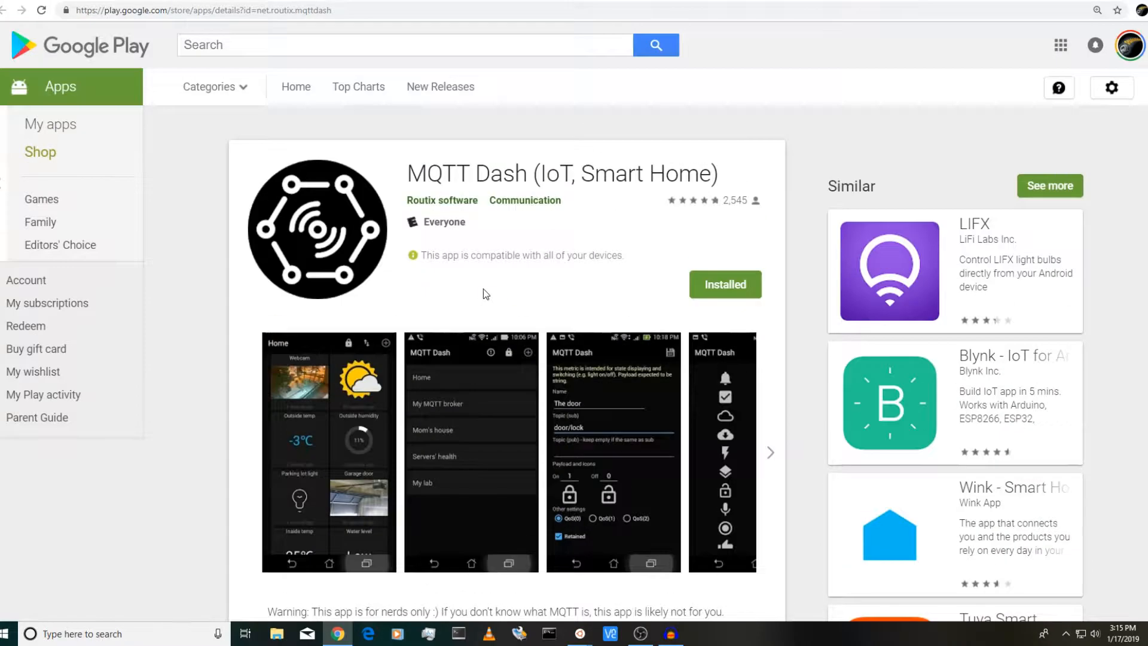
scroll(down, 3)
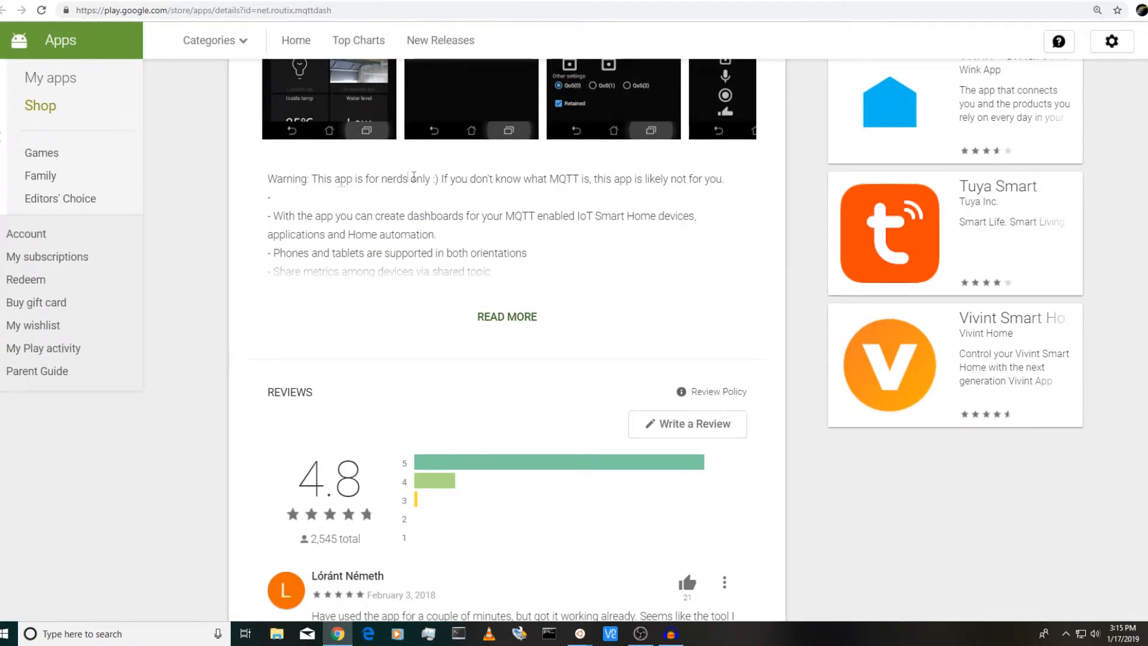
mouse_move(644, 191)
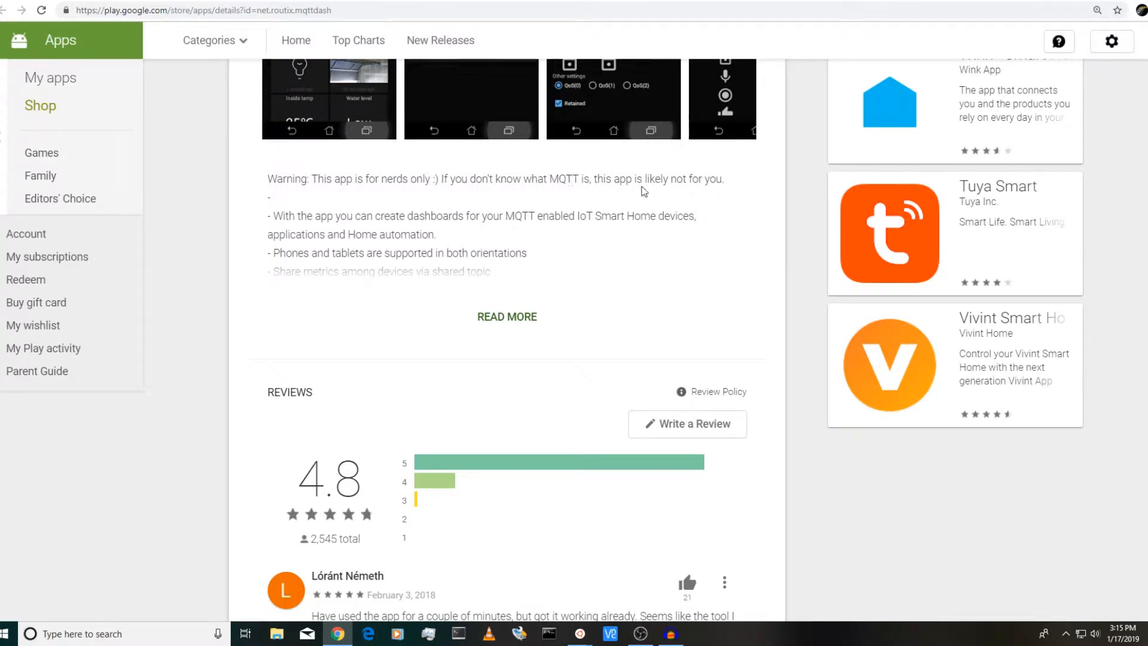
mouse_move(718, 191)
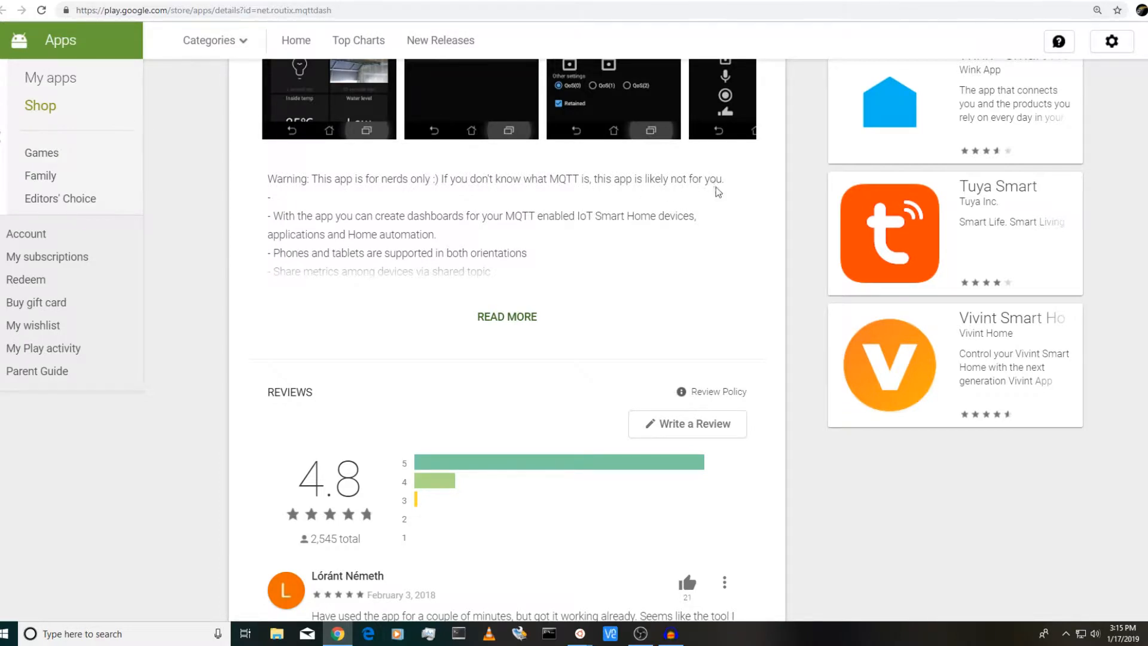
mouse_move(497, 229)
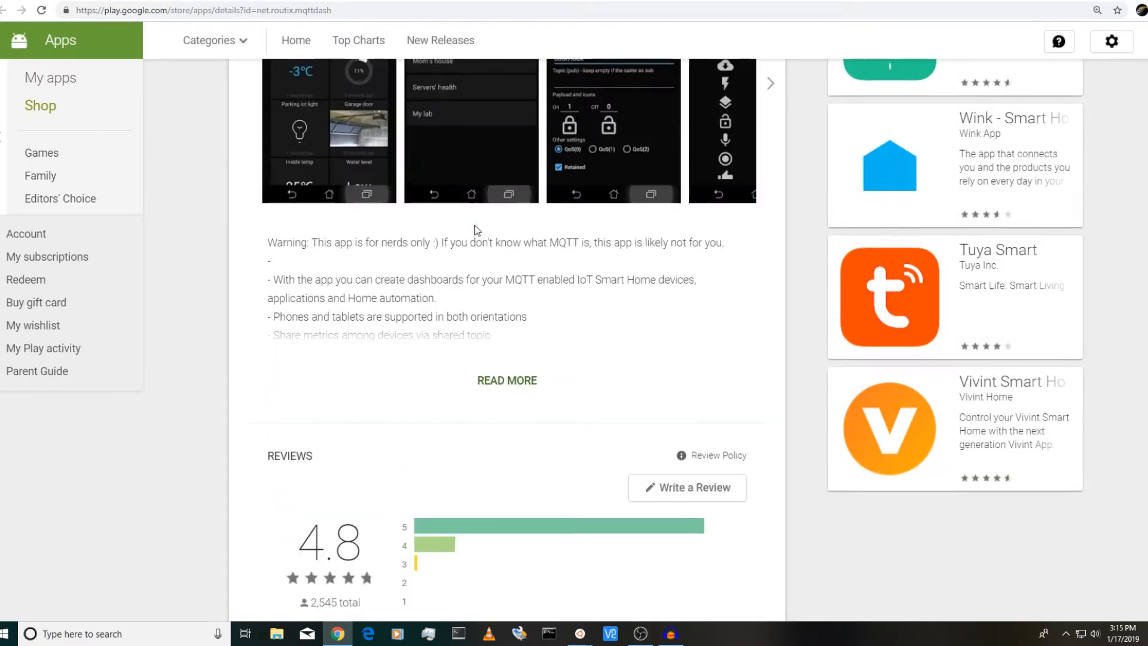
scroll(up, 3)
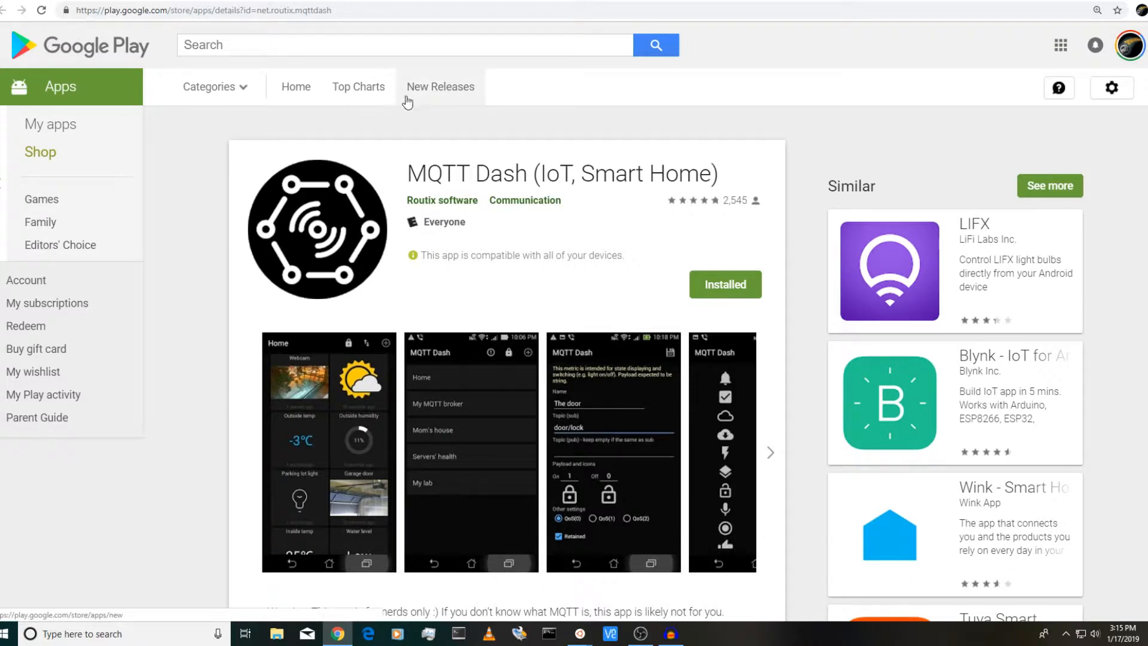
mouse_move(351, 34)
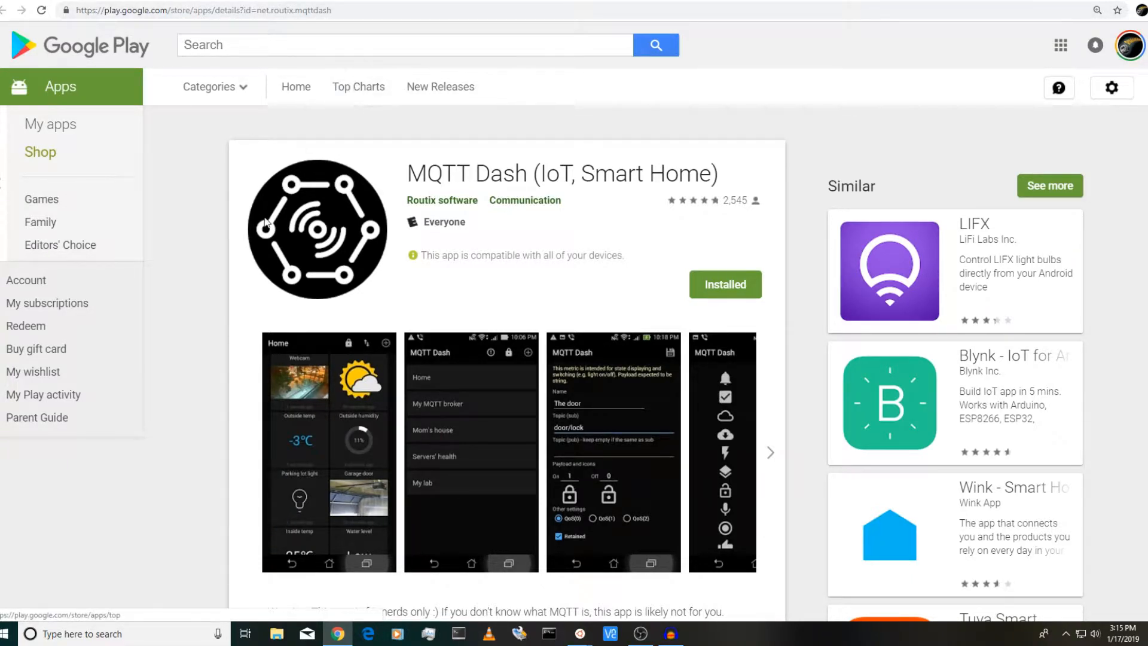
mouse_move(223, 143)
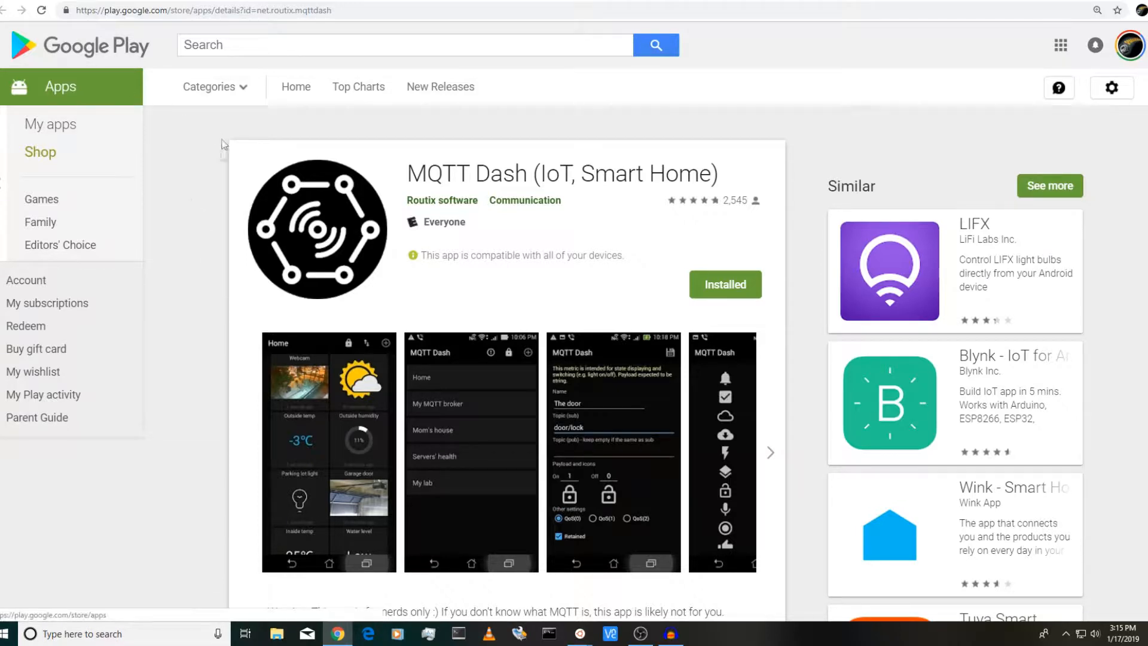
mouse_move(674, 132)
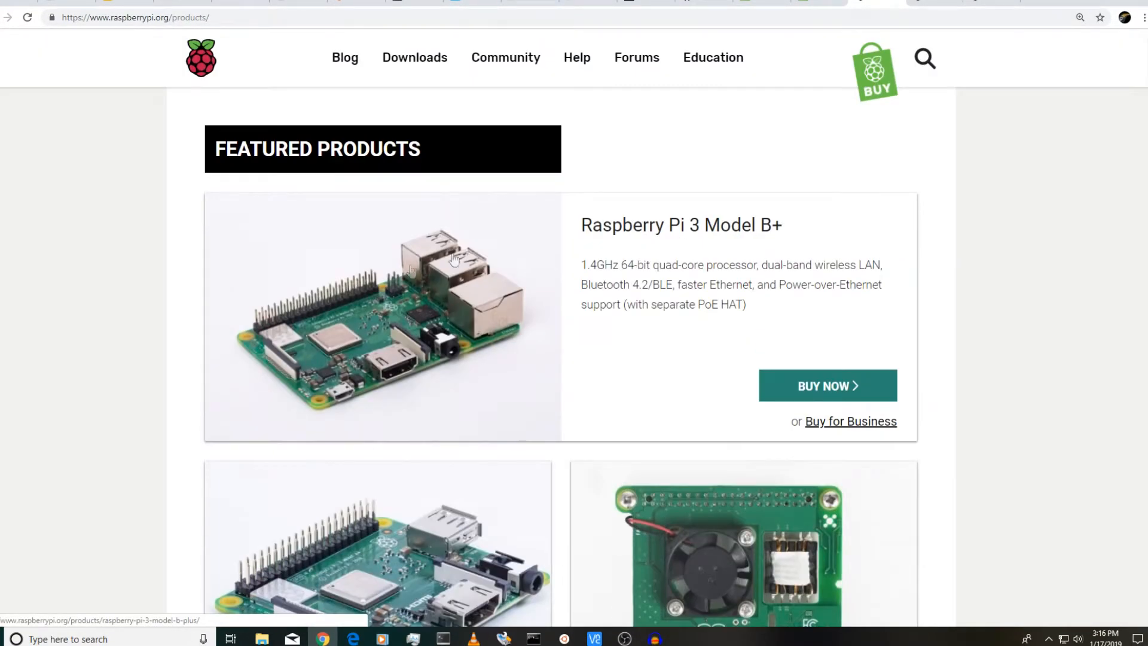
mouse_move(404, 365)
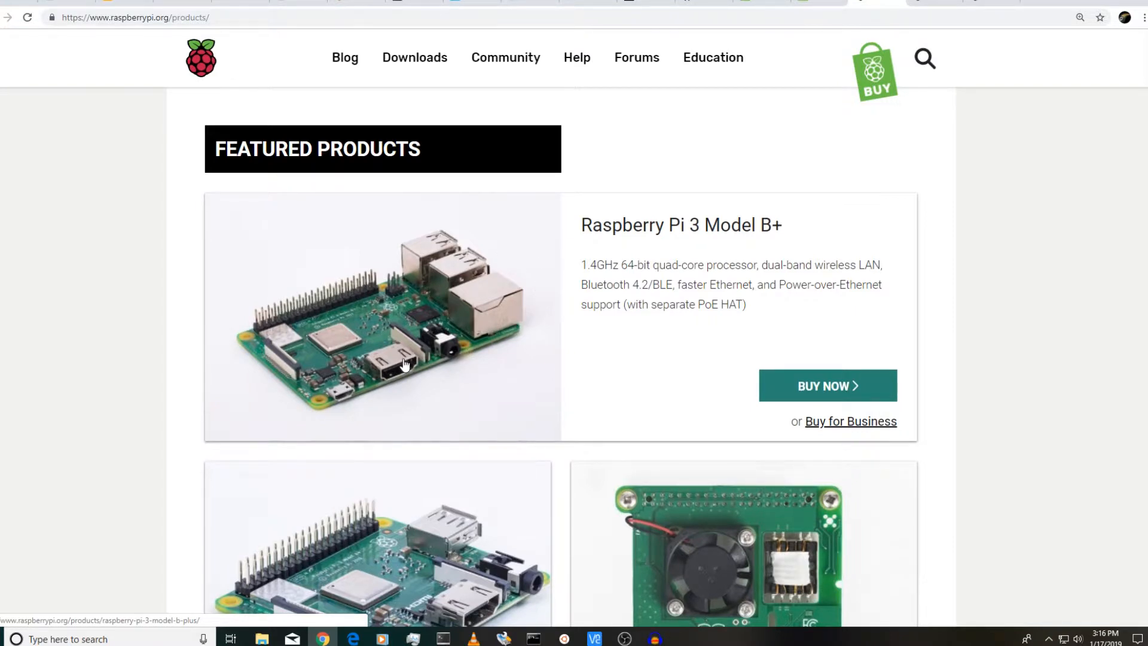
mouse_move(334, 304)
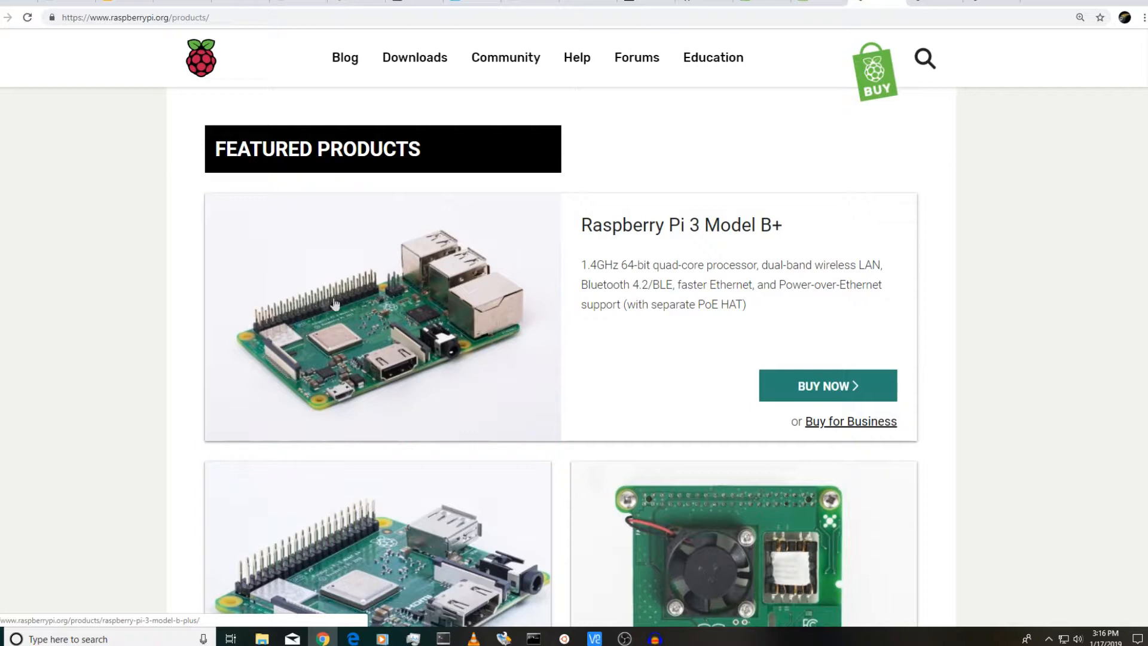
mouse_move(396, 335)
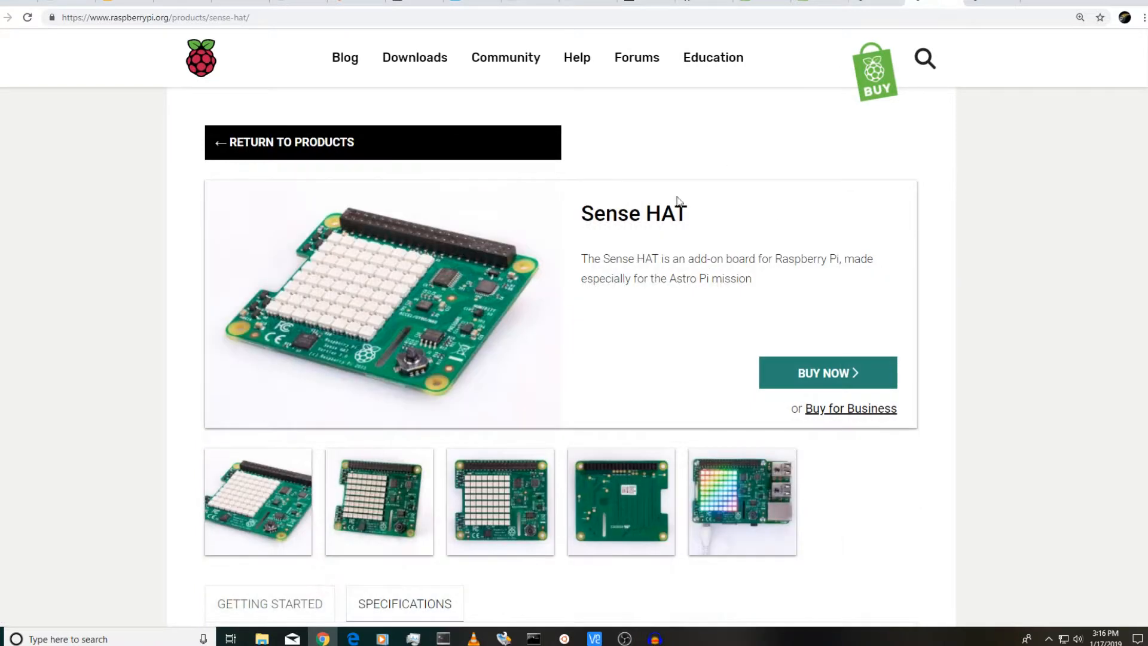
- Scroll the Sense HAT product page down to its Specifications list of sensors
scroll(down, 3)
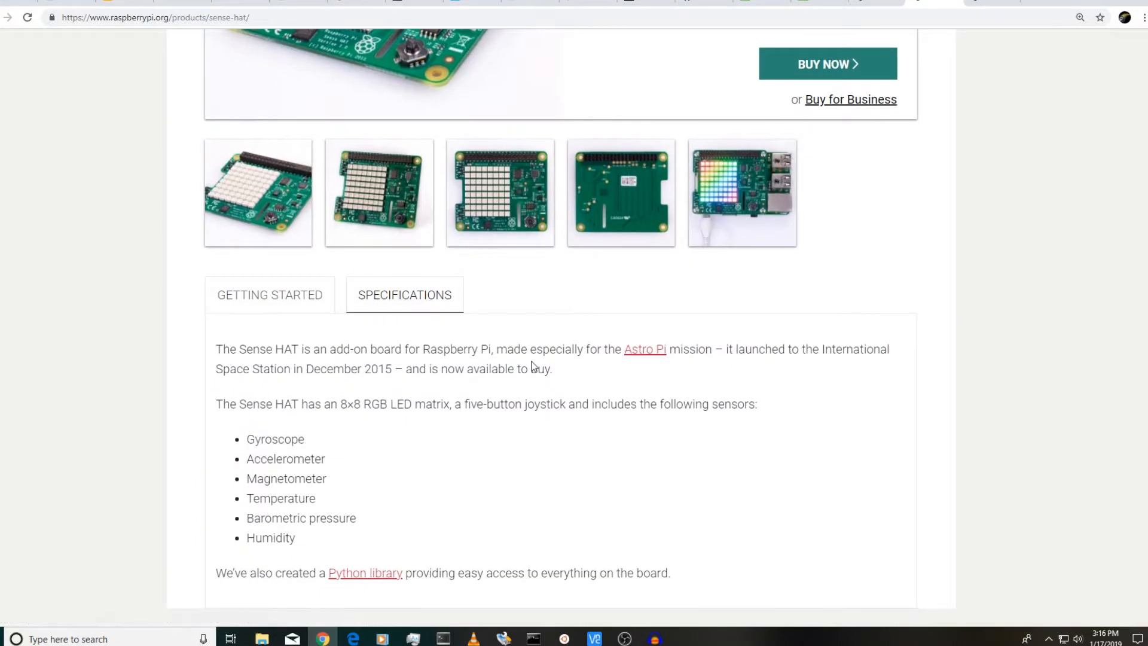
scroll(down, 3)
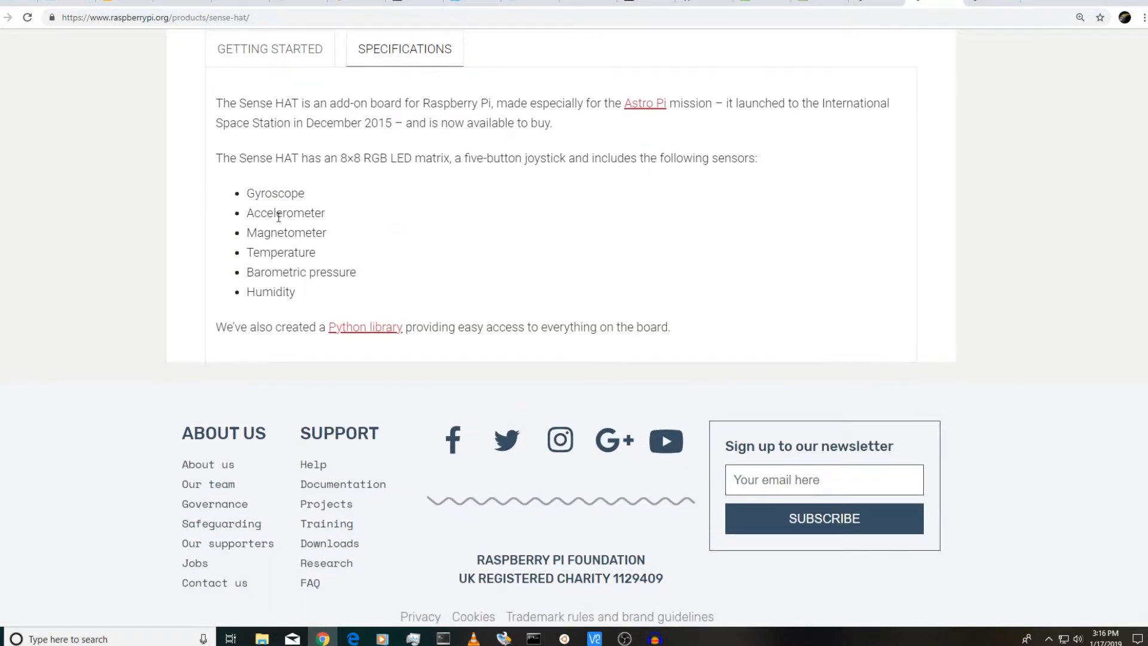
mouse_move(284, 251)
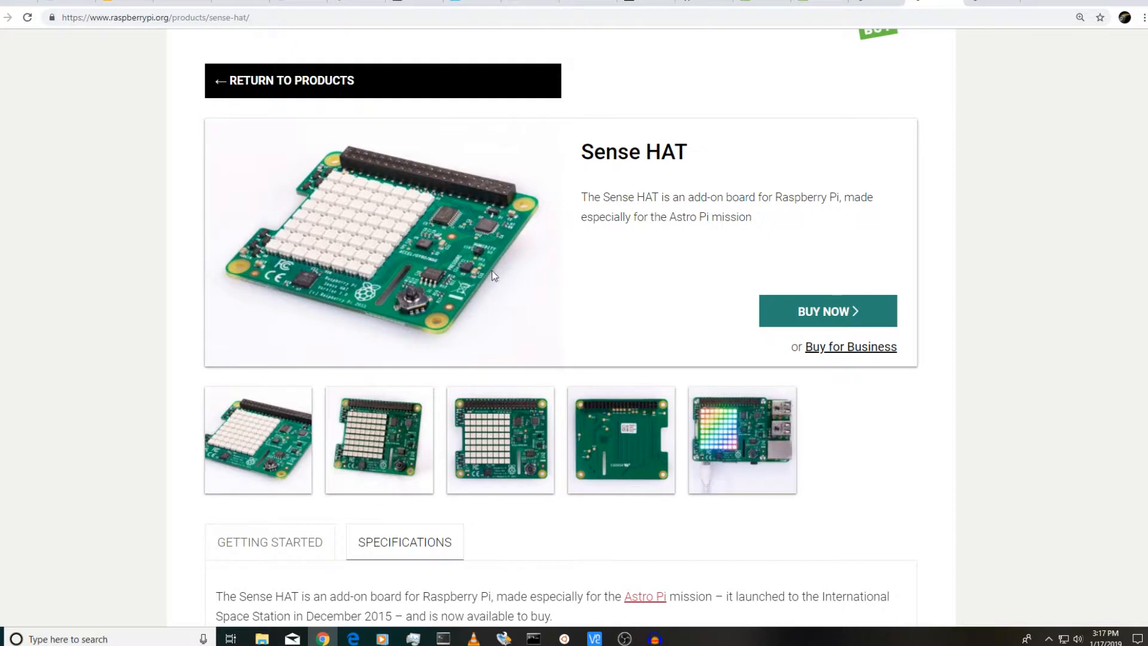
mouse_move(593, 298)
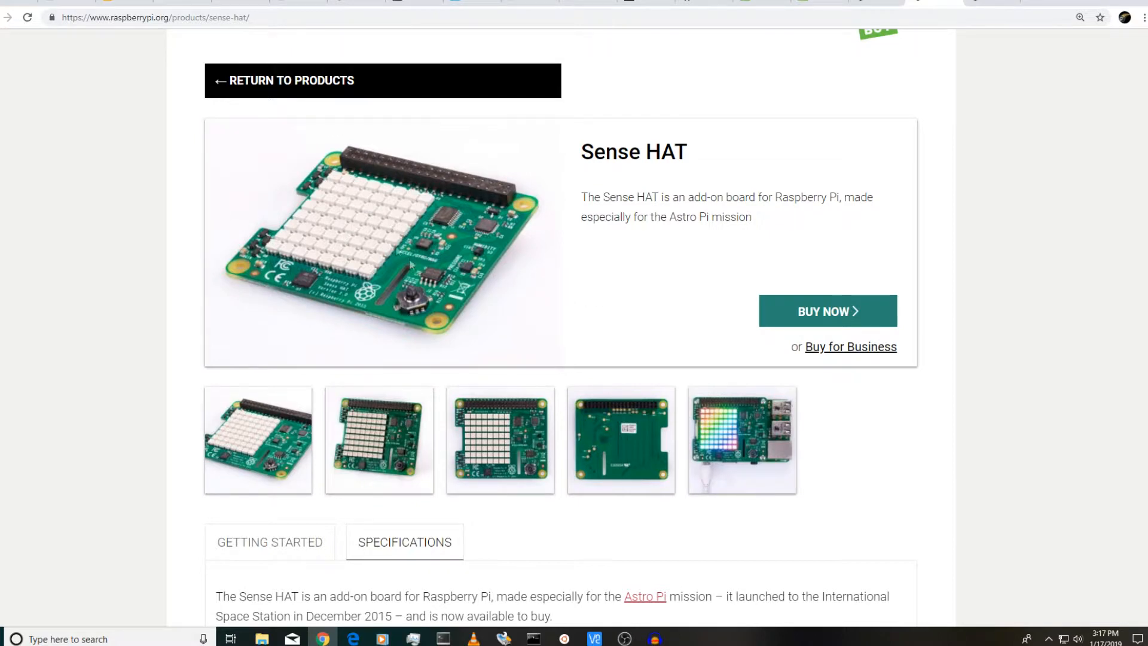
mouse_move(762, 119)
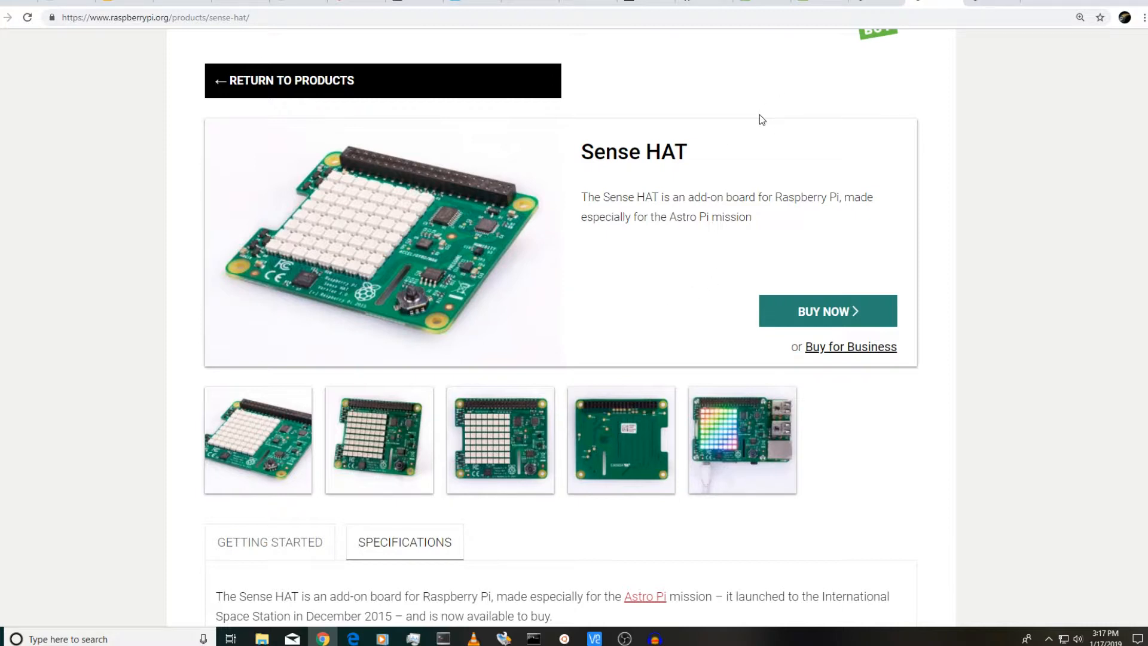
mouse_move(863, 3)
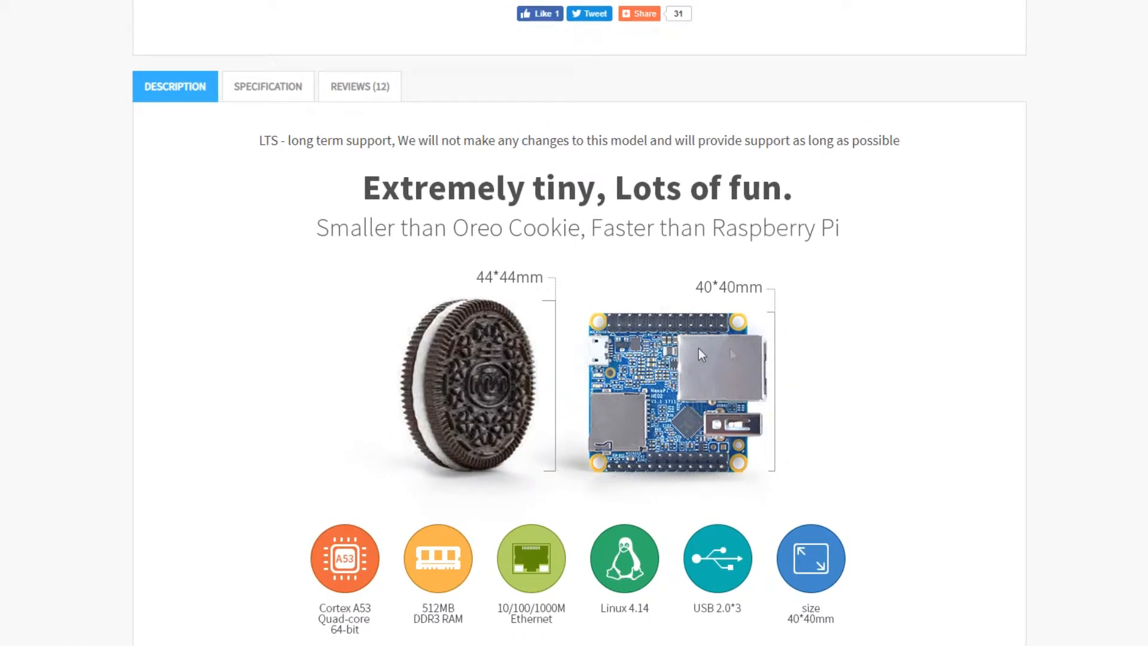
- Scroll the NanoPi NEO2 description through the Oreo size comparison and feature icons
scroll(down, 3)
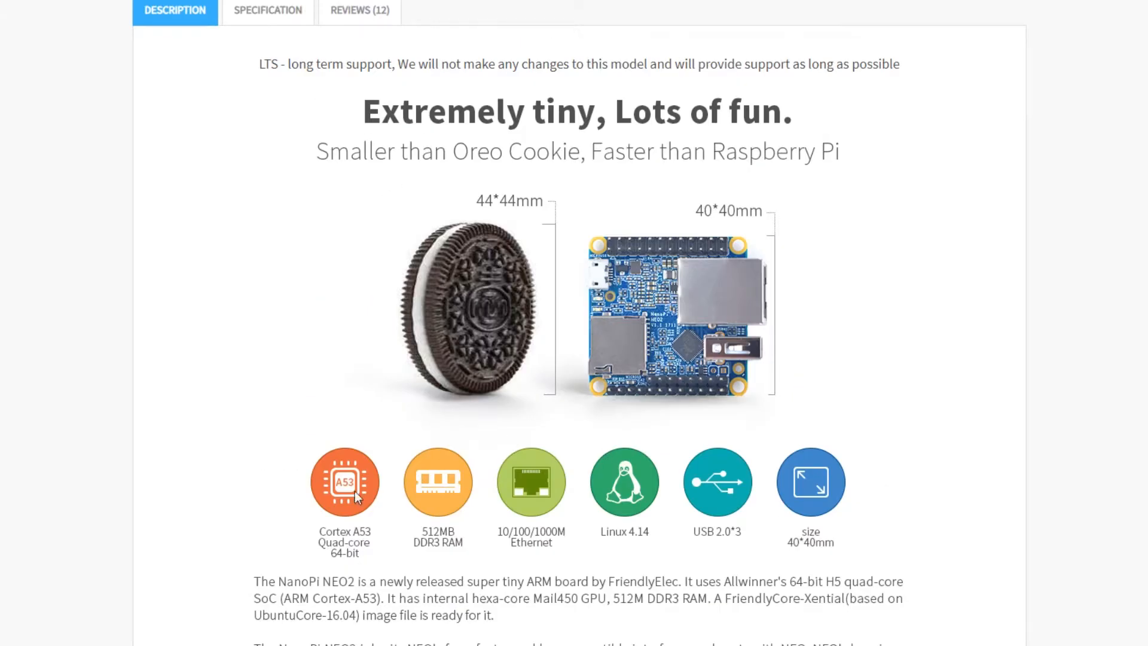
mouse_move(641, 341)
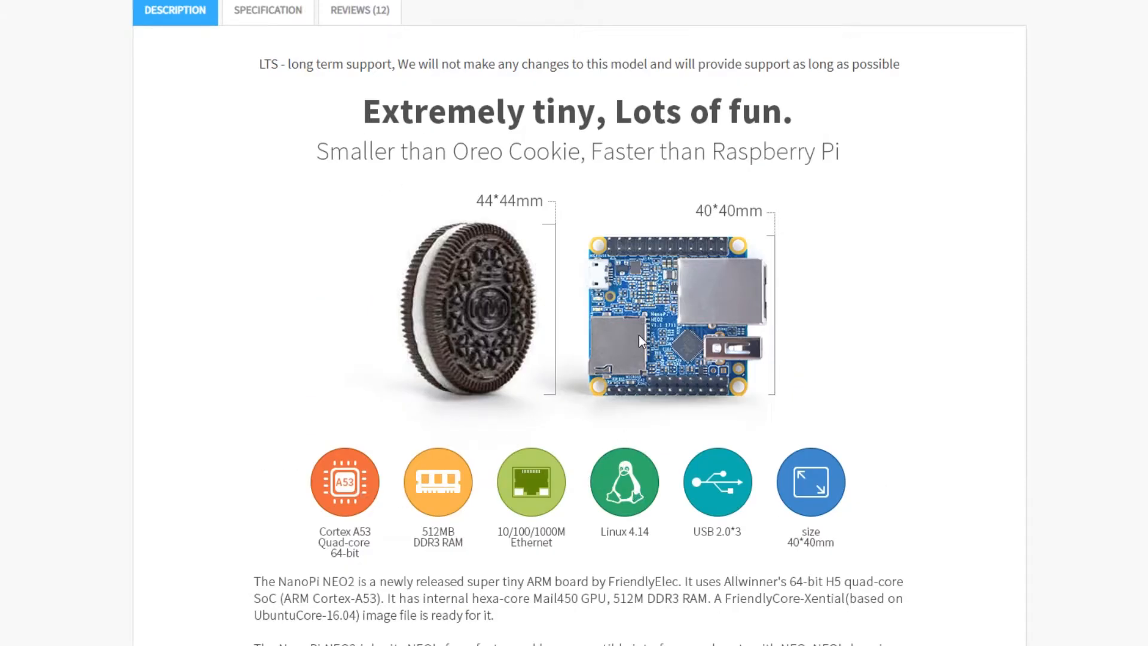
scroll(down, 3)
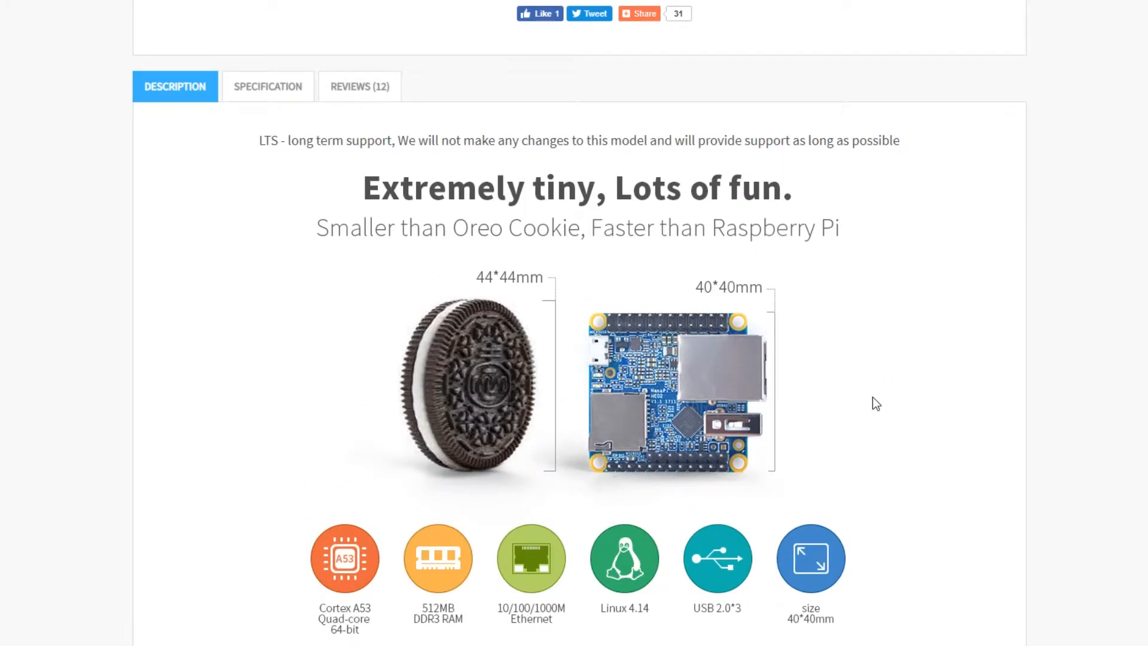
mouse_move(831, 356)
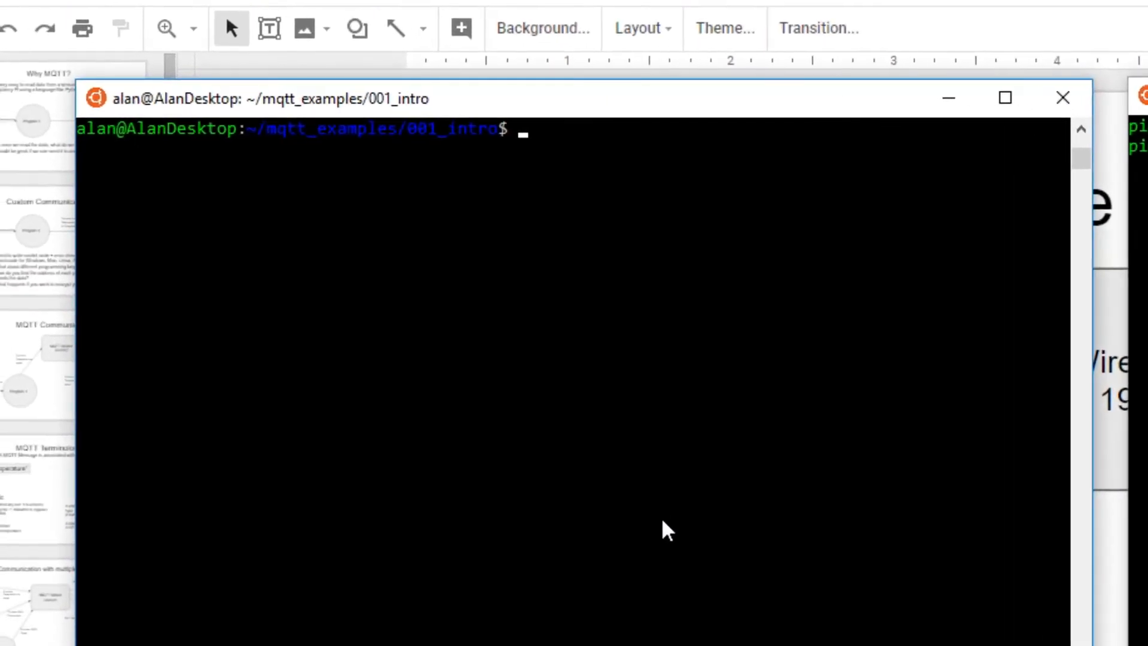
- Enter mosquitto_sub -h 192.168.0.231 -t "test/temperature" in the WSL Ubuntu terminal
text(mosq)
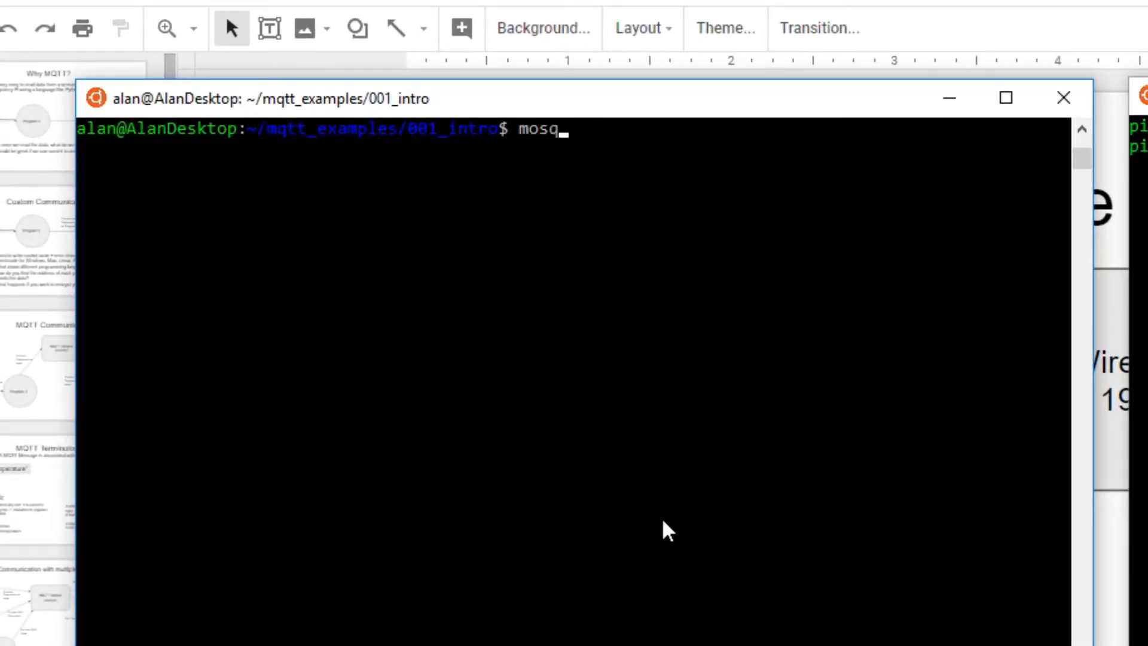
text(uitto_sub -)
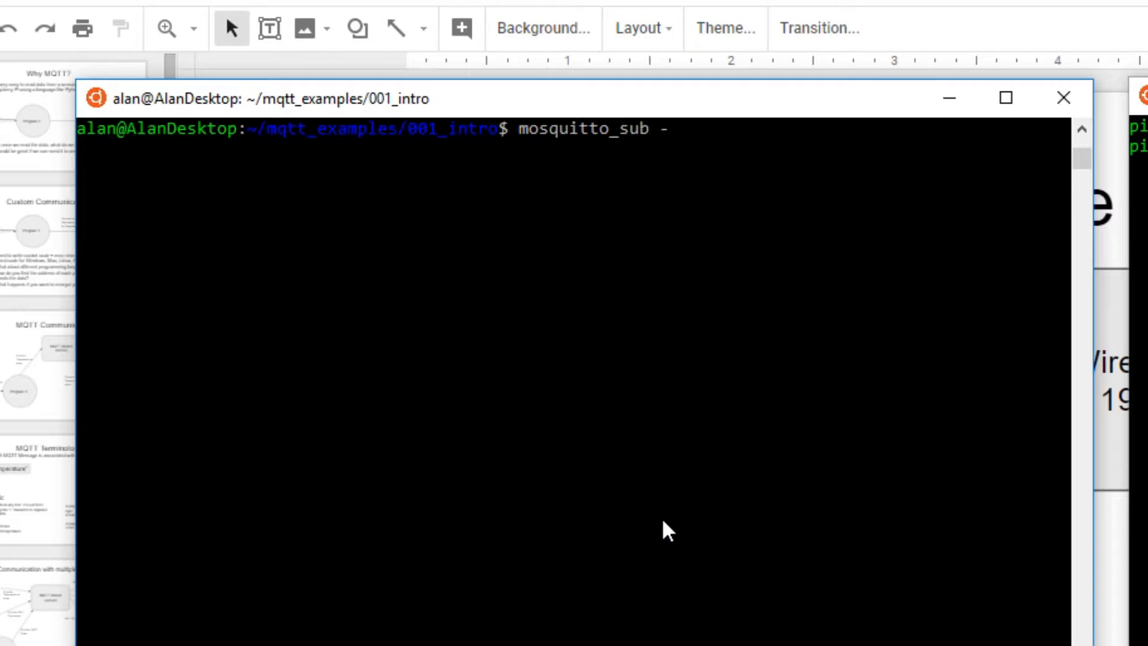
text(h)
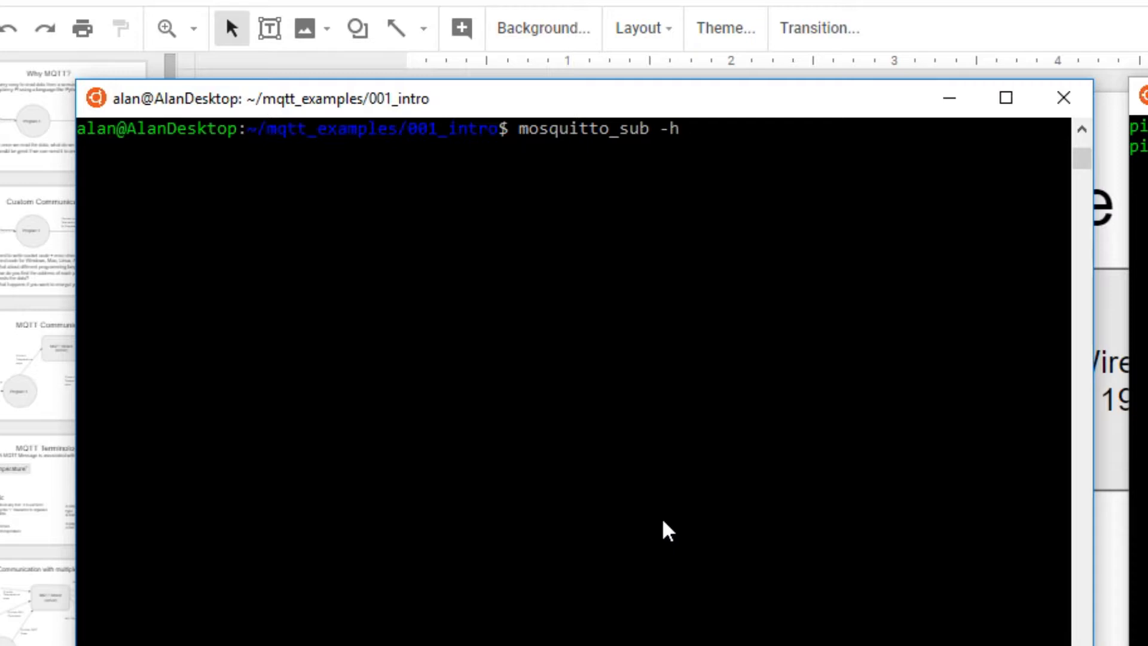
text(1)
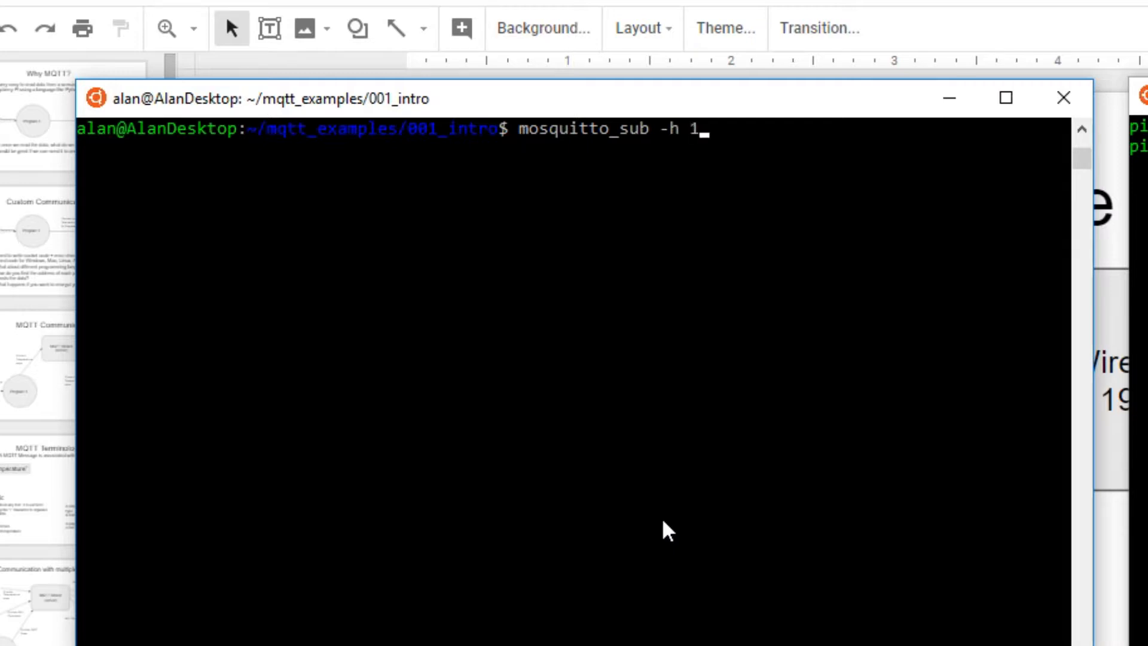
text(92.168)
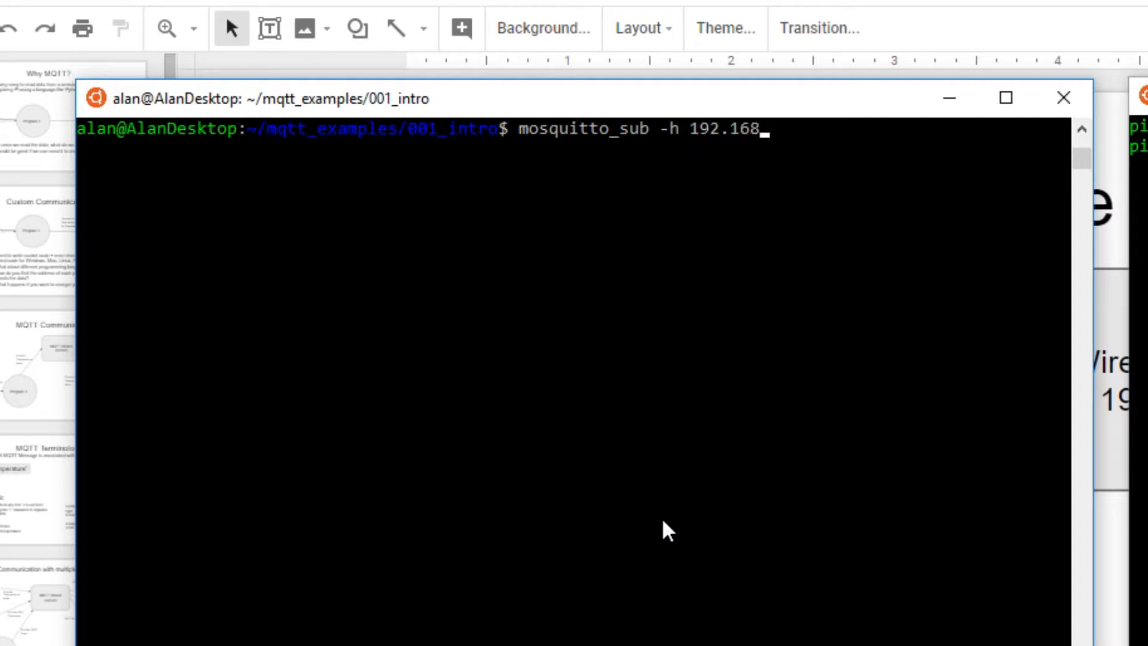
text(0.)
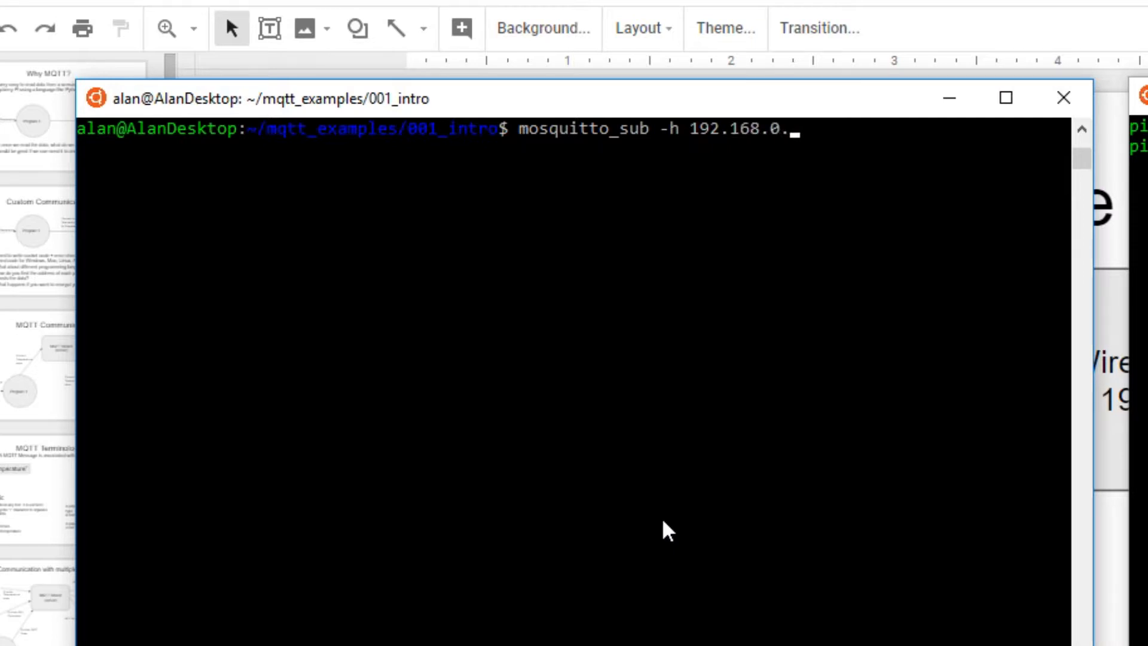
text(231)
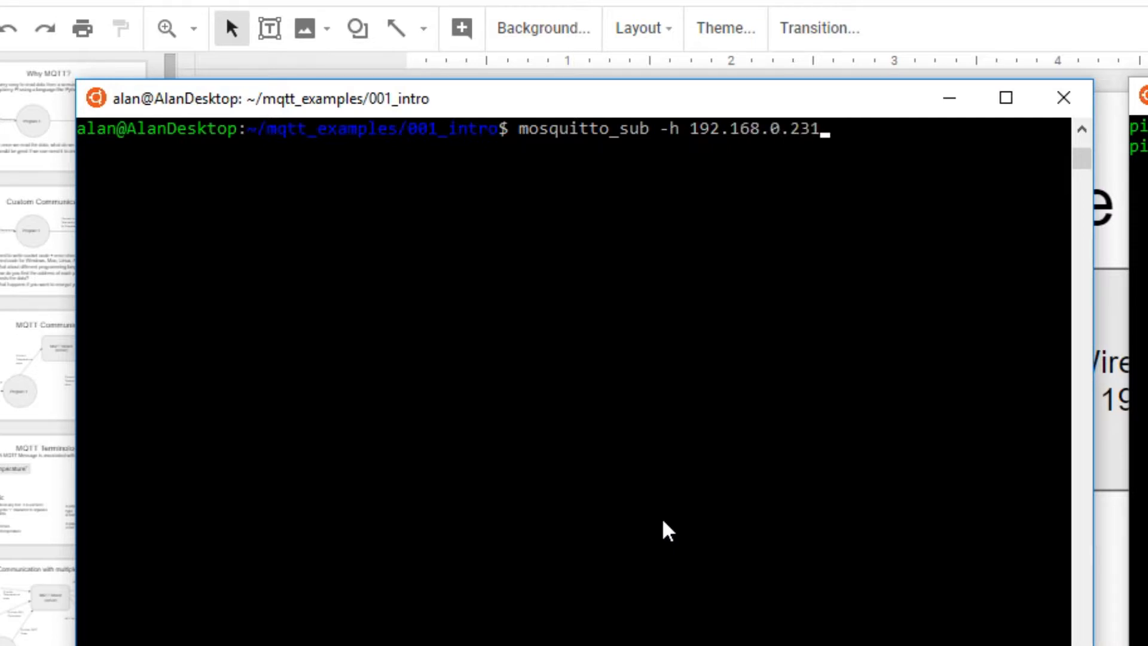
text(-t)
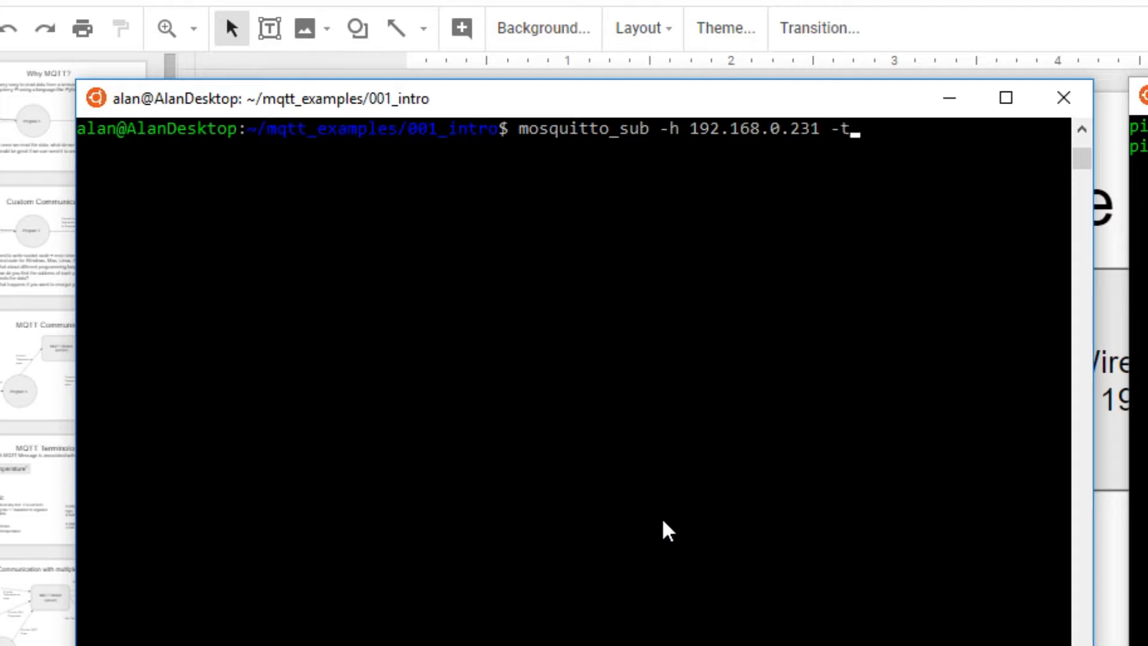
text(:)
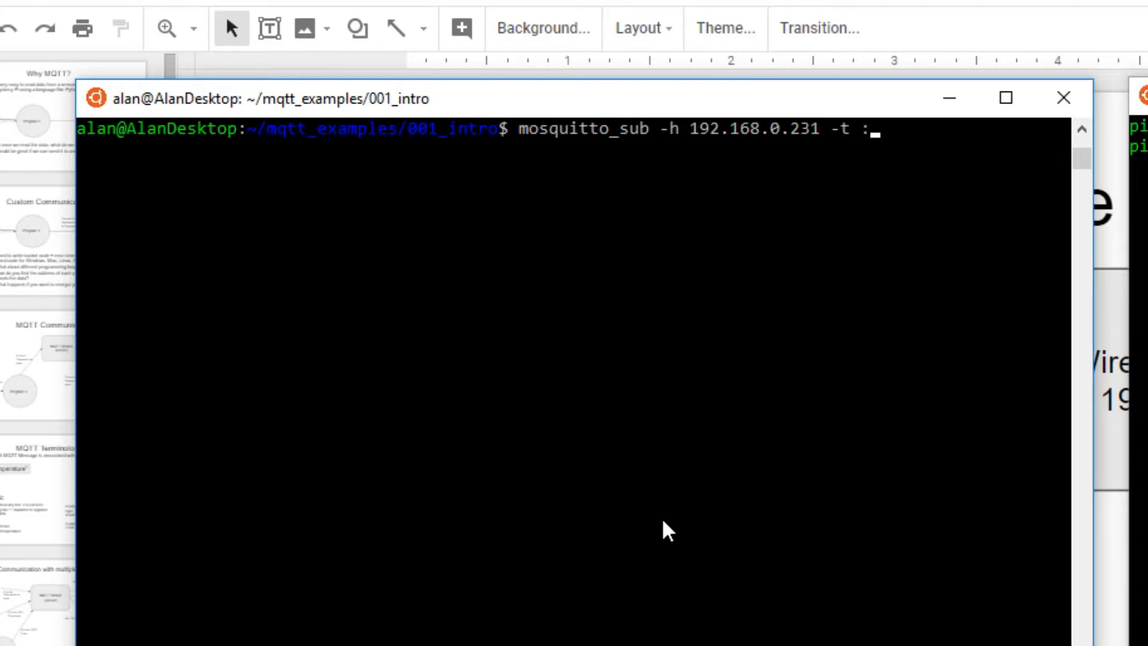
text("/)
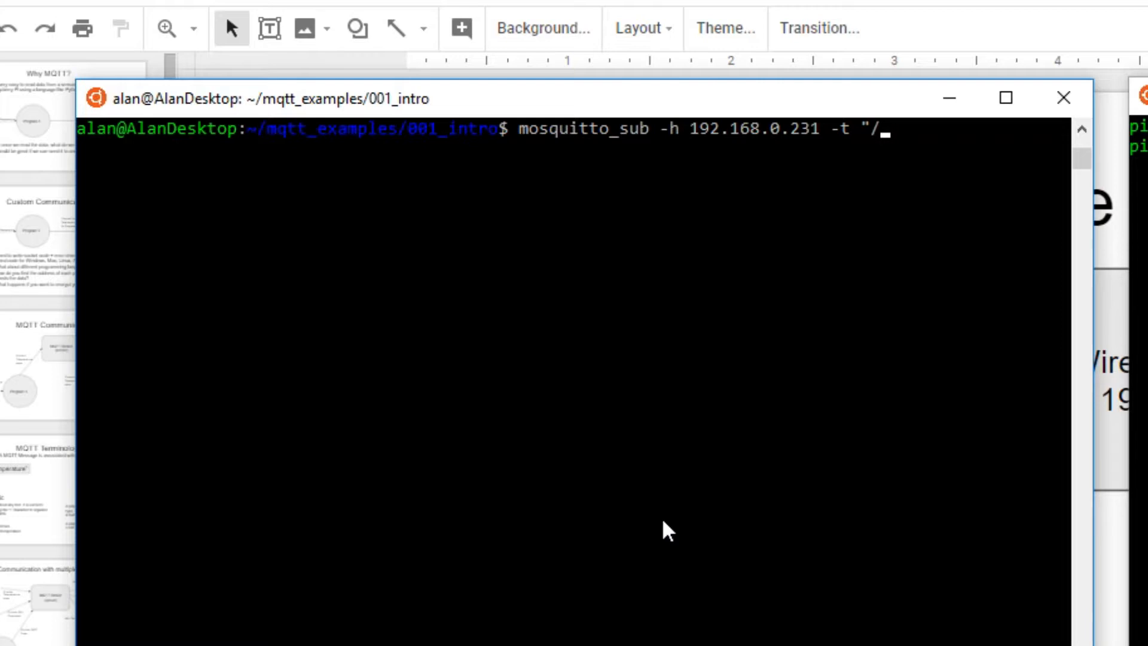
text(tes)
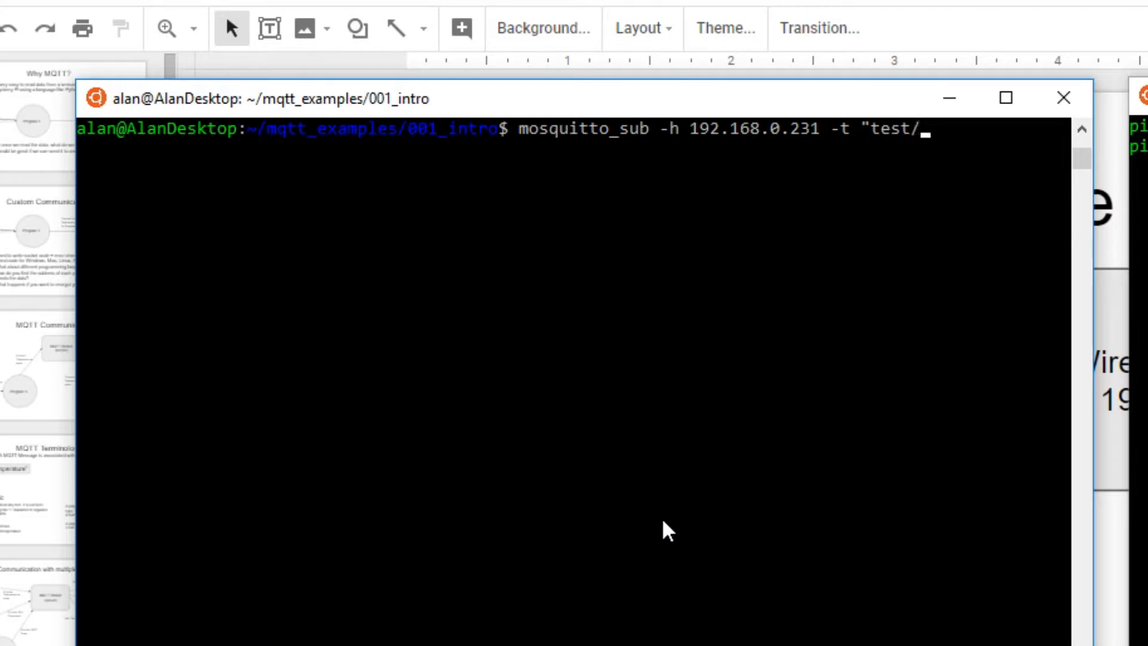
text(tempera)
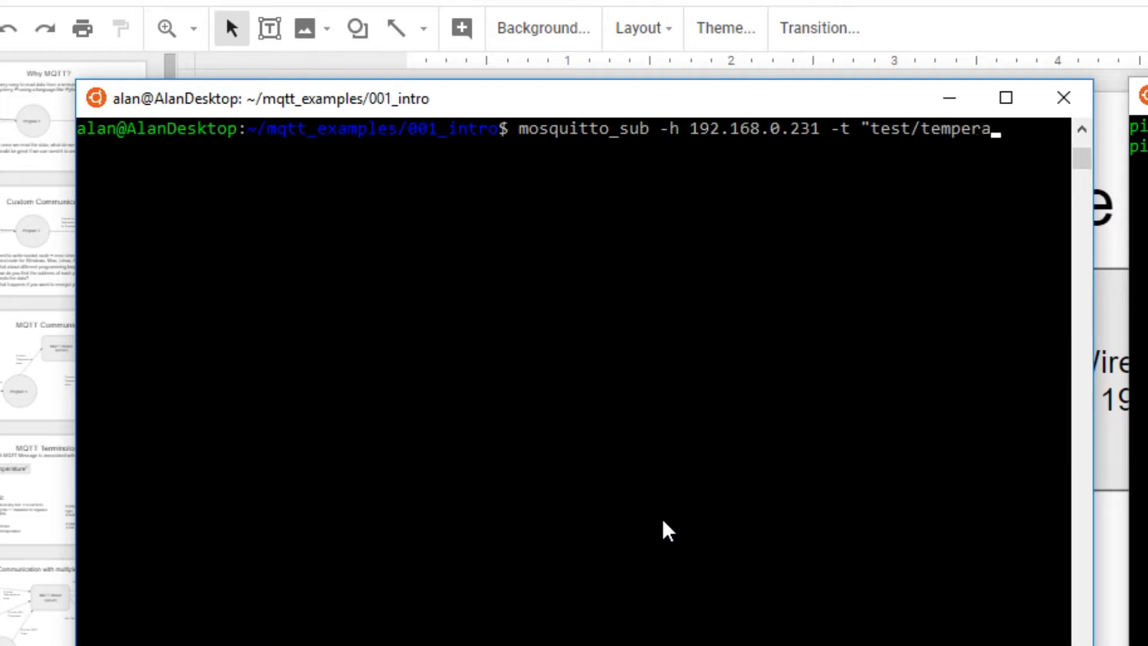
text(ture)
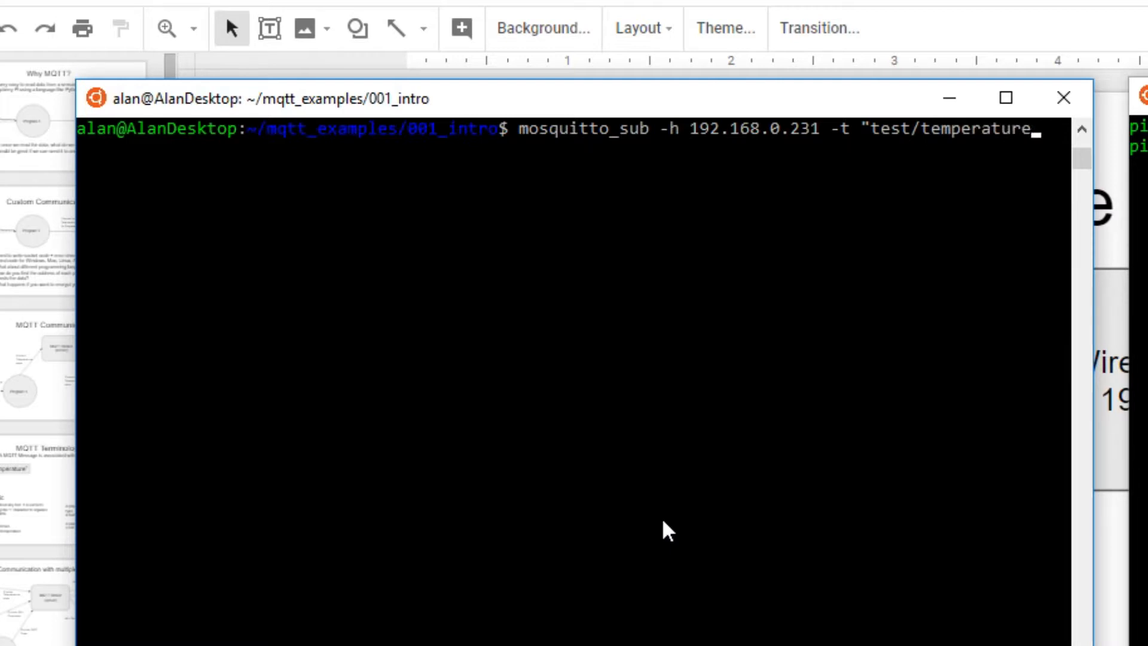
text(")
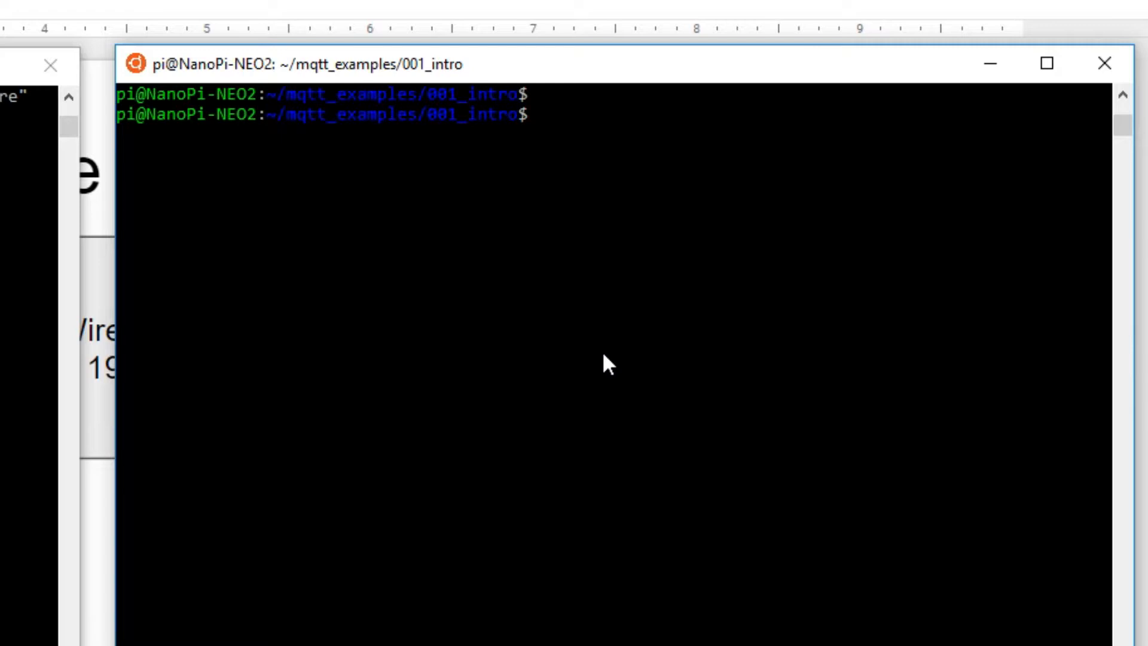
- On the NanoPi, compose mosquitto_pub to 192.168.0.231 on topic "test/temperature"
text(mosqui)
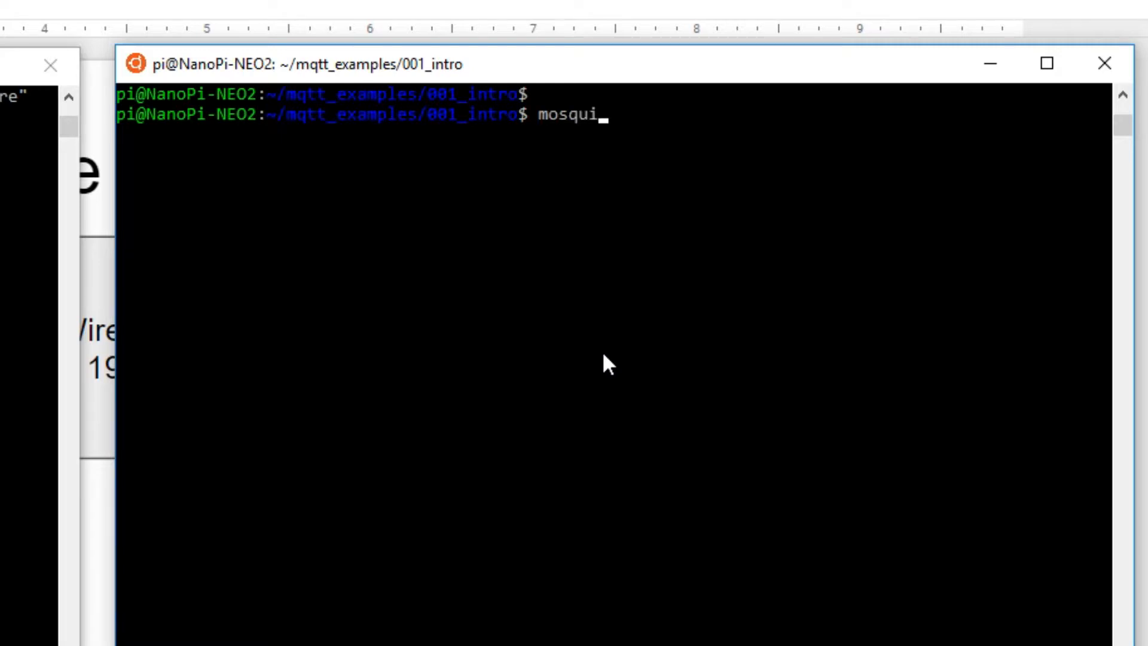
text(tto_sub)
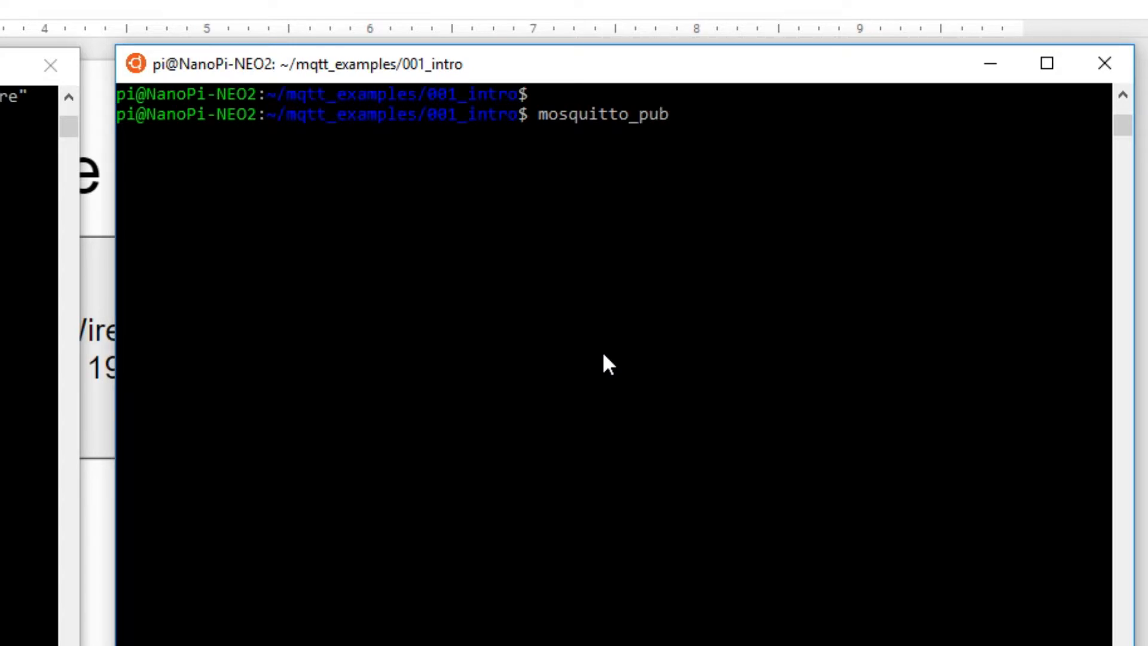
text(-h)
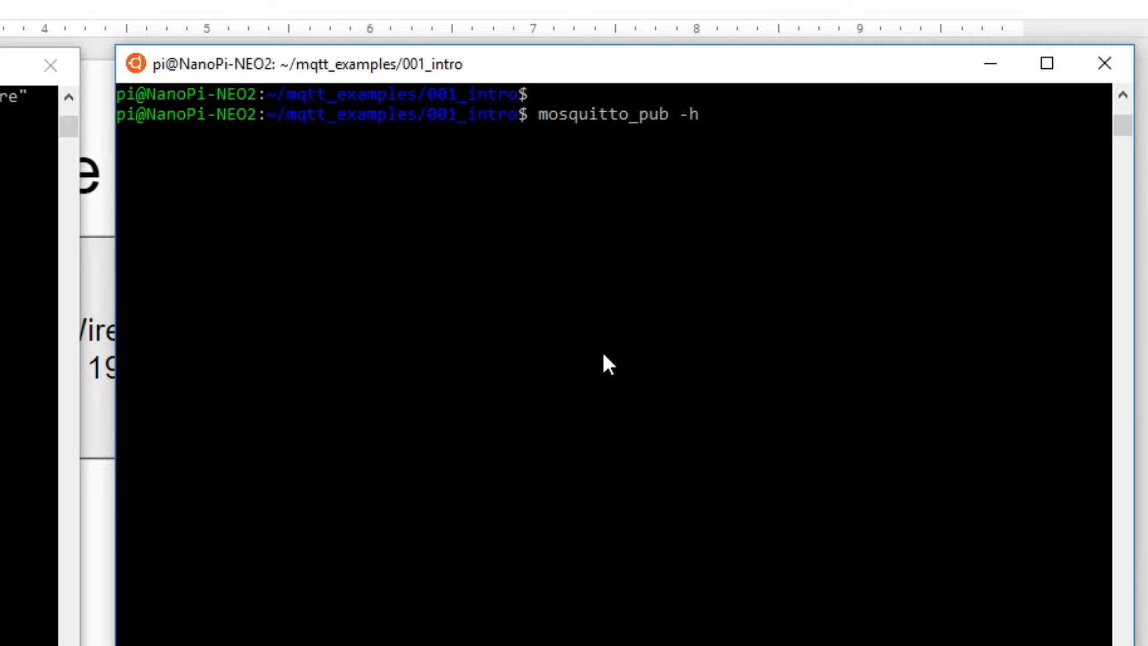
text(1)
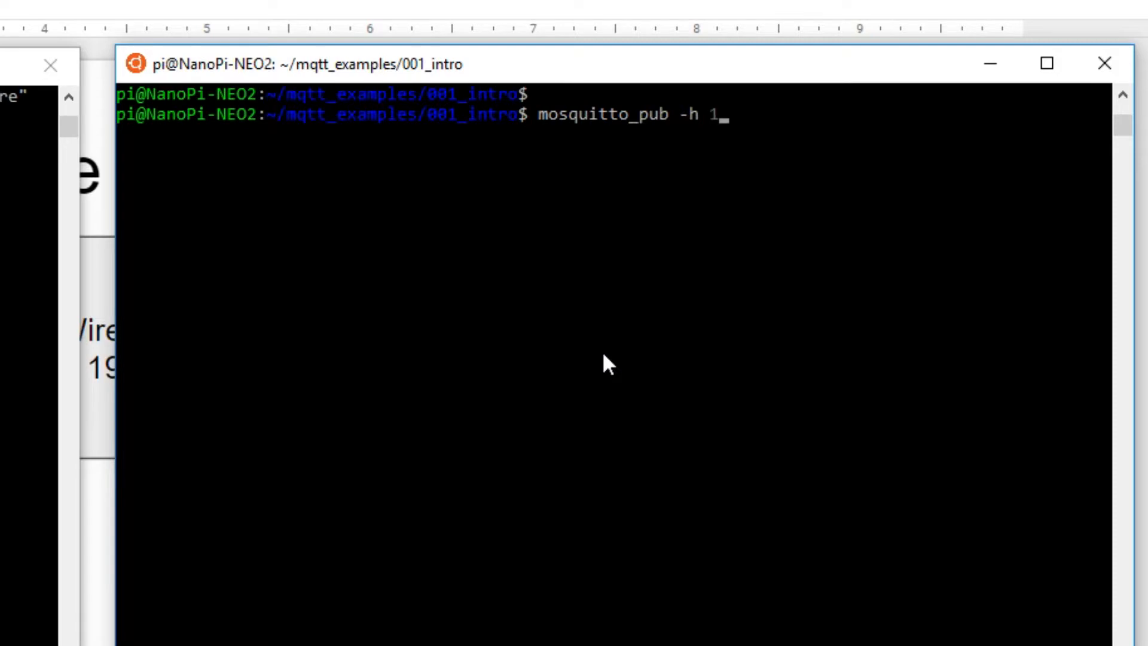
text(92.1)
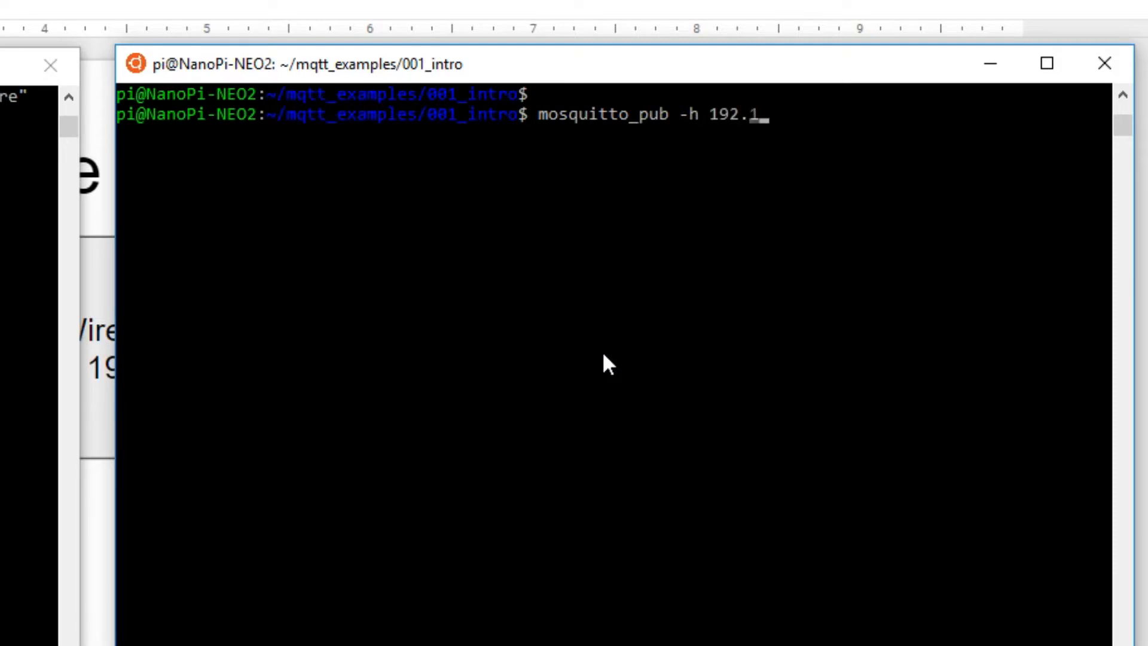
text(68)
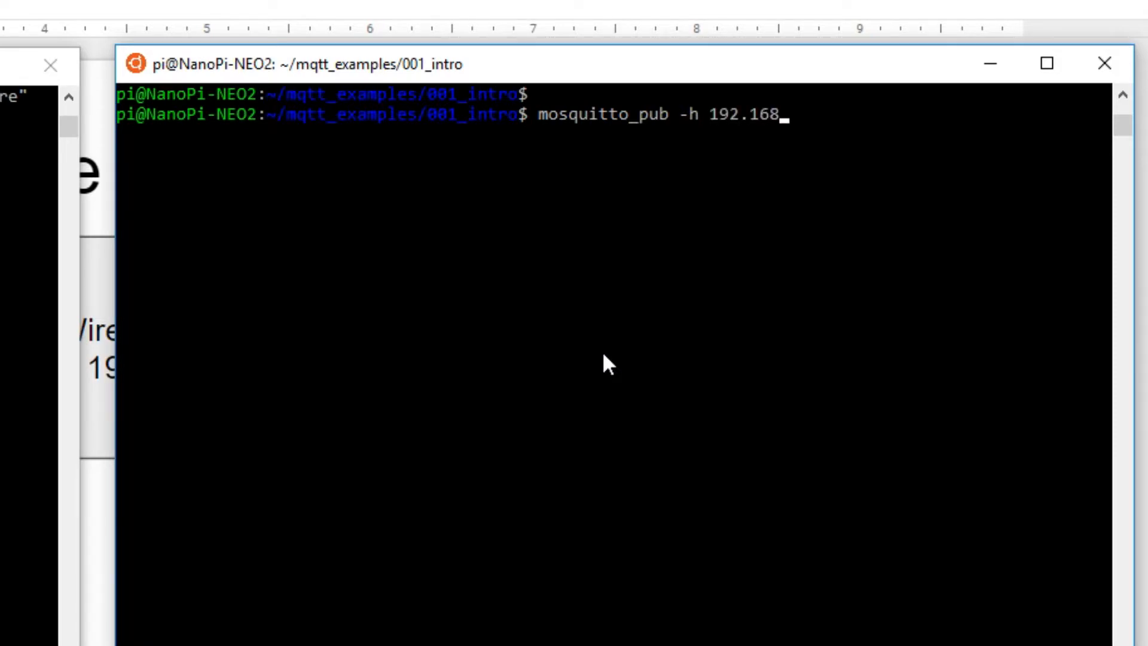
text(0.3)
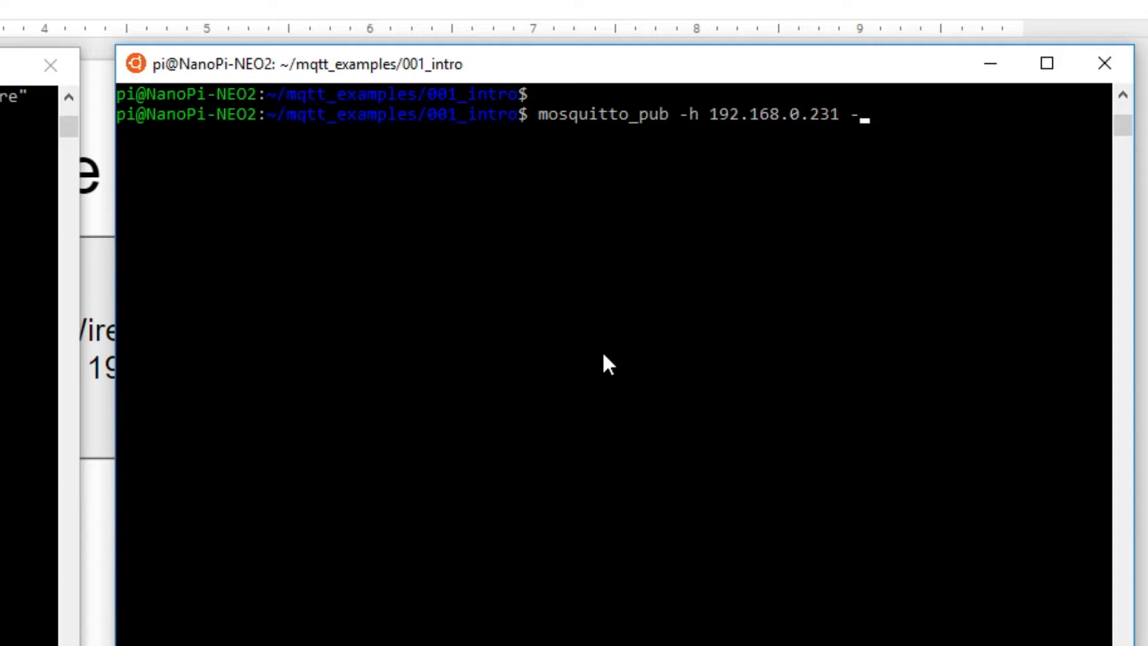
text(t ")
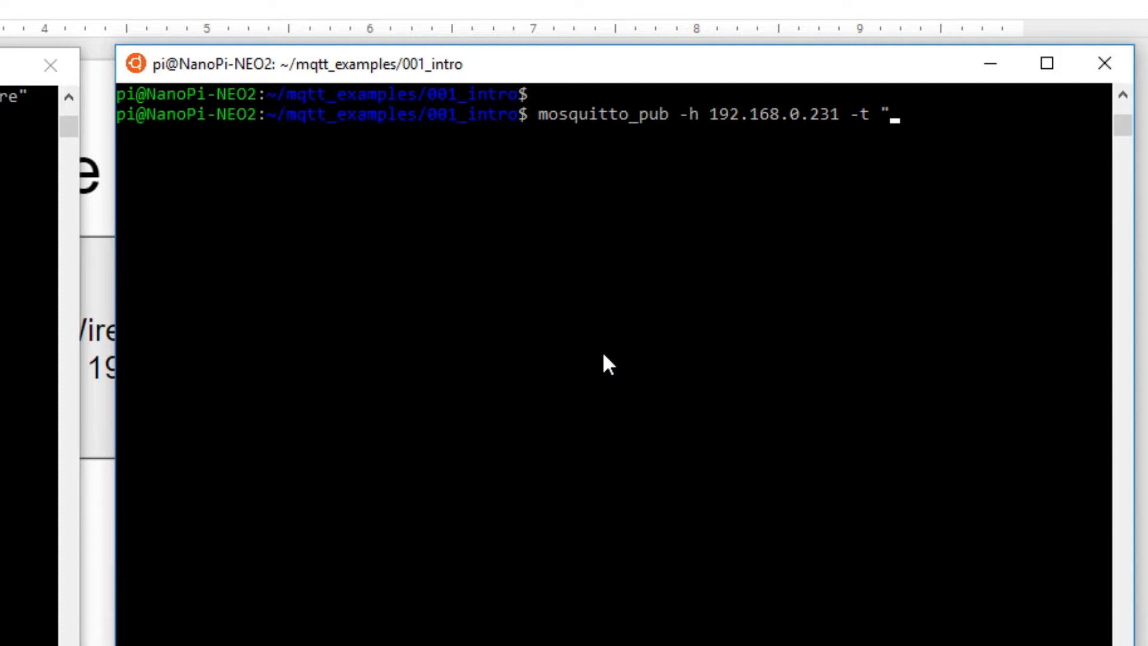
text(test)
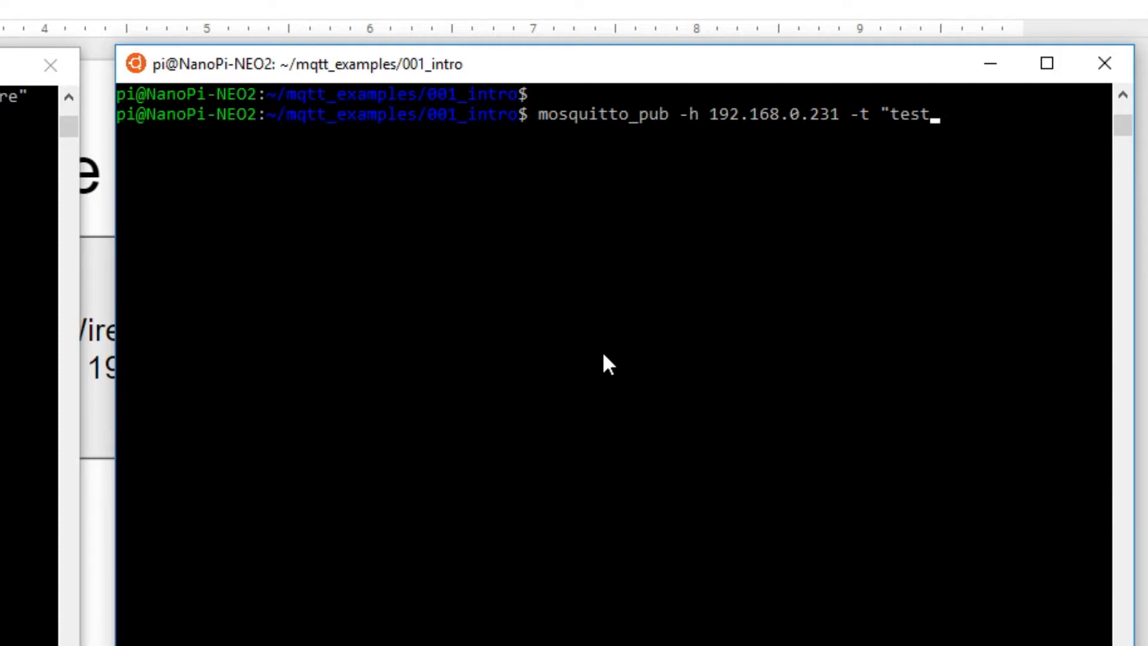
text(/temperatur)
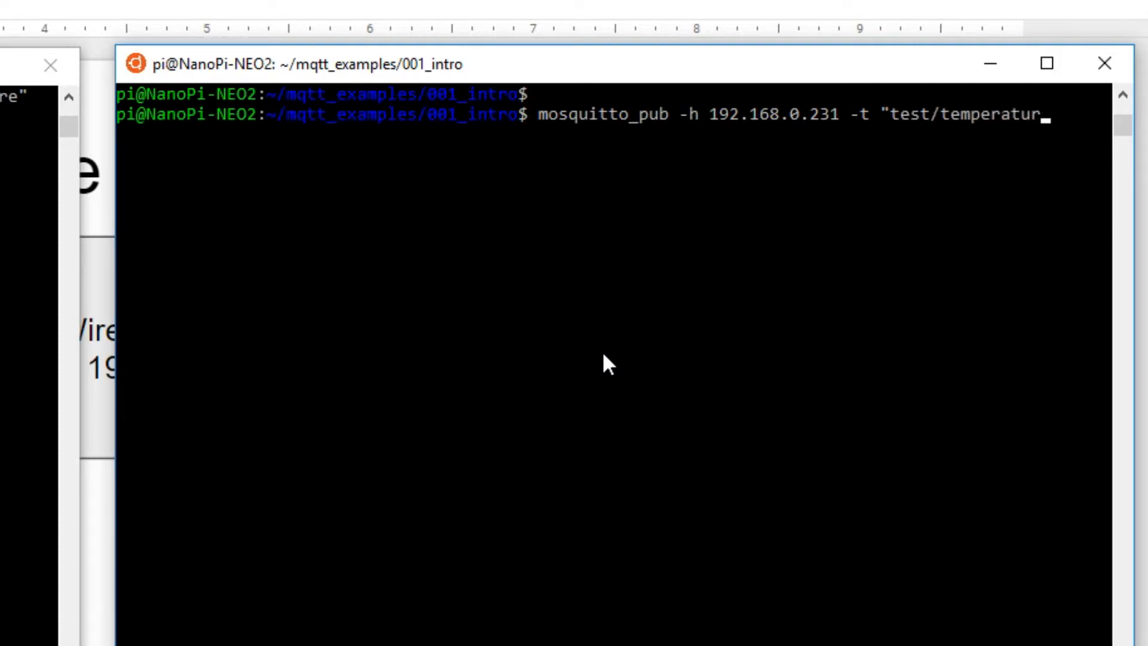
text(e")
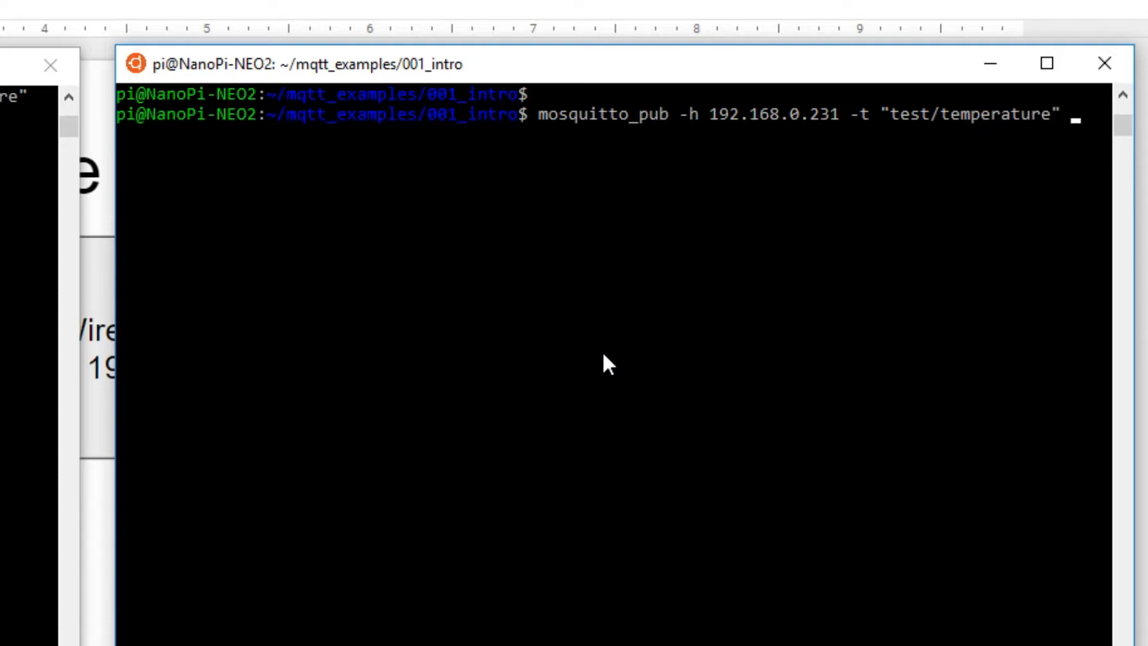
- Add the message payload "28.123" and publish it so the PC subscriber shows 28.123
text(-m)
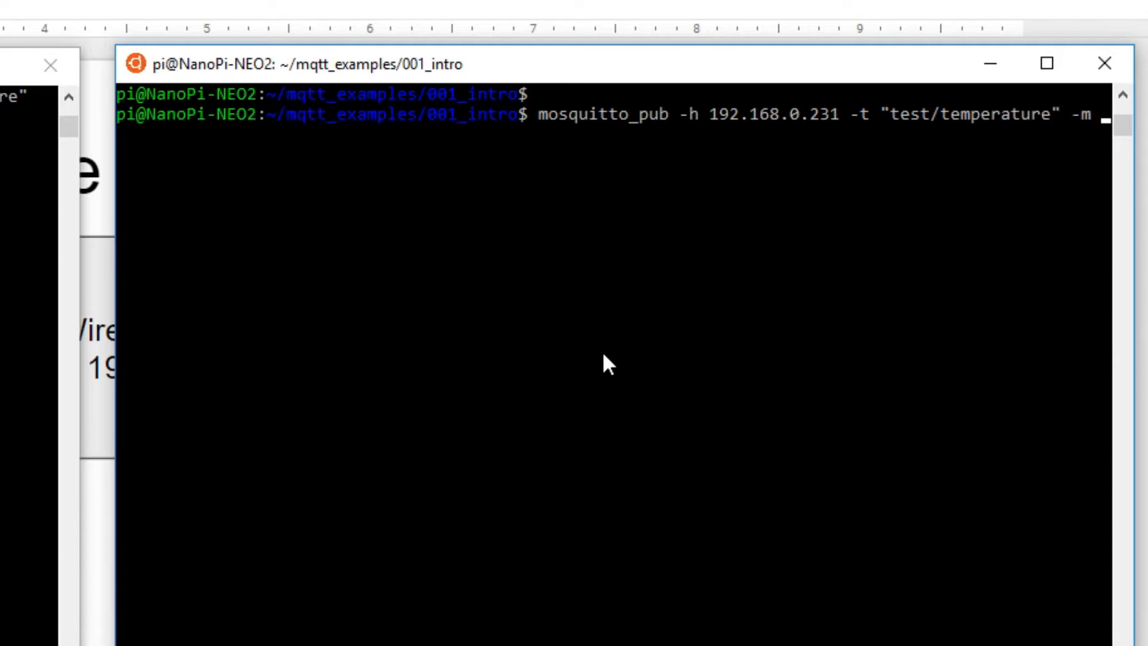
text(")
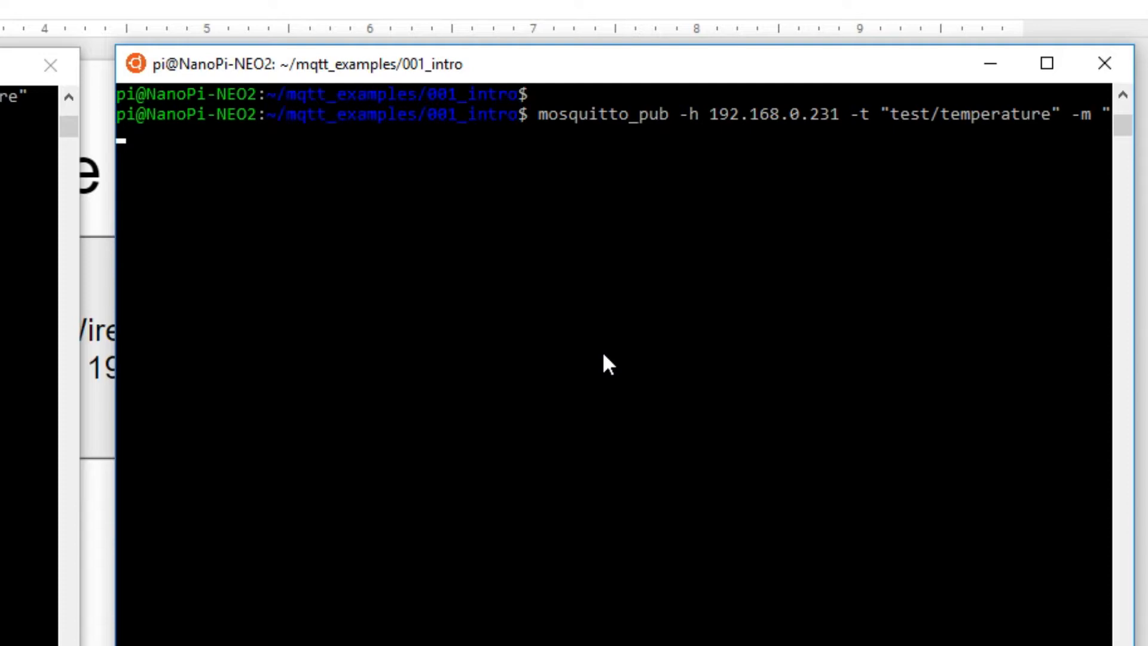
text(28.)
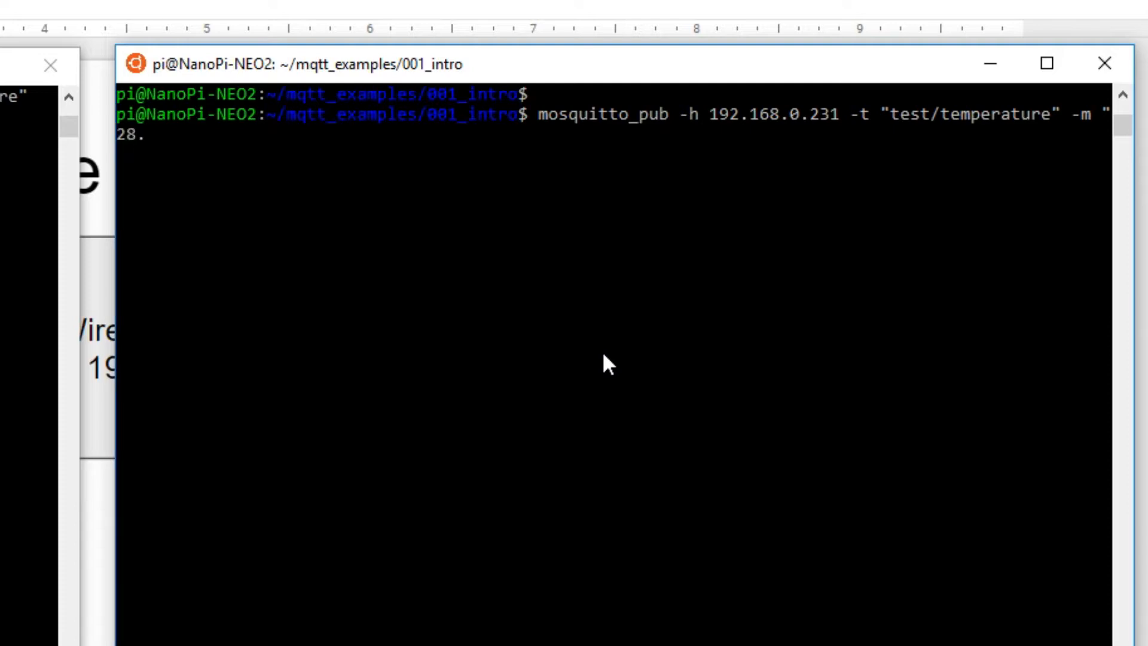
text(123:)
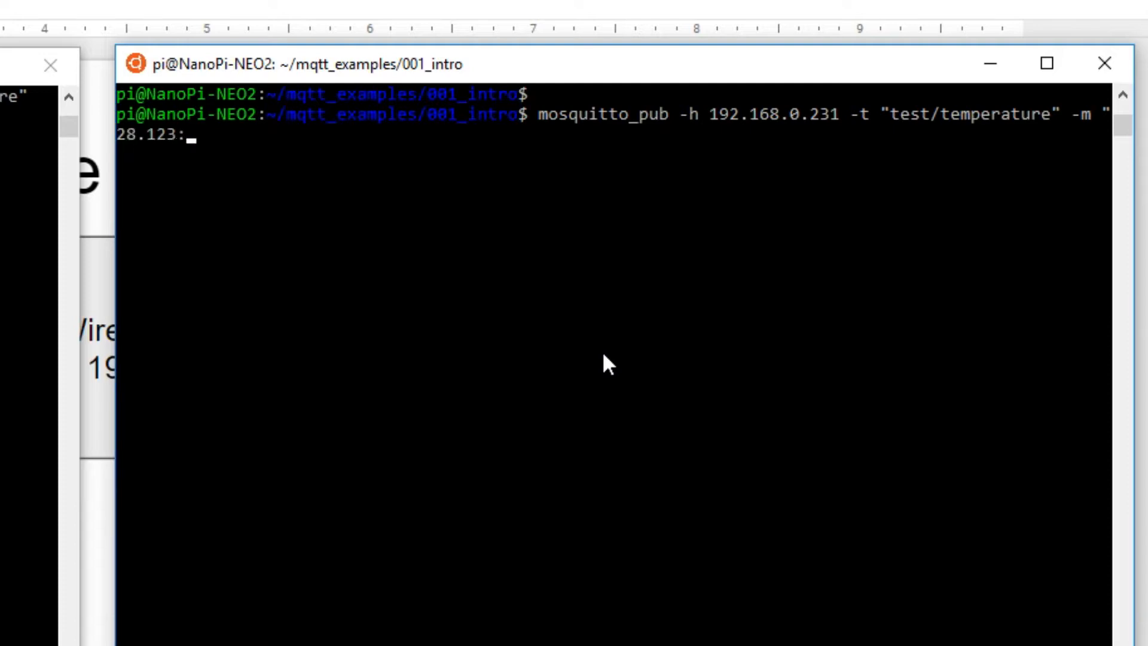
text(")
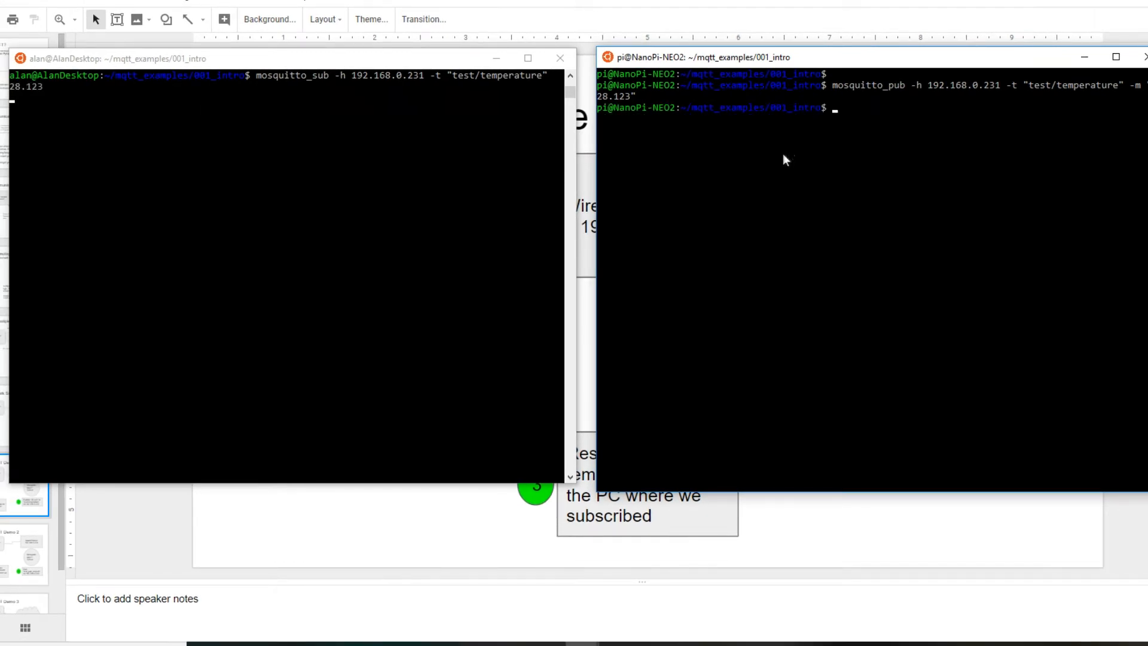
- Stop the test/temperature subscriber in the PC terminal with Ctrl+C
click(868, 221)
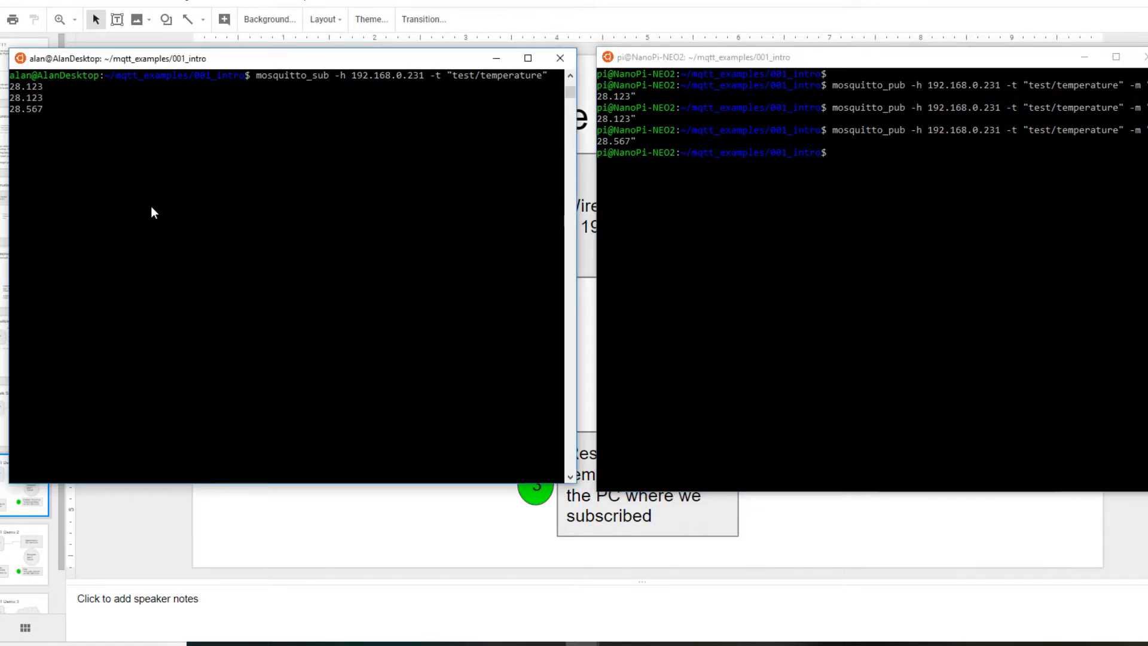
mouse_move(141, 213)
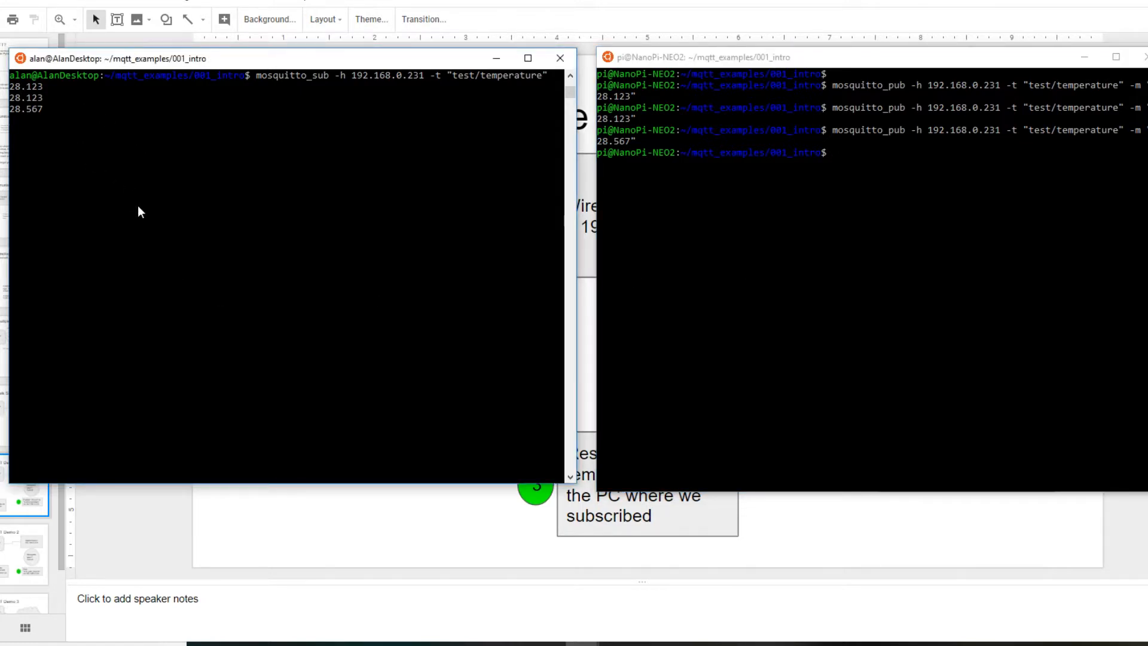
mouse_move(412, 276)
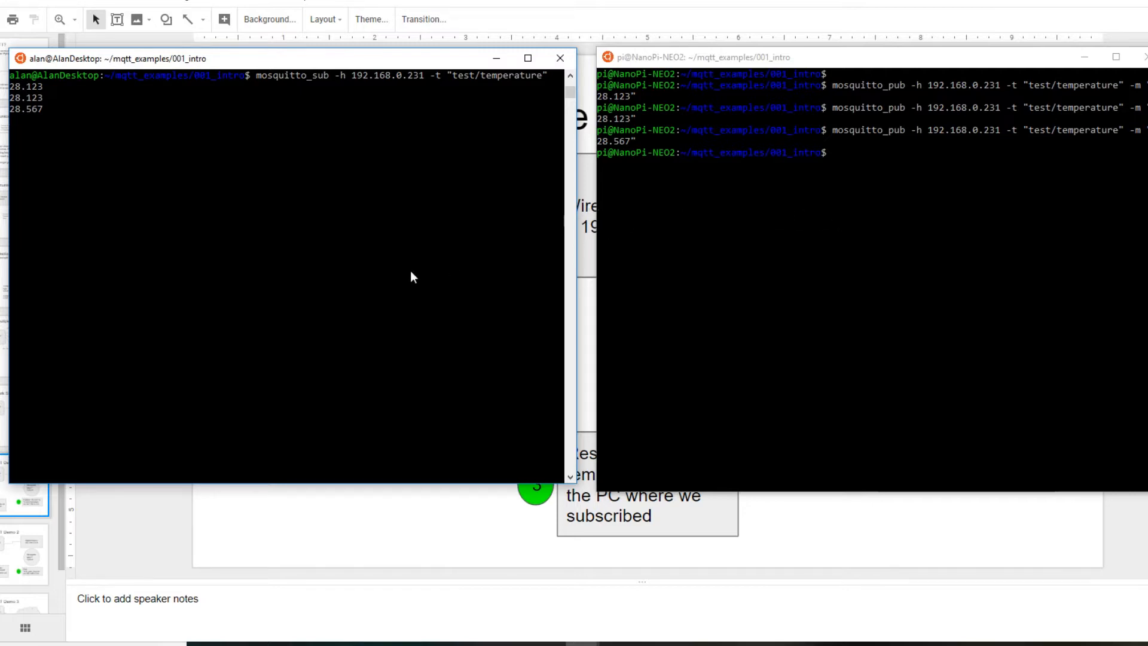
mouse_move(447, 311)
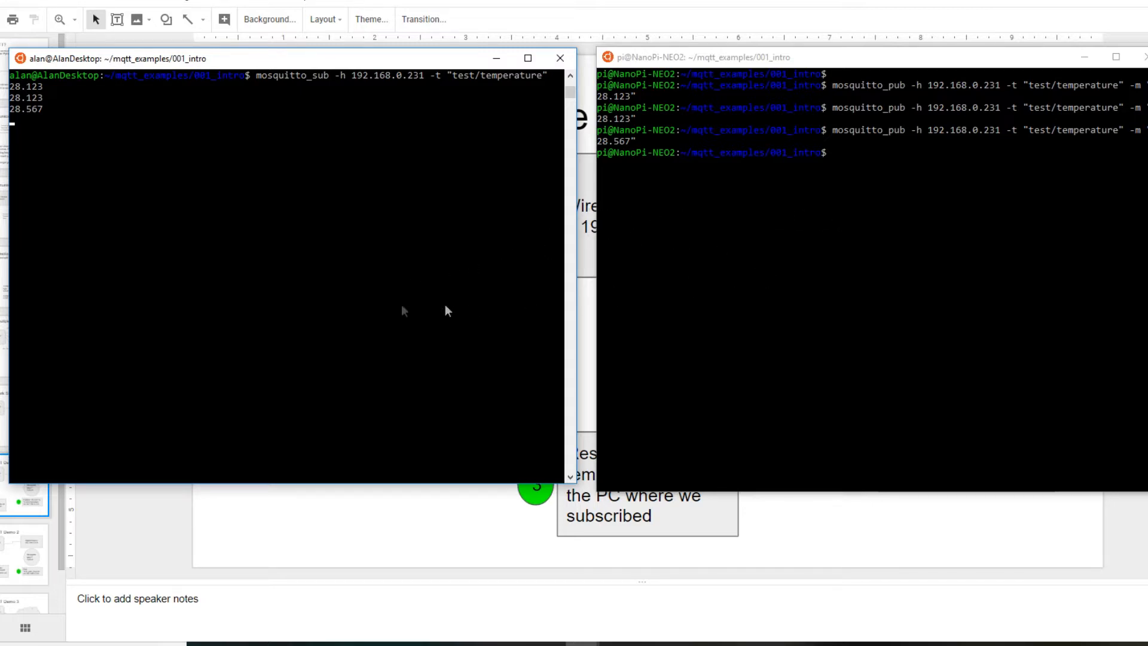
mouse_move(272, 248)
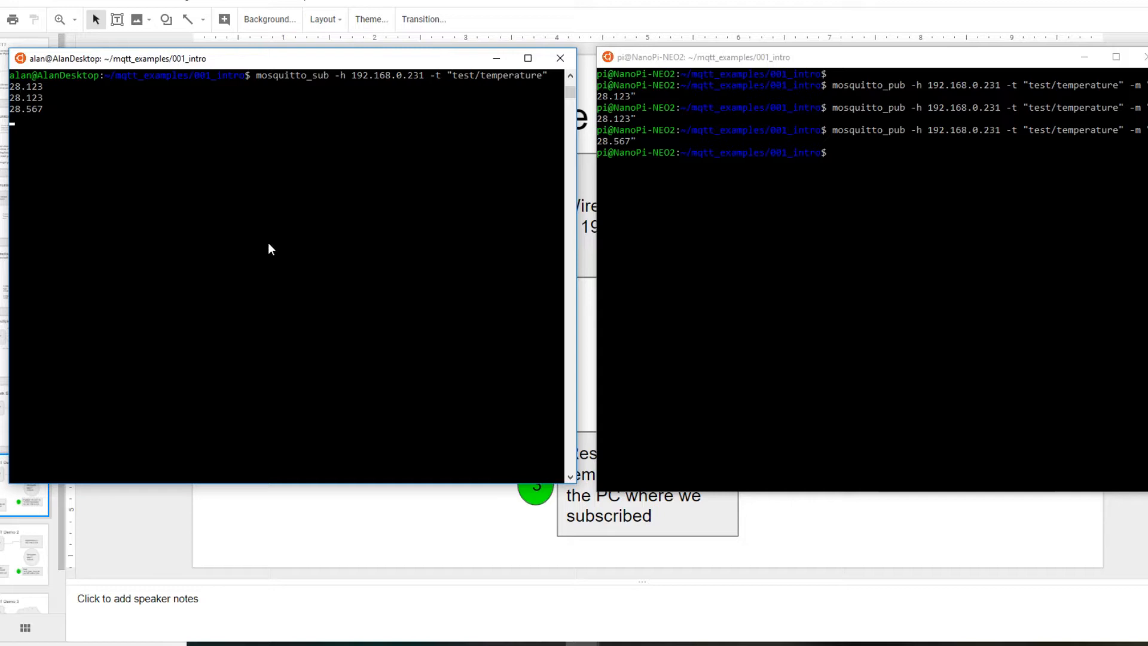
key(ctrl+c)
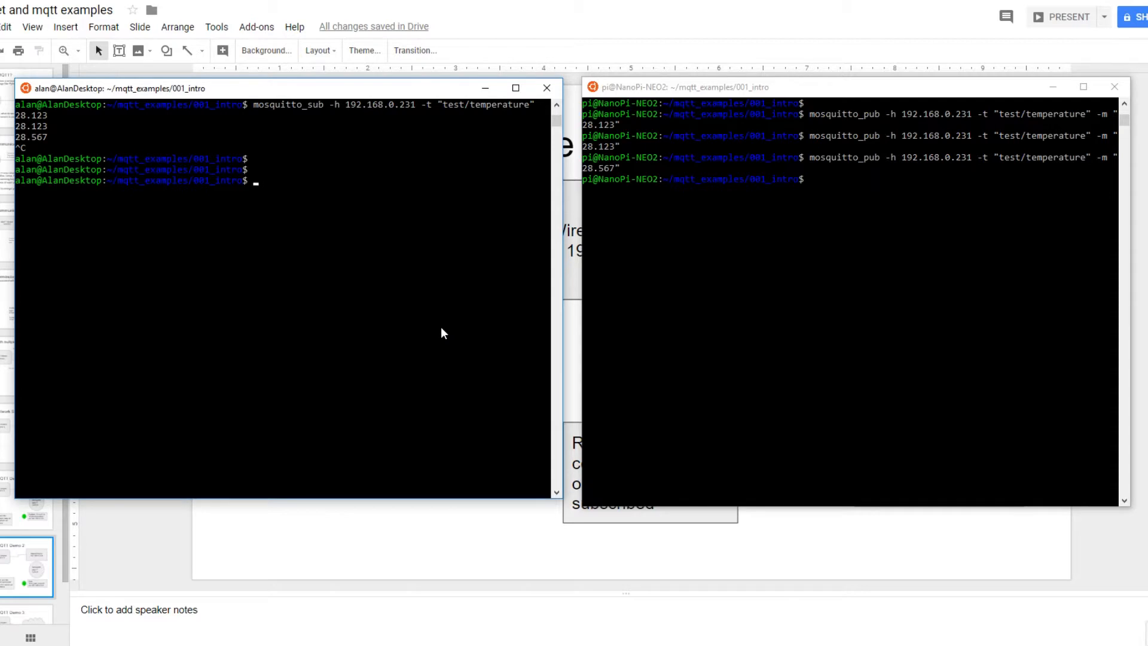
- Recall the mosquitto_sub command and retarget it to the "test/counter" topic
text(mosquitto_sub -h 192.168.0.231 -t "test/temperature")
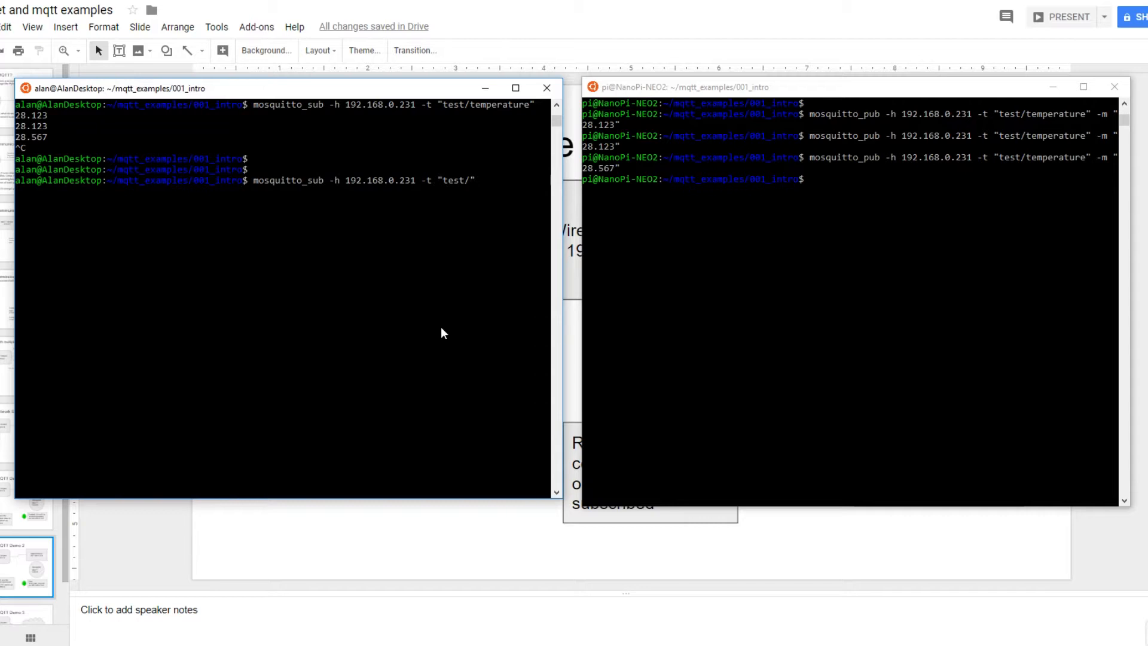
text(counter)
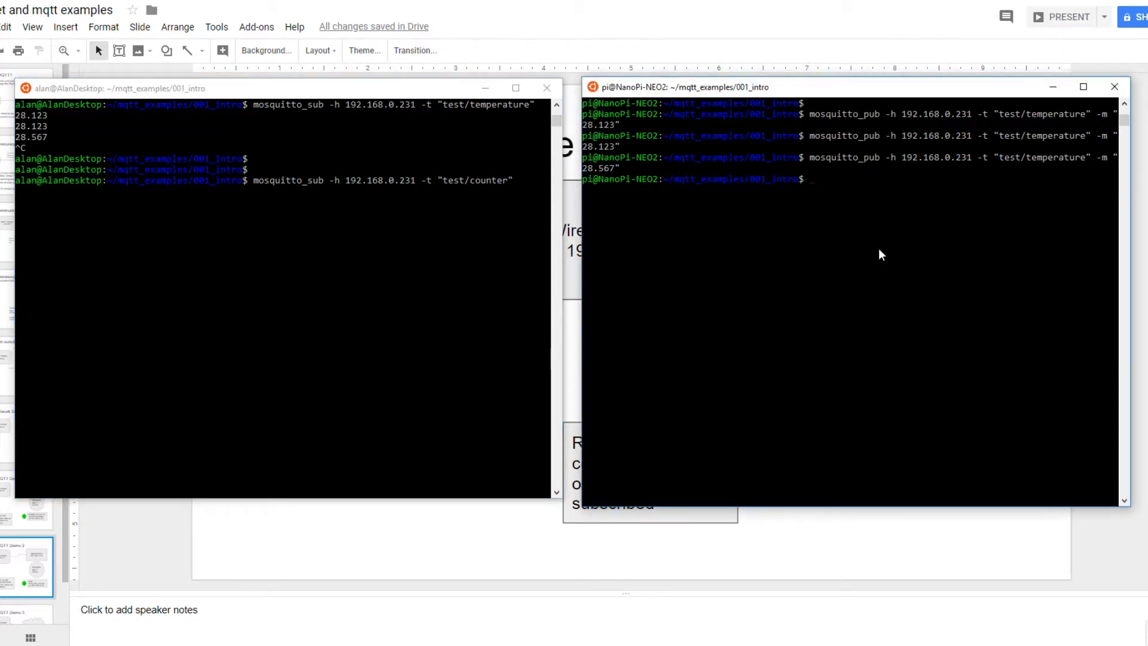
- List the NanoPi example files and cat test_pub_loop.sh to show the counter loop
text(ls)
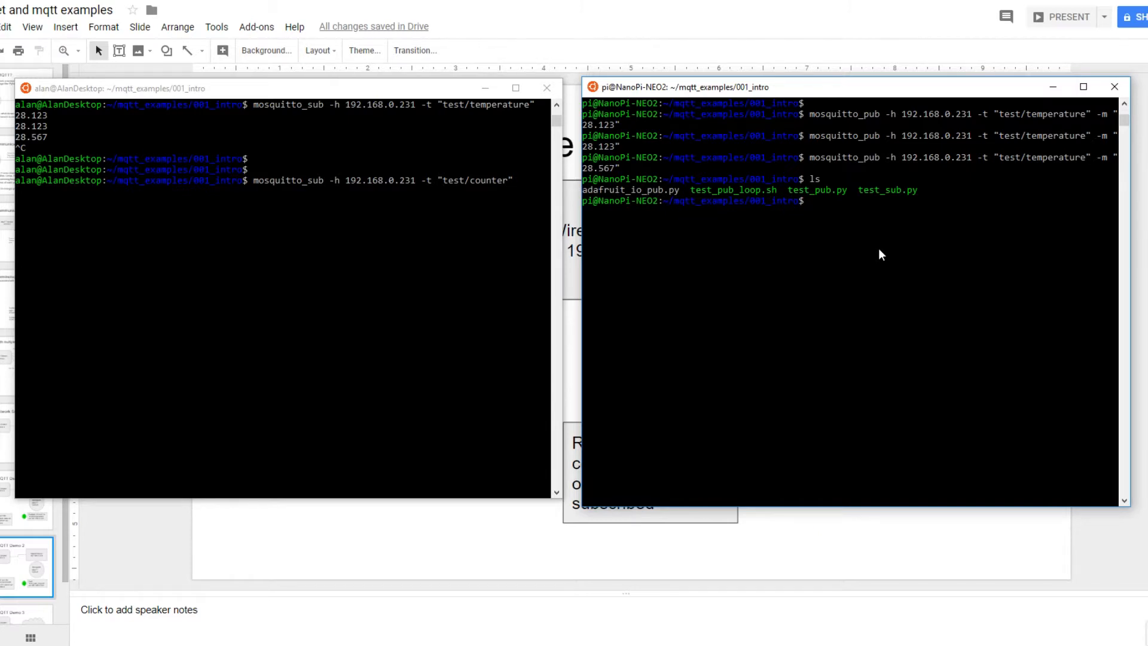
text(cat)
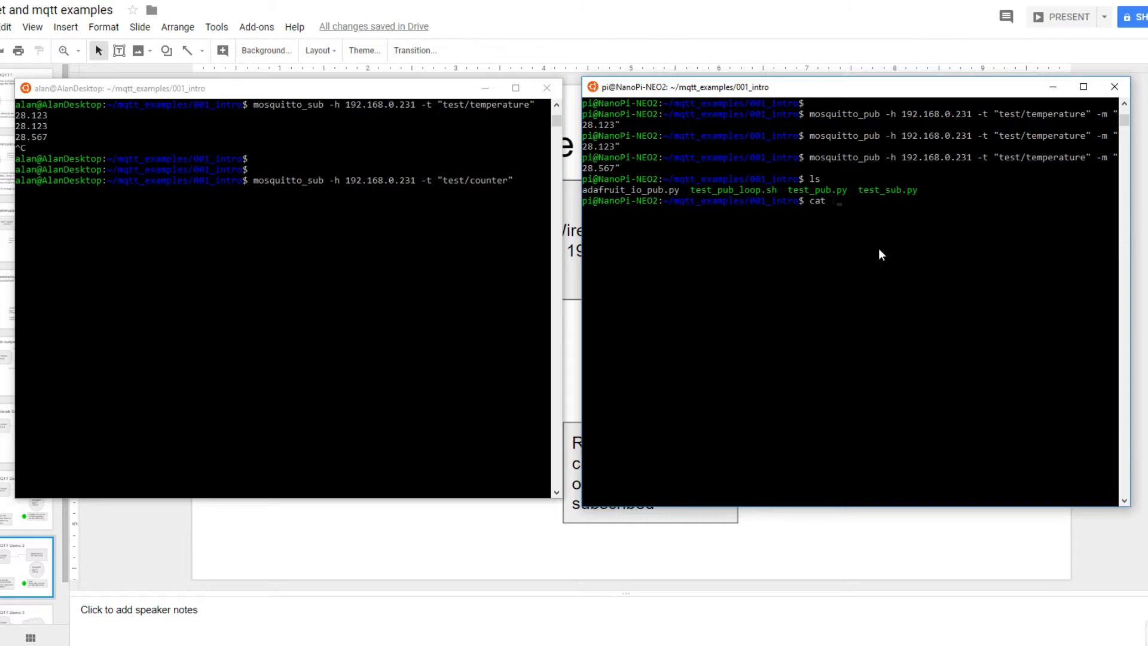
text(test)
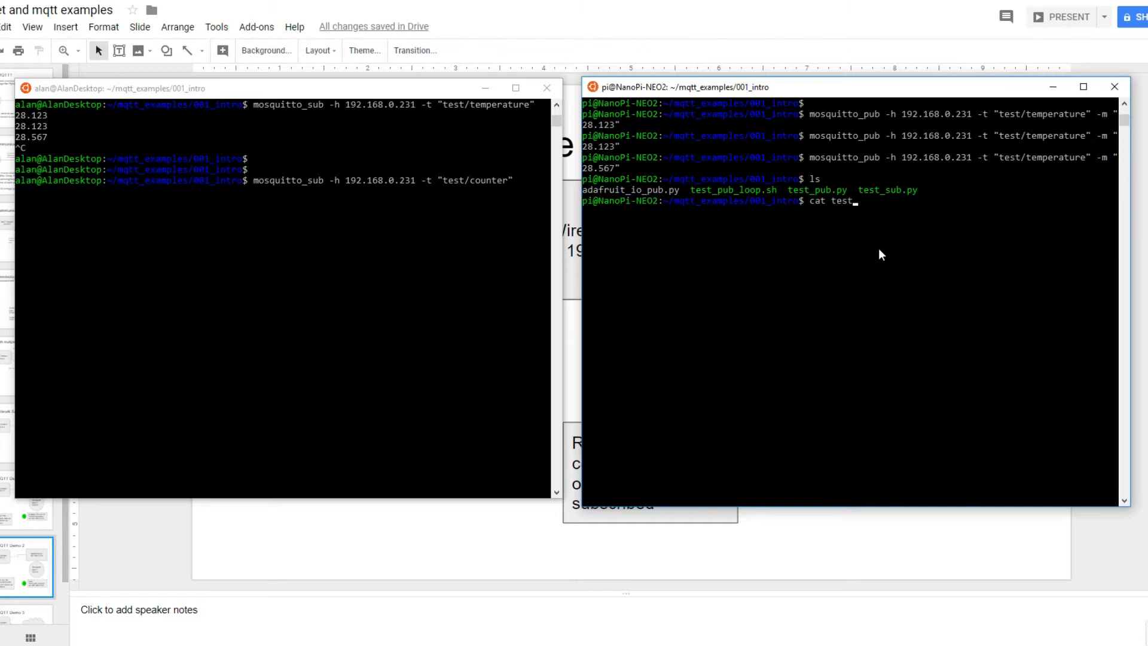
text(_pub)
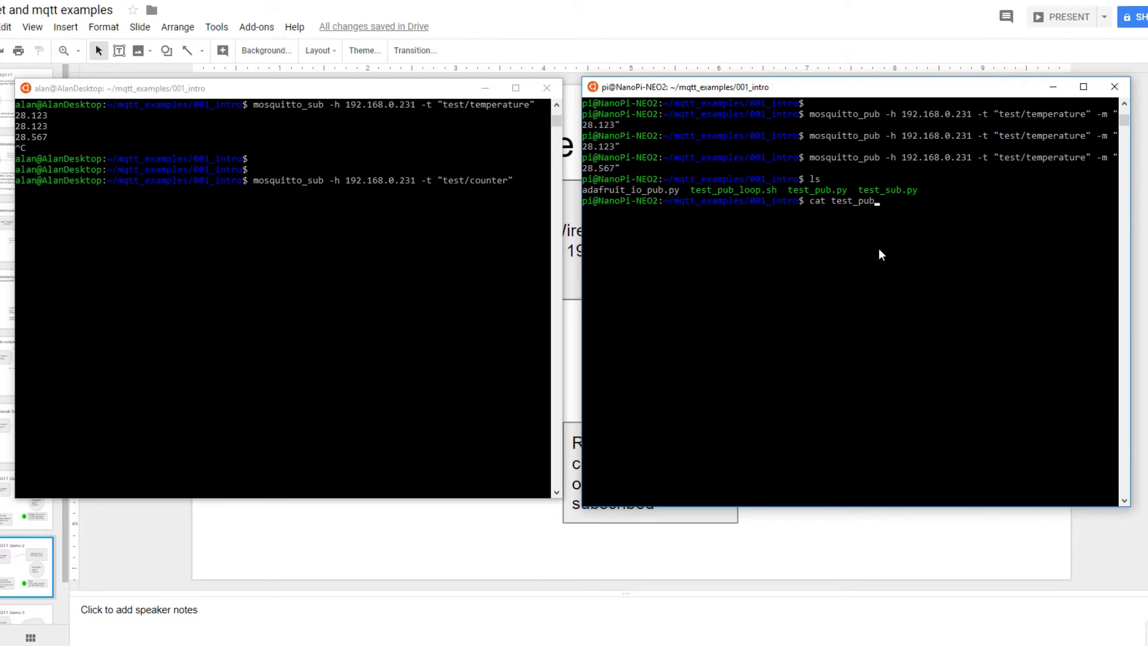
text(_loop.sh)
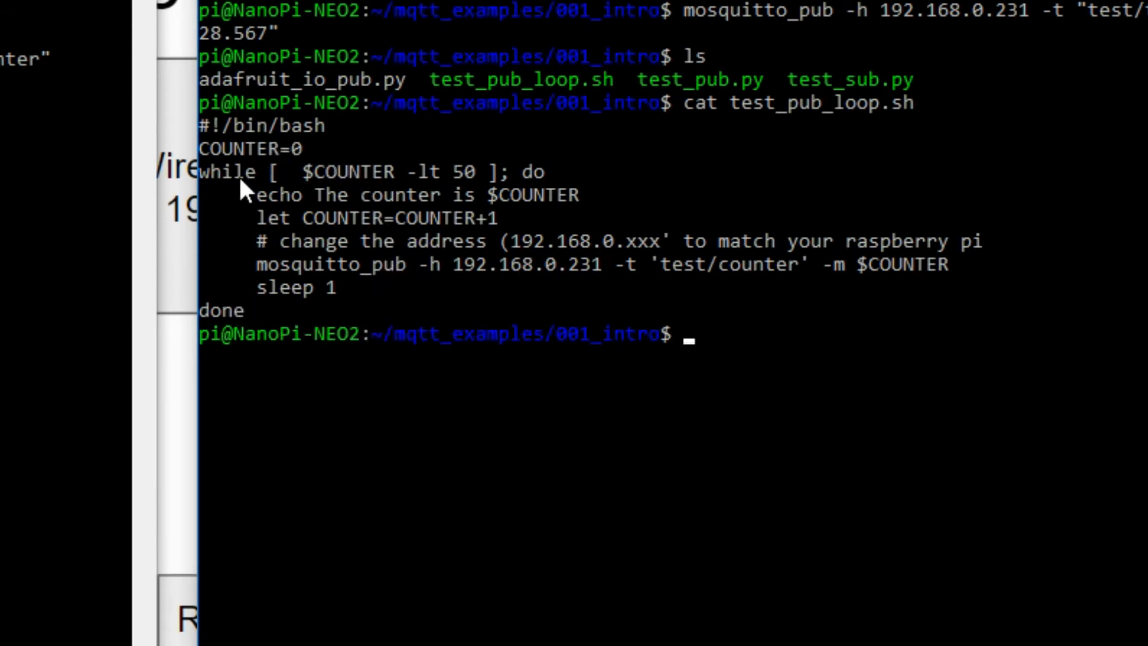
mouse_move(648, 429)
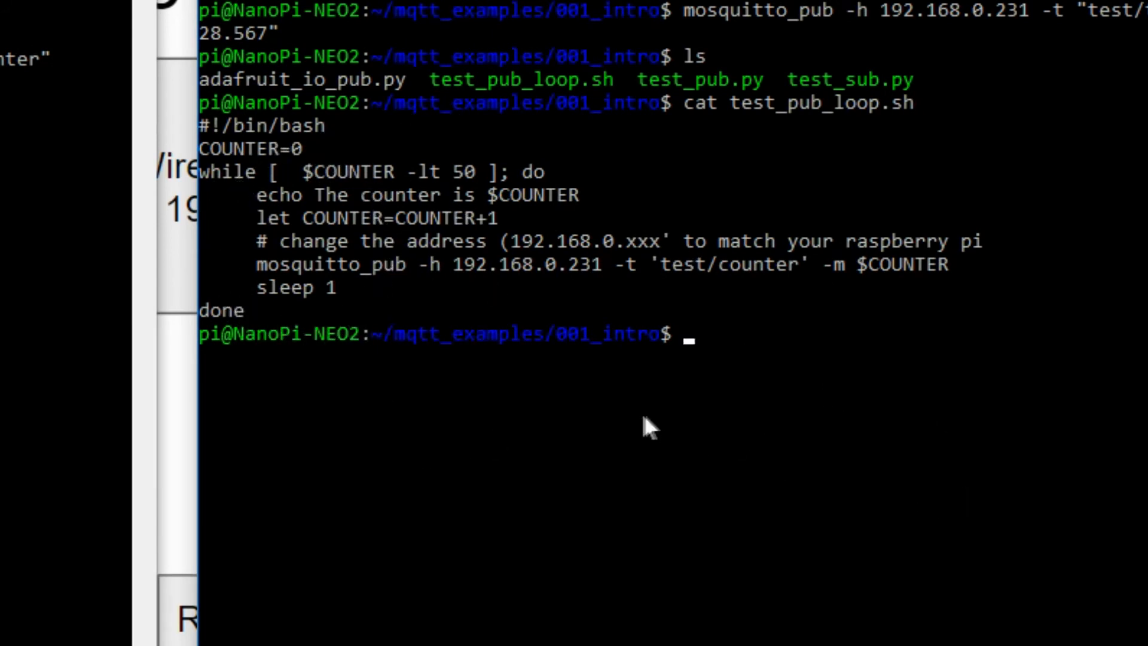
mouse_move(380, 158)
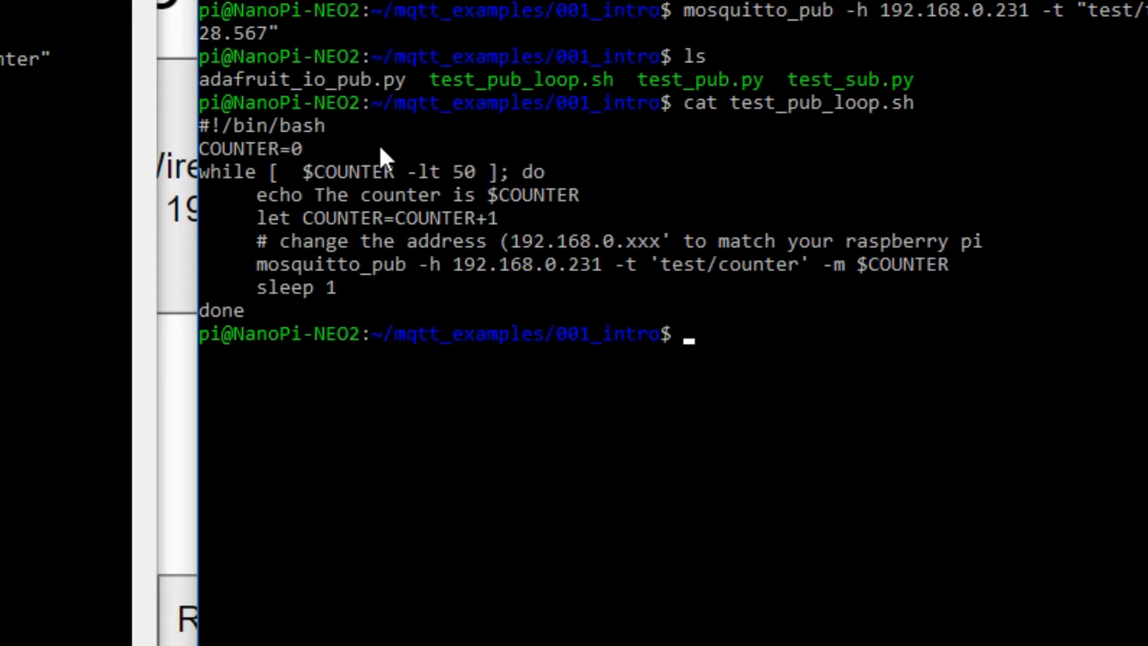
mouse_move(384, 241)
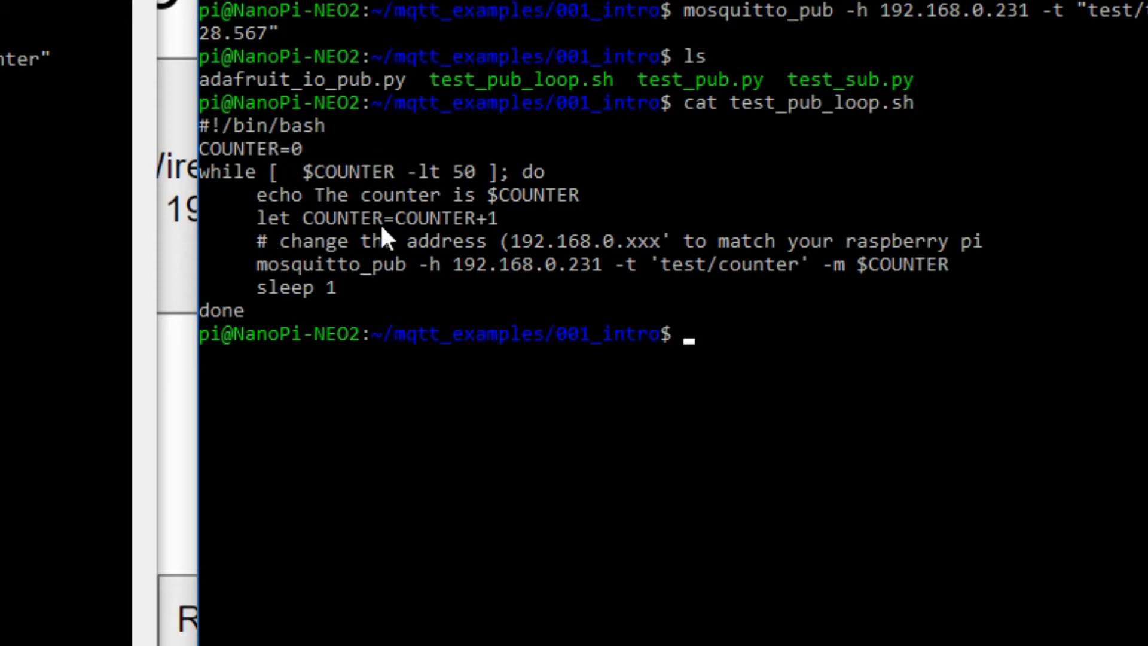
mouse_move(486, 204)
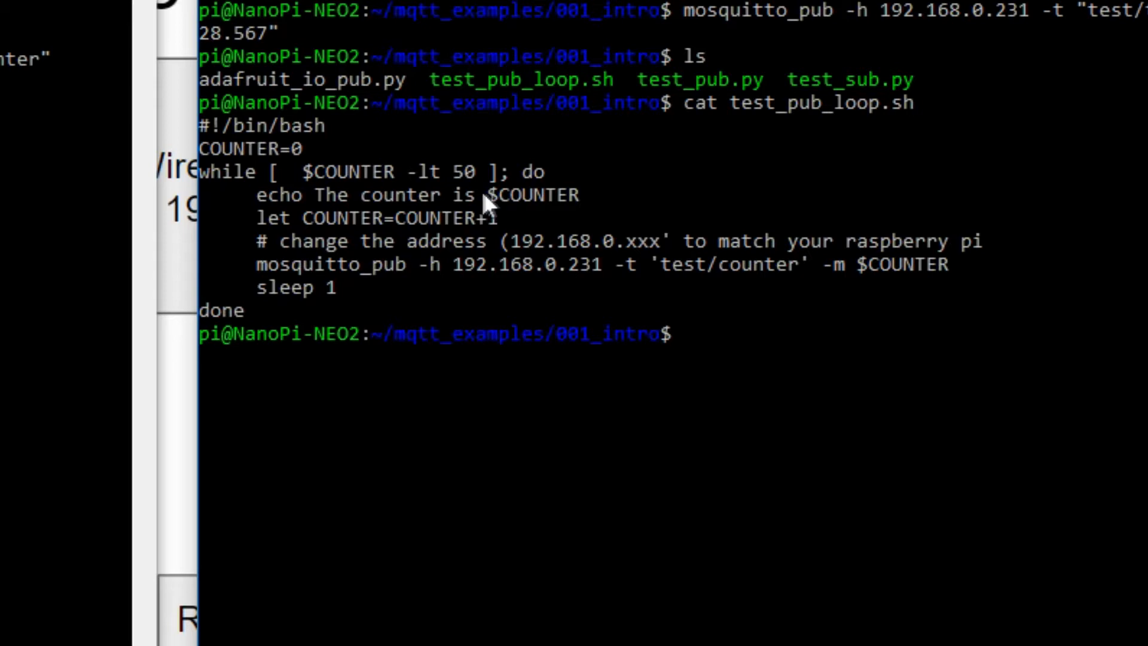
mouse_move(517, 234)
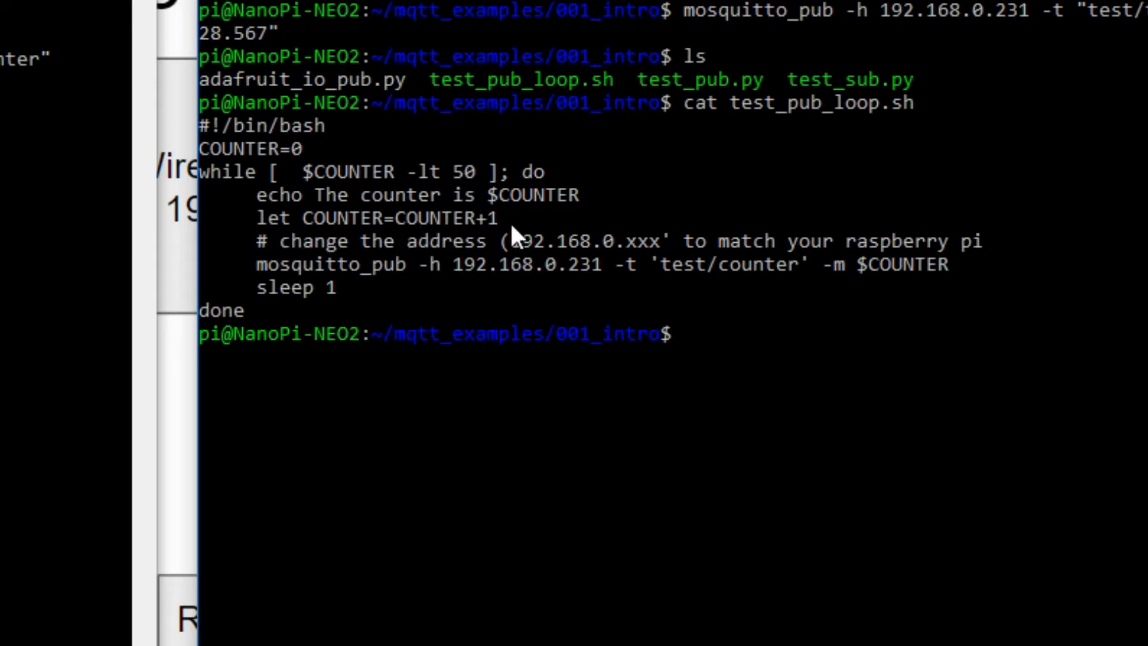
mouse_move(520, 266)
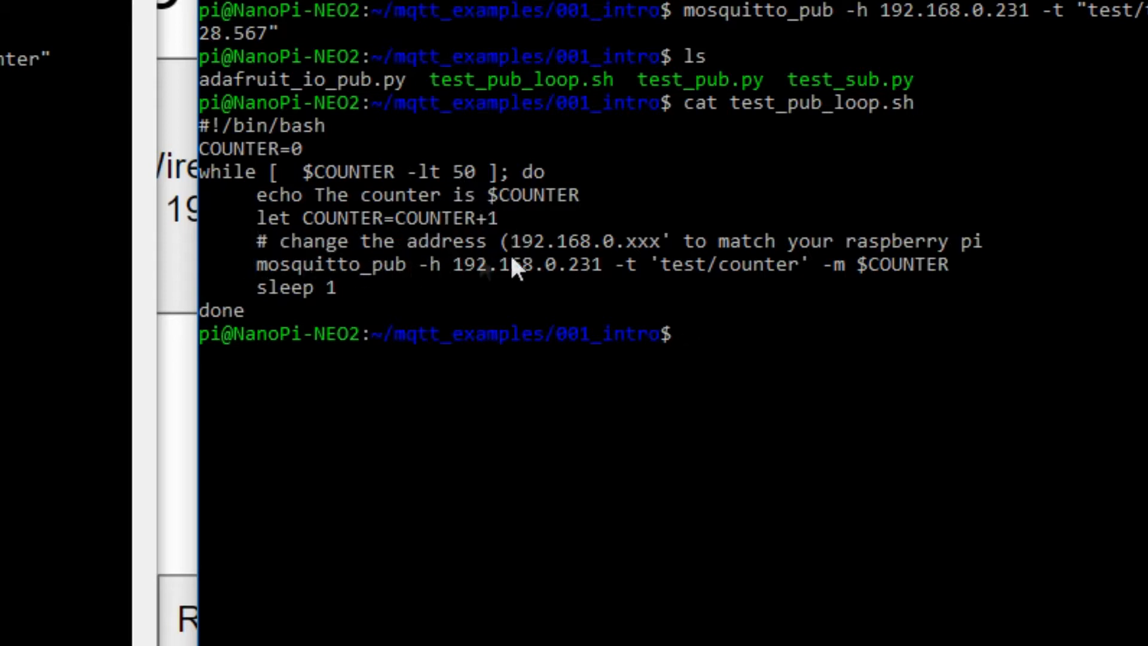
mouse_move(838, 262)
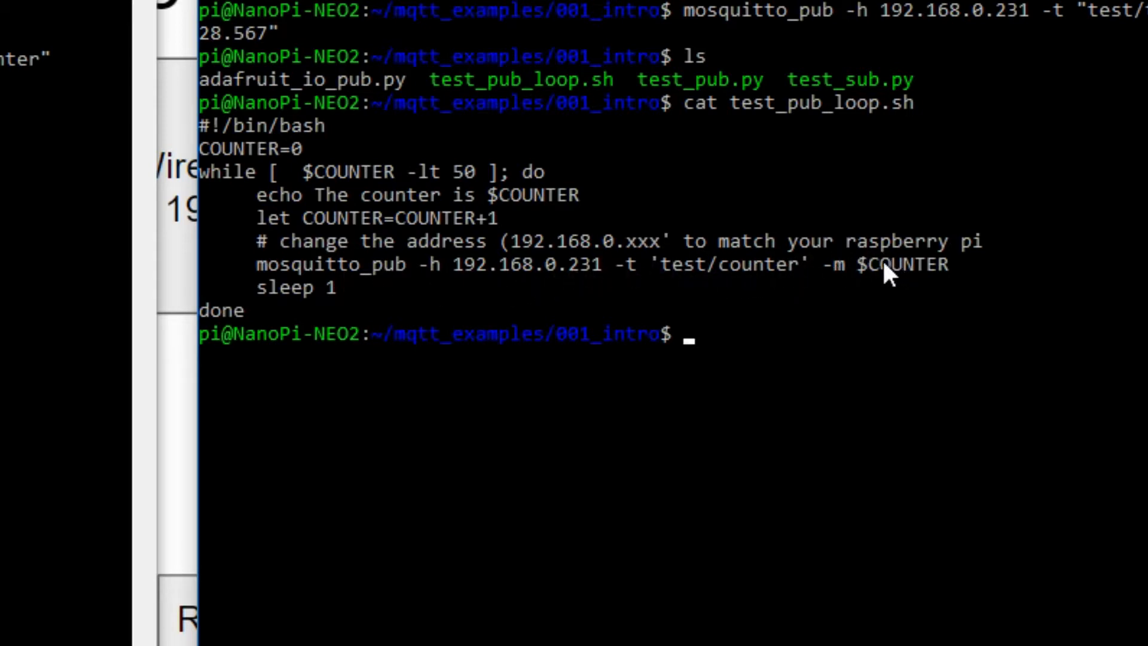
mouse_move(369, 297)
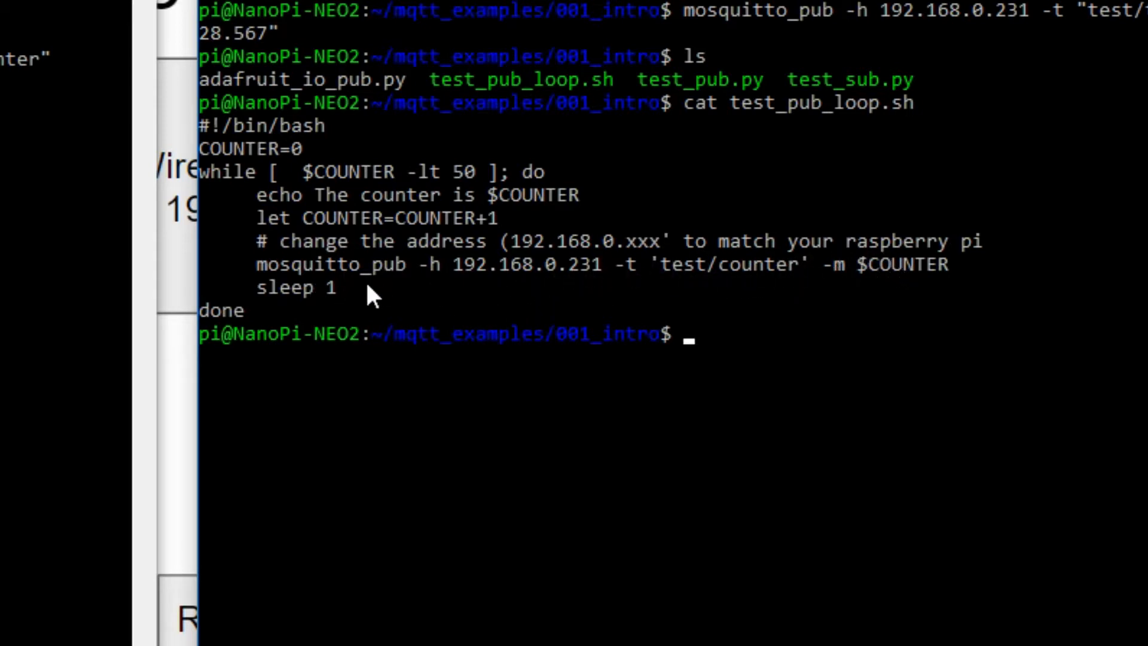
mouse_move(652, 213)
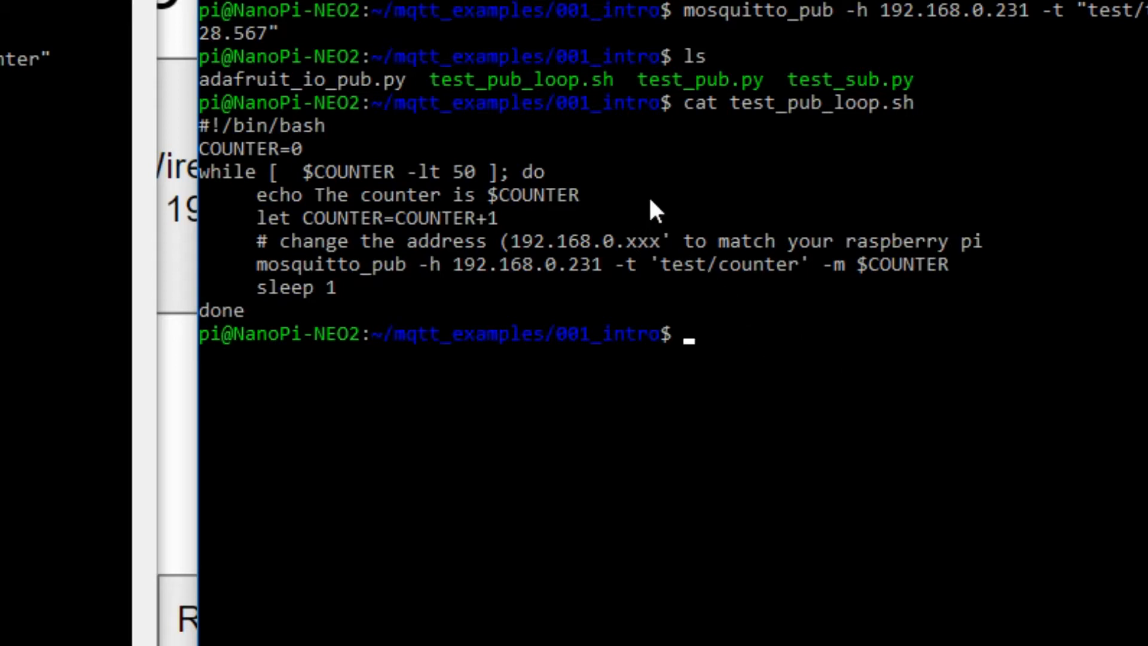
- Run ./test_pub_loop.sh on the NanoPi to publish increasing counter values
text(.)
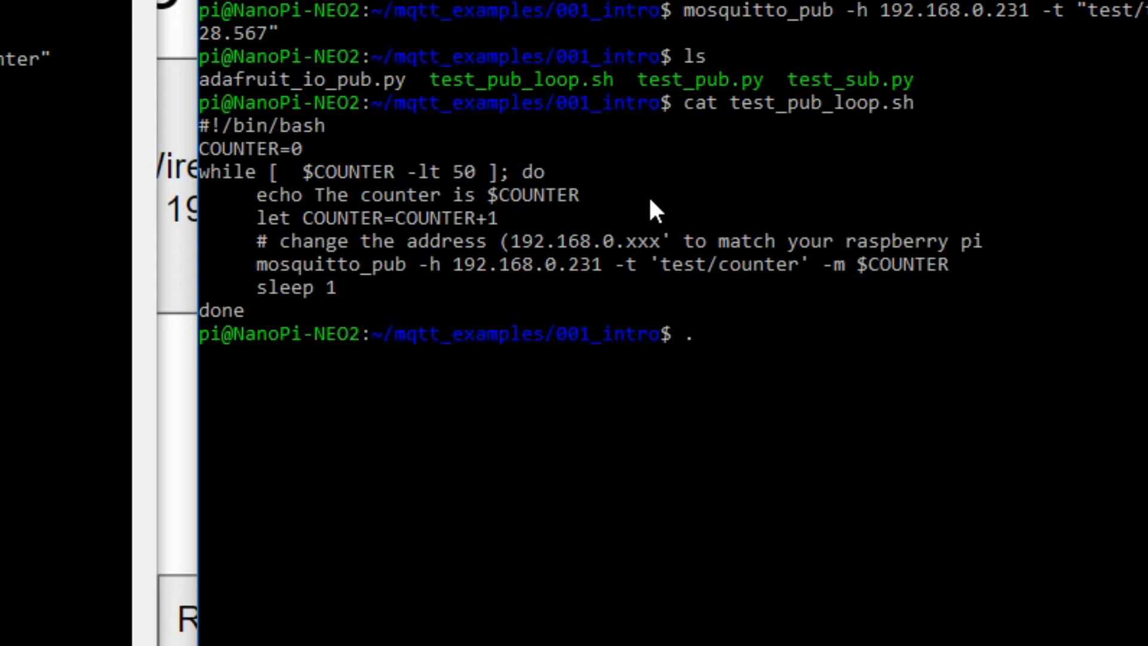
text(/test)
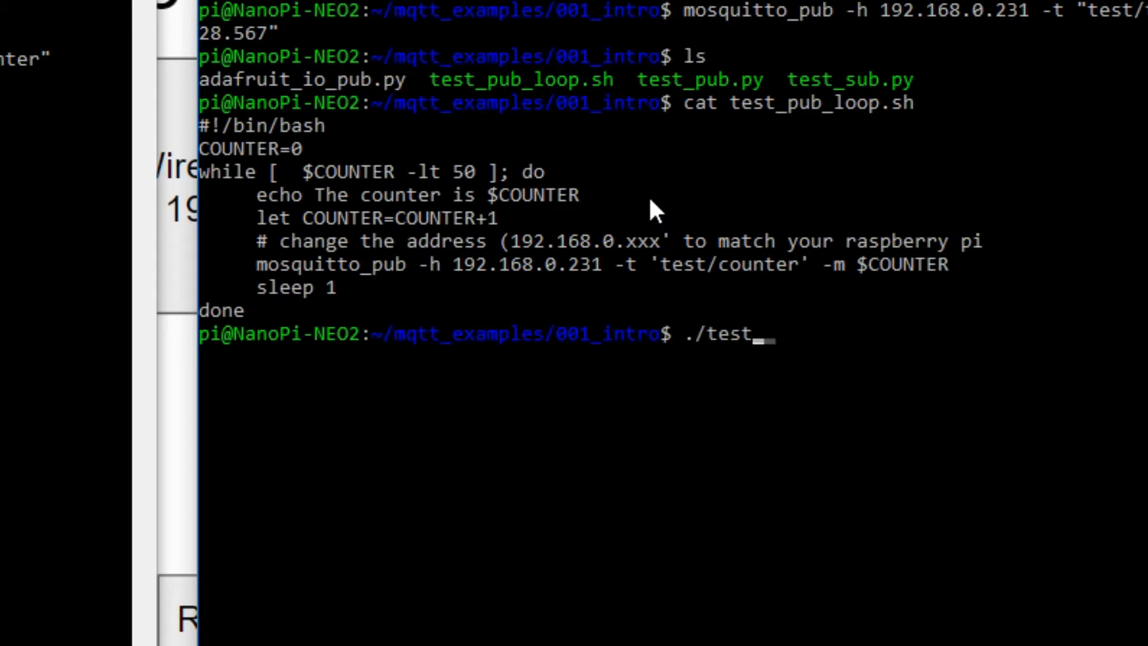
text(_pub)
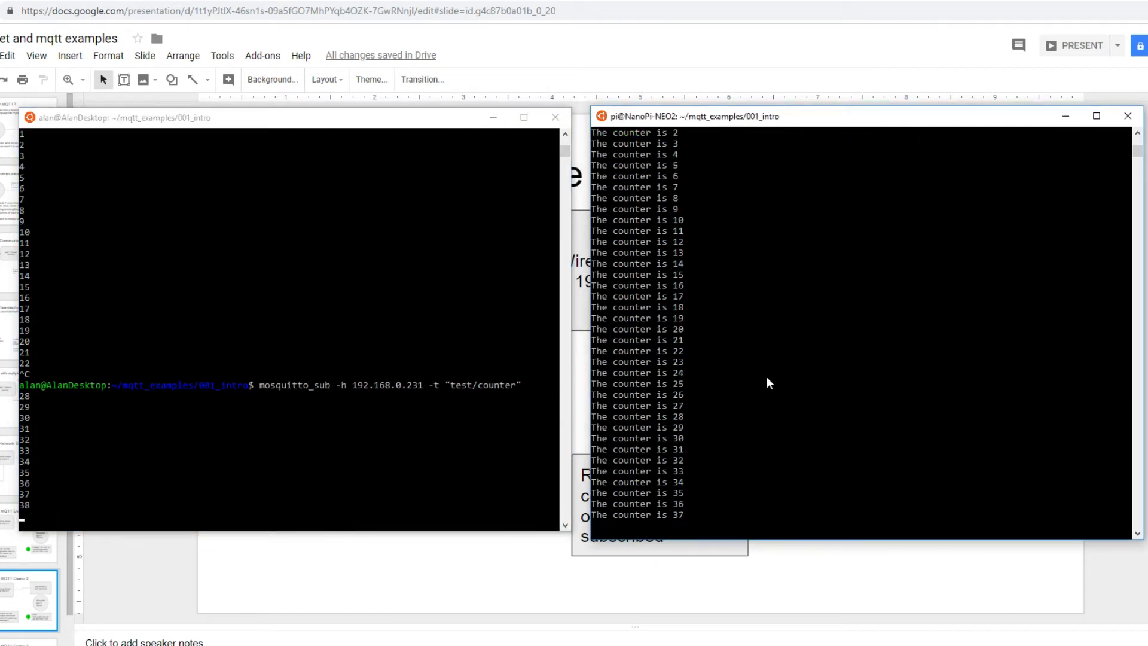
- Stop the counter publishing loop with Ctrl+C before rerunning it for the PC subscriber
key(ctrl+c)
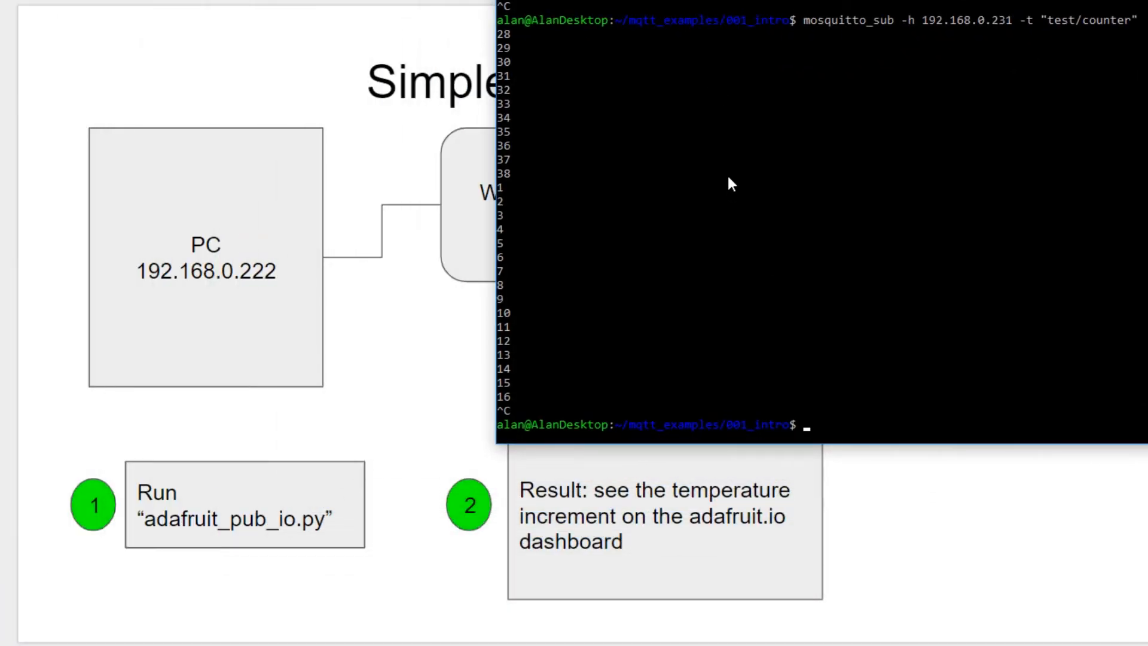
- List the PC files and run python adafruit_io_pub.py to feed the Adafruit IO gauge
text(ls)
text(p)
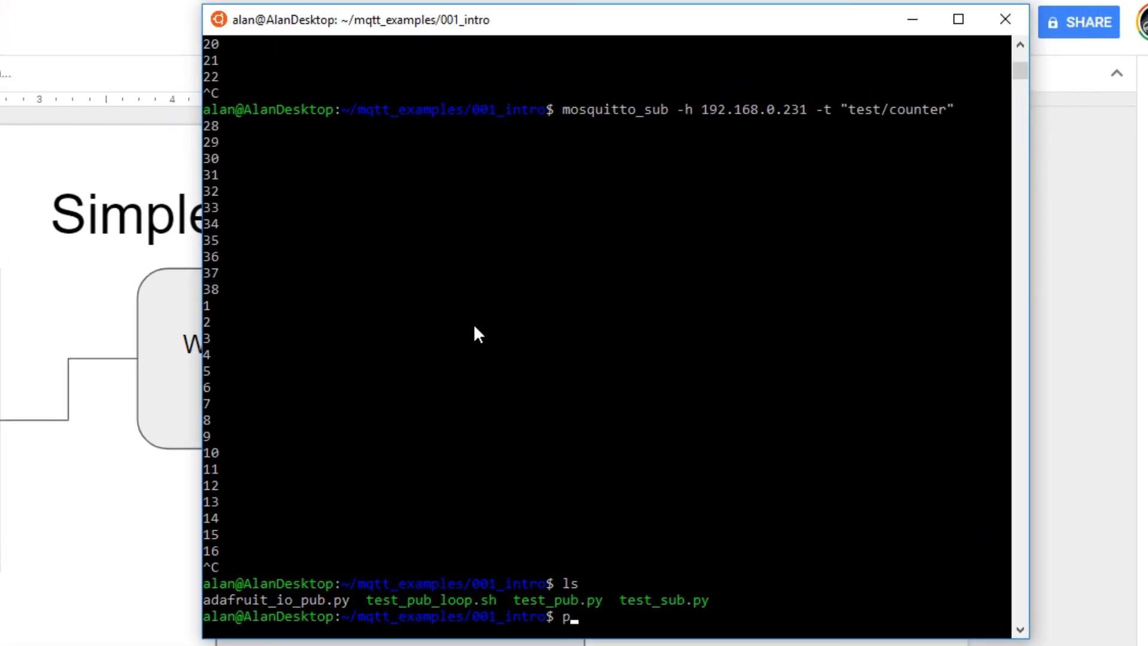
text(ython)
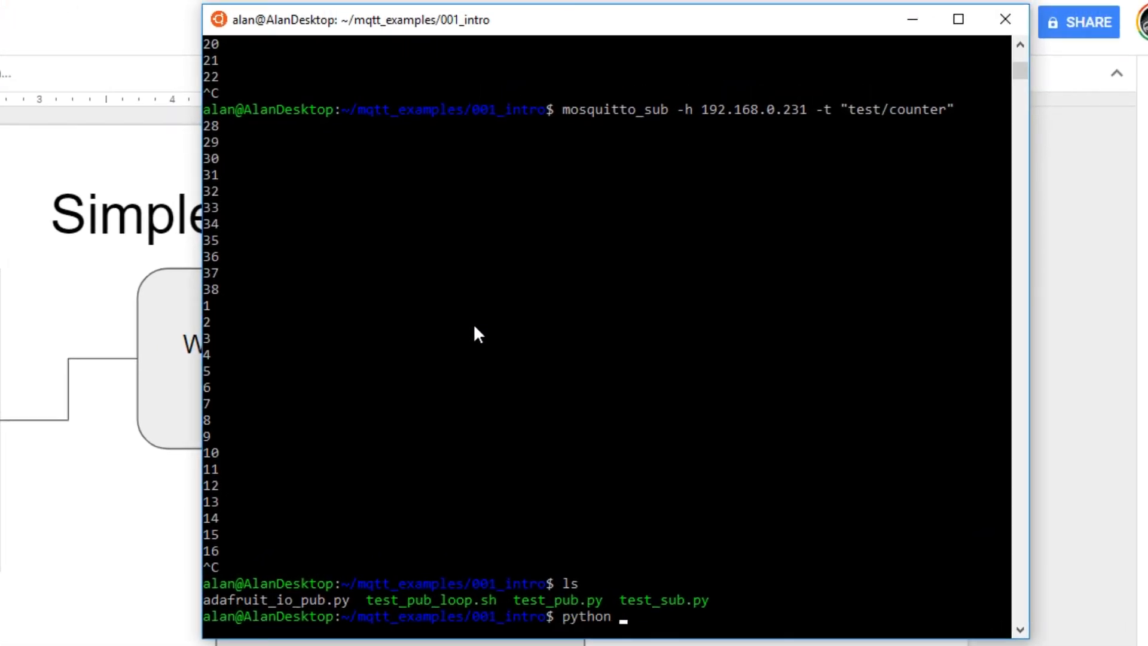
text(ada)
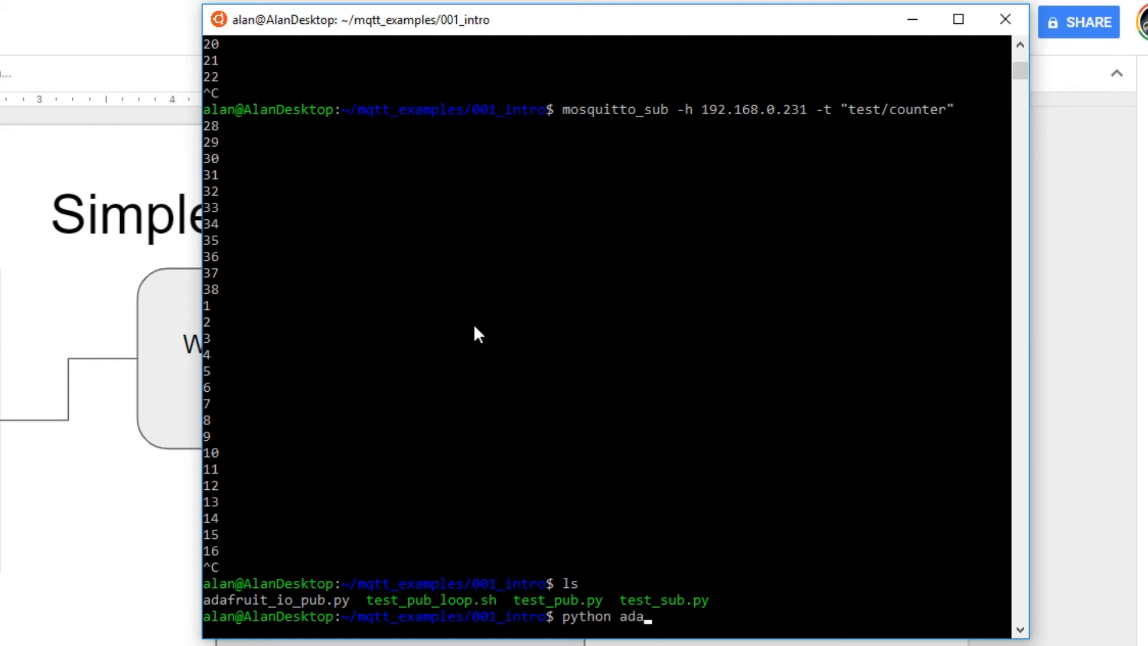
text(fruit_io_pub.py)
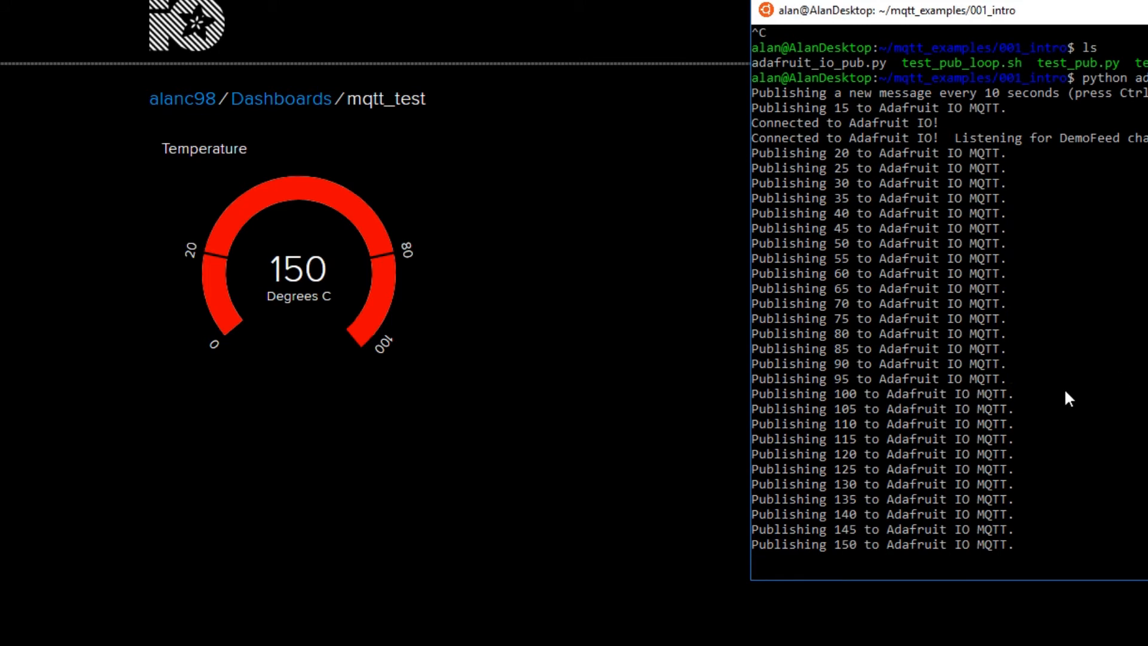
- Stop adafruit_io_pub.py and rerun it so the gauge climbs from 15 to 30
key(ctrl+c)
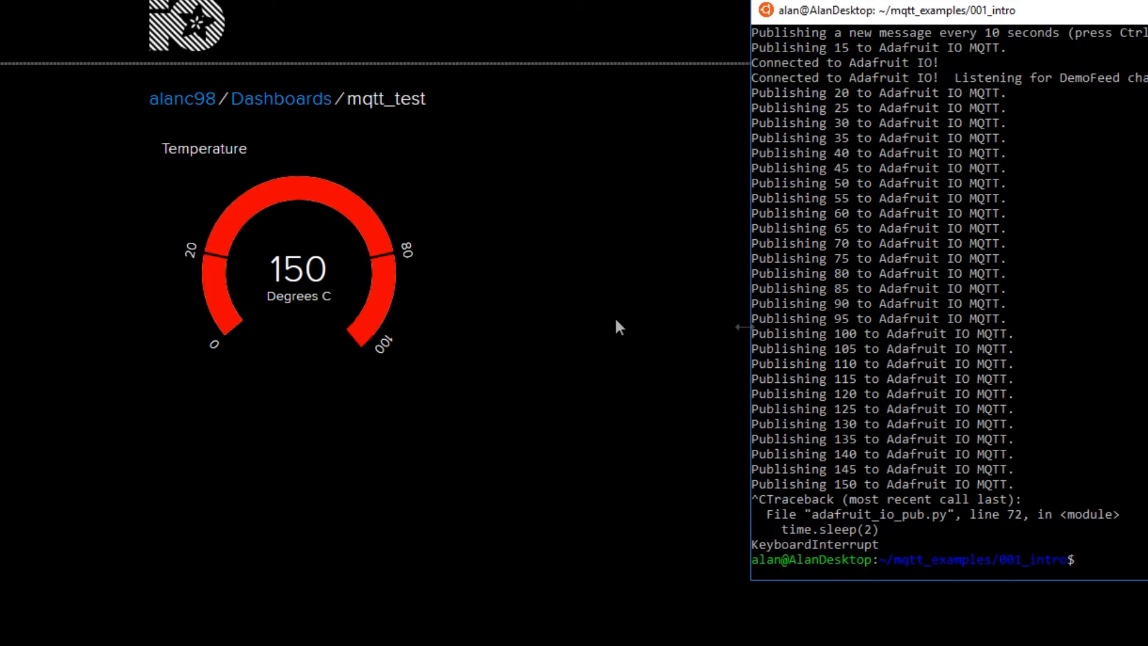
text(python ad)
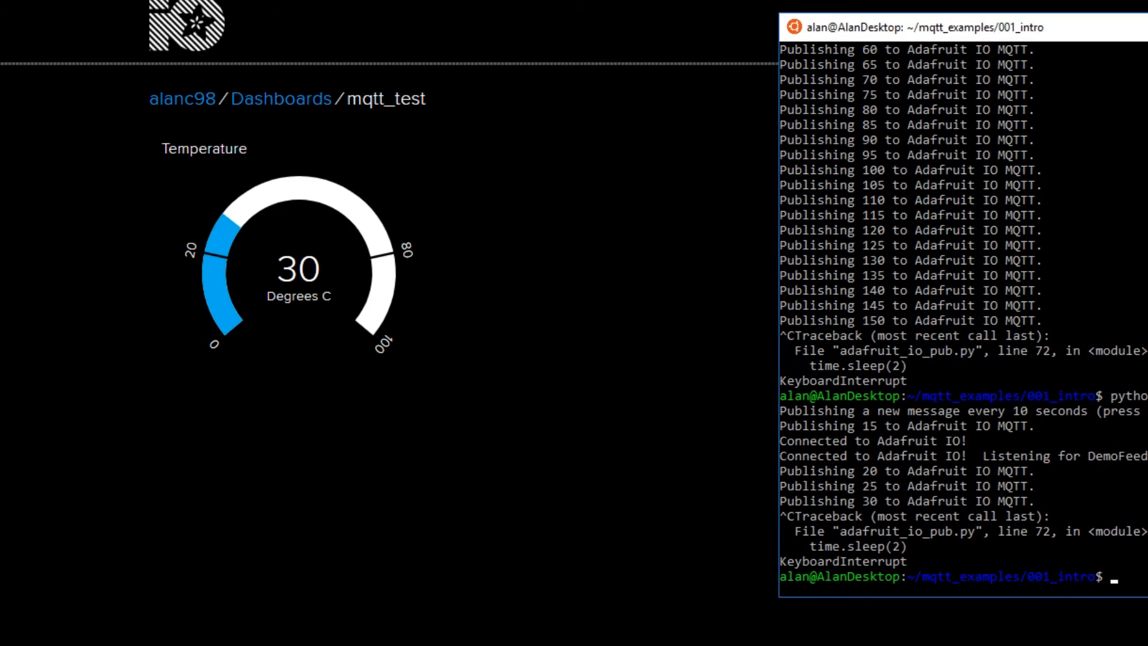
mouse_move(1083, 20)
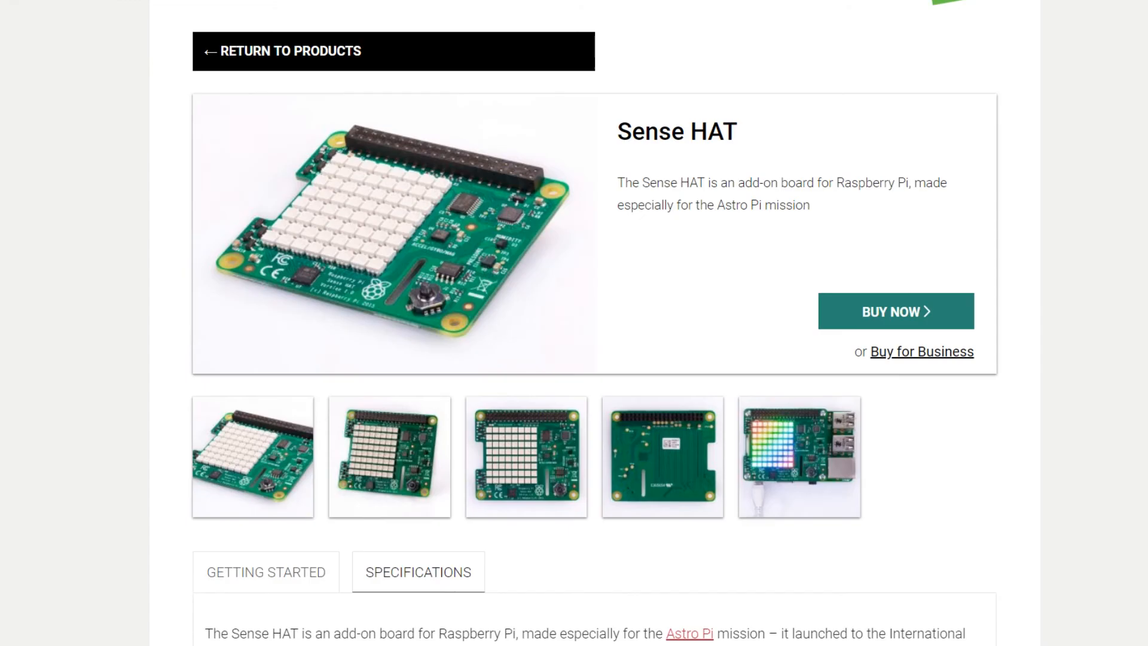
mouse_move(508, 167)
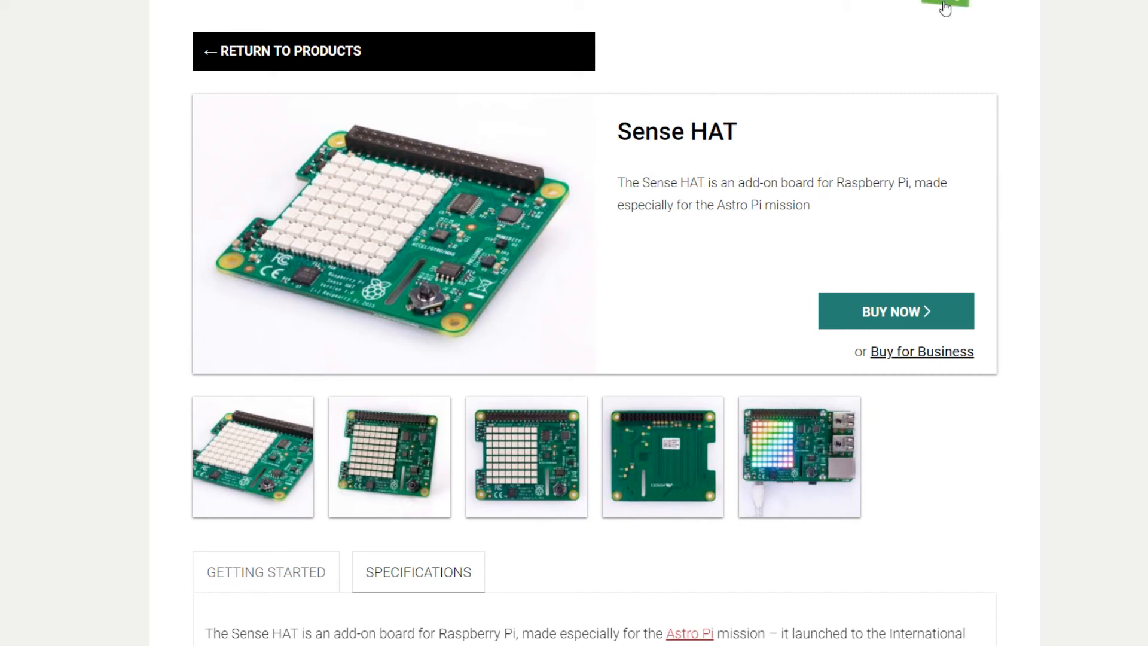
mouse_move(638, 180)
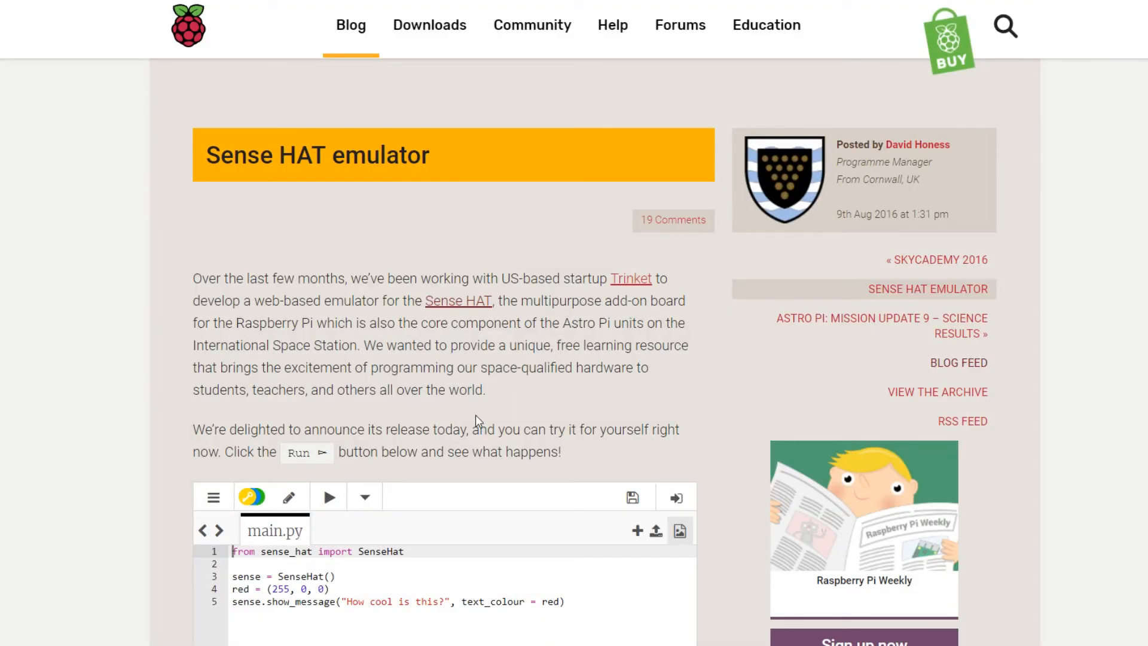
- Scroll down the Sense HAT emulator blog post to the emulator screenshots and sensor sliders
scroll(down, 3)
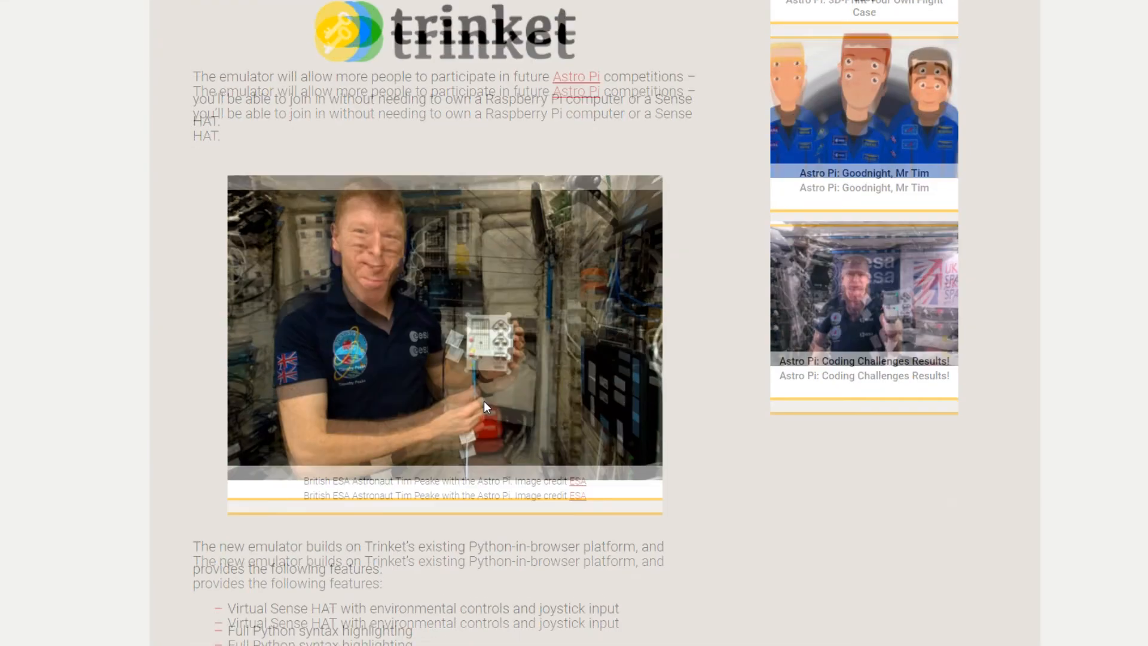
scroll(down, 3)
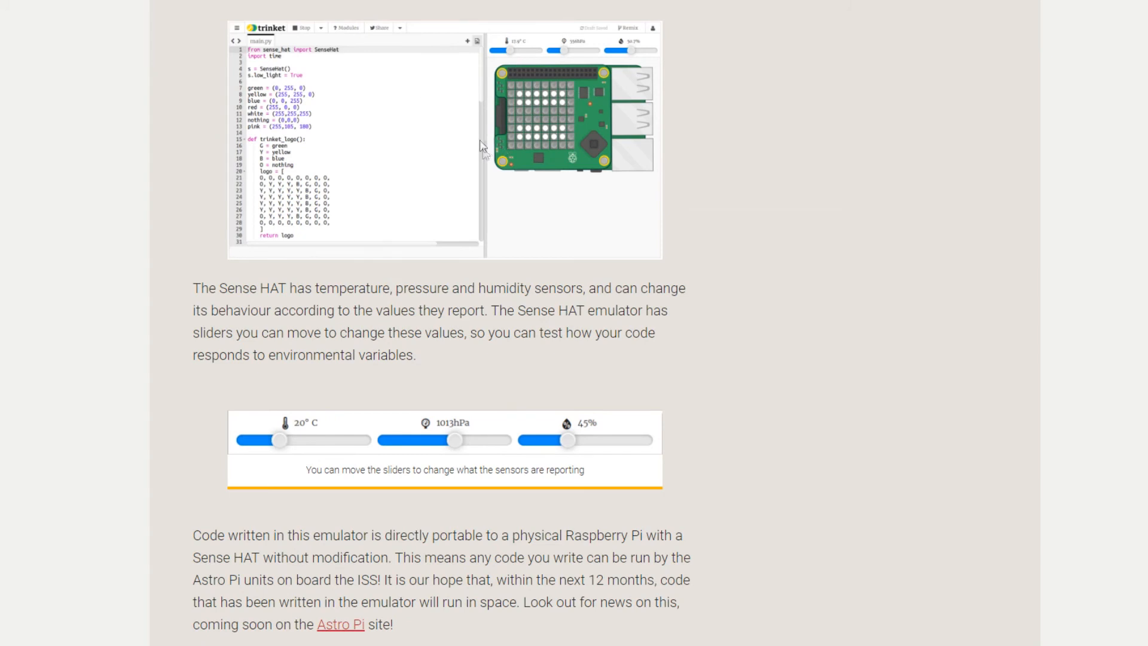
mouse_move(589, 111)
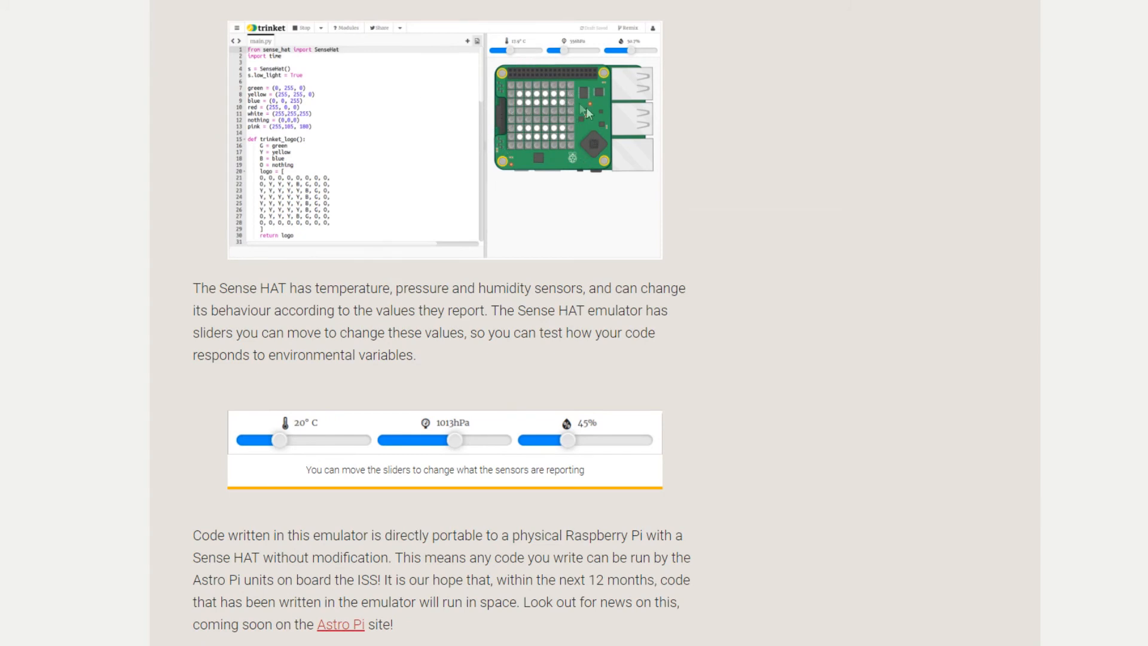
mouse_move(726, 235)
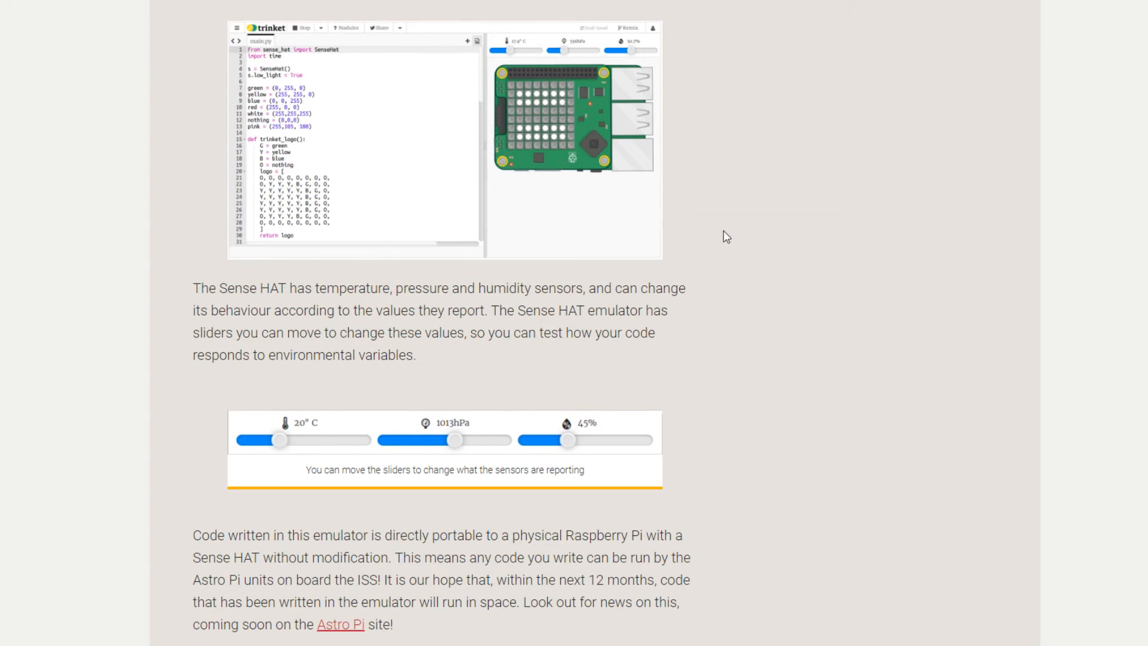
mouse_move(696, 272)
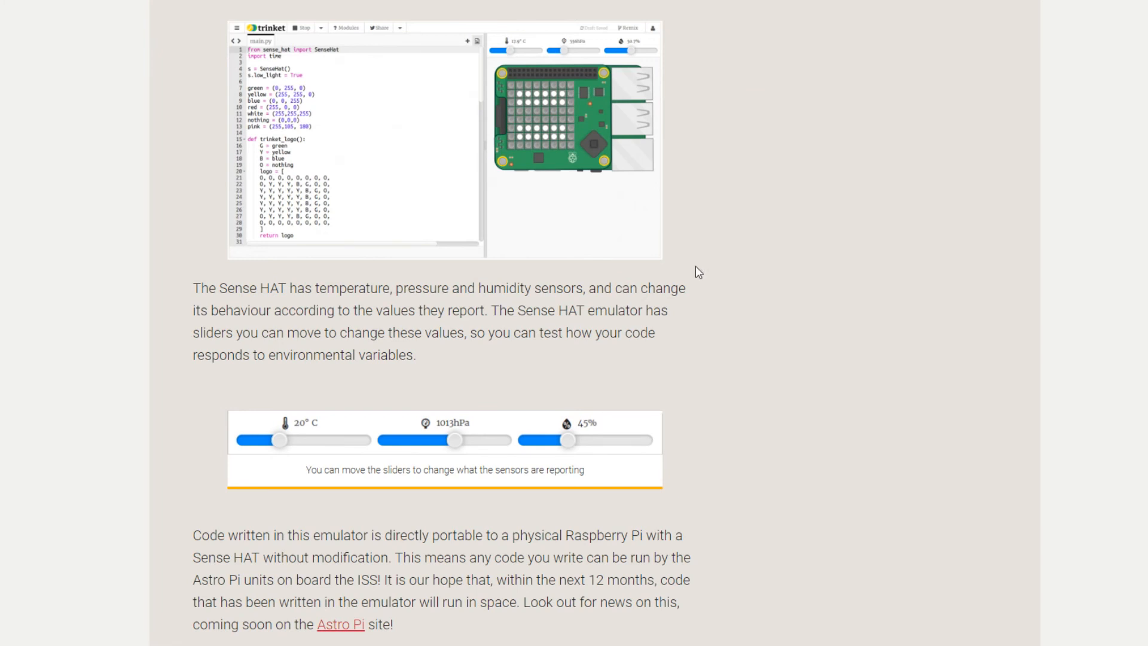
mouse_move(705, 250)
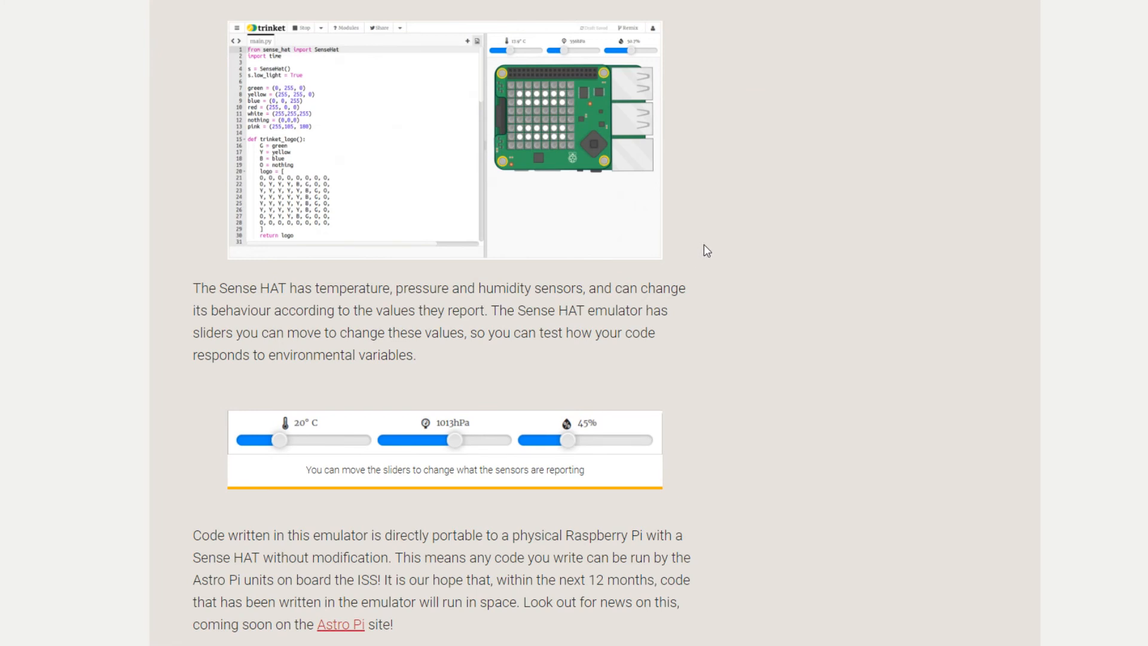
scroll(down, 3)
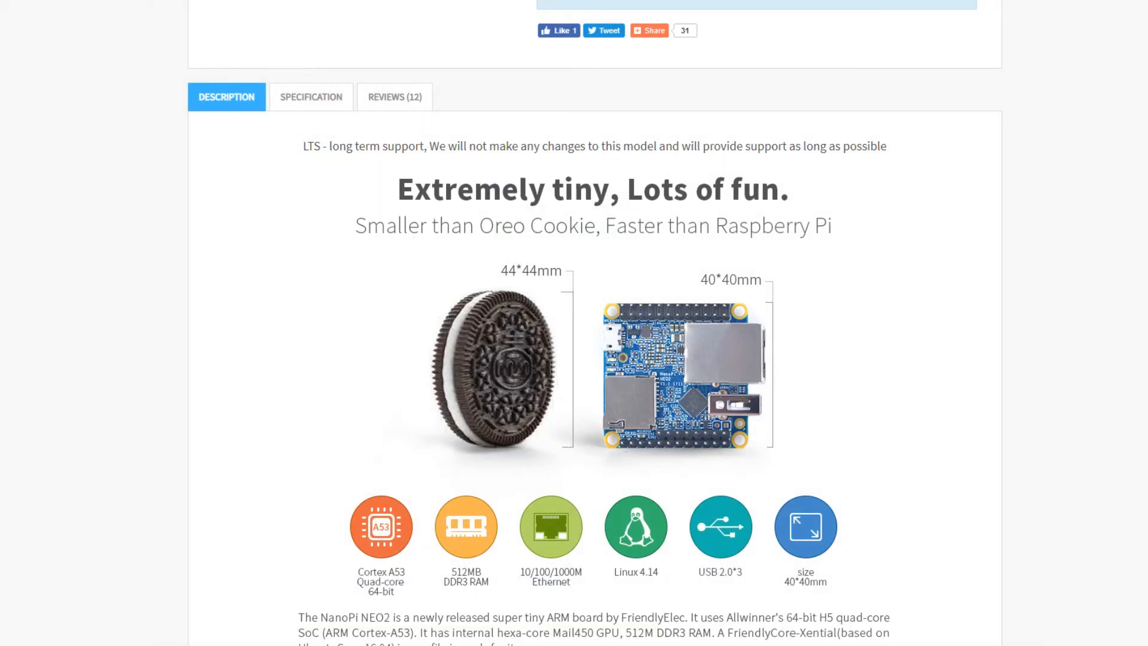
mouse_move(654, 372)
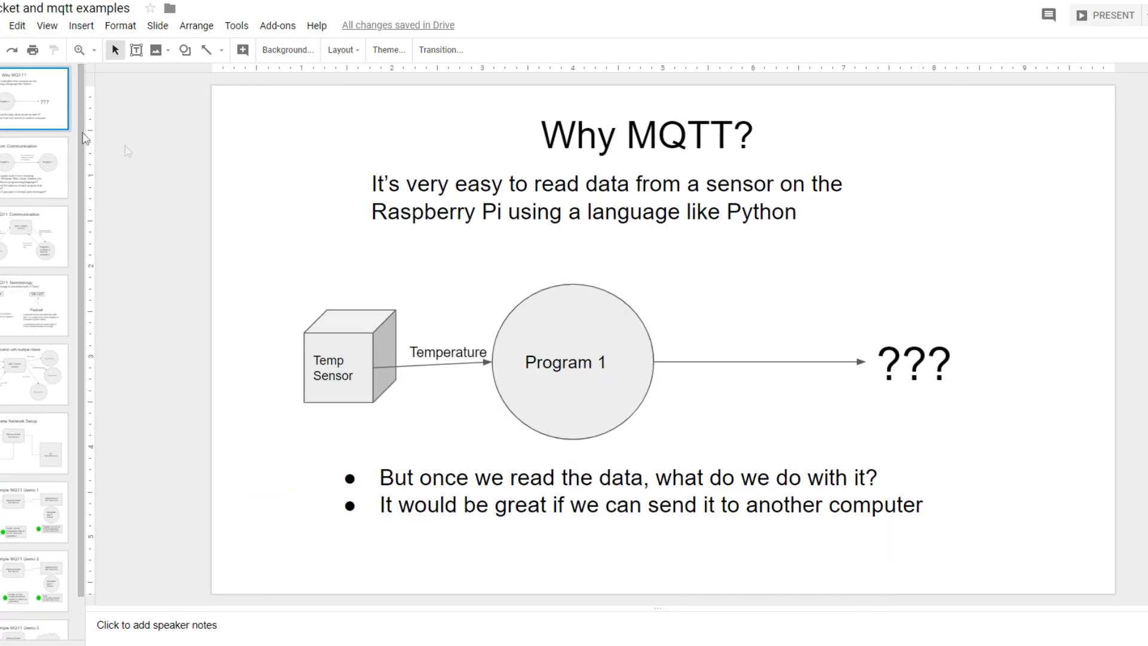
mouse_move(120, 204)
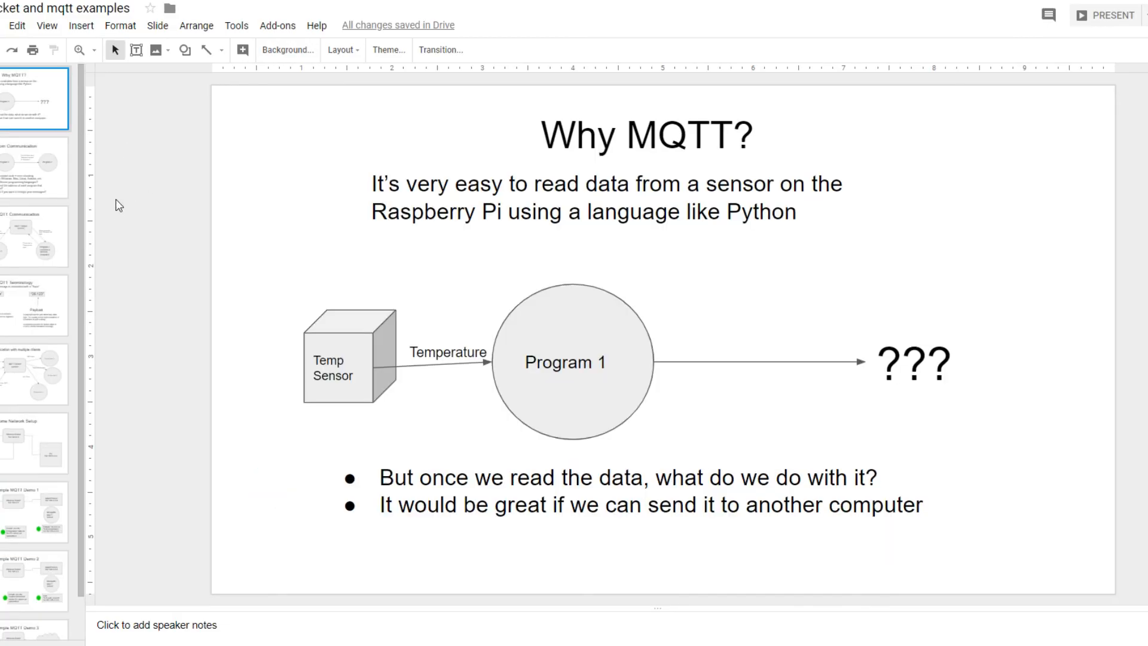
mouse_move(132, 233)
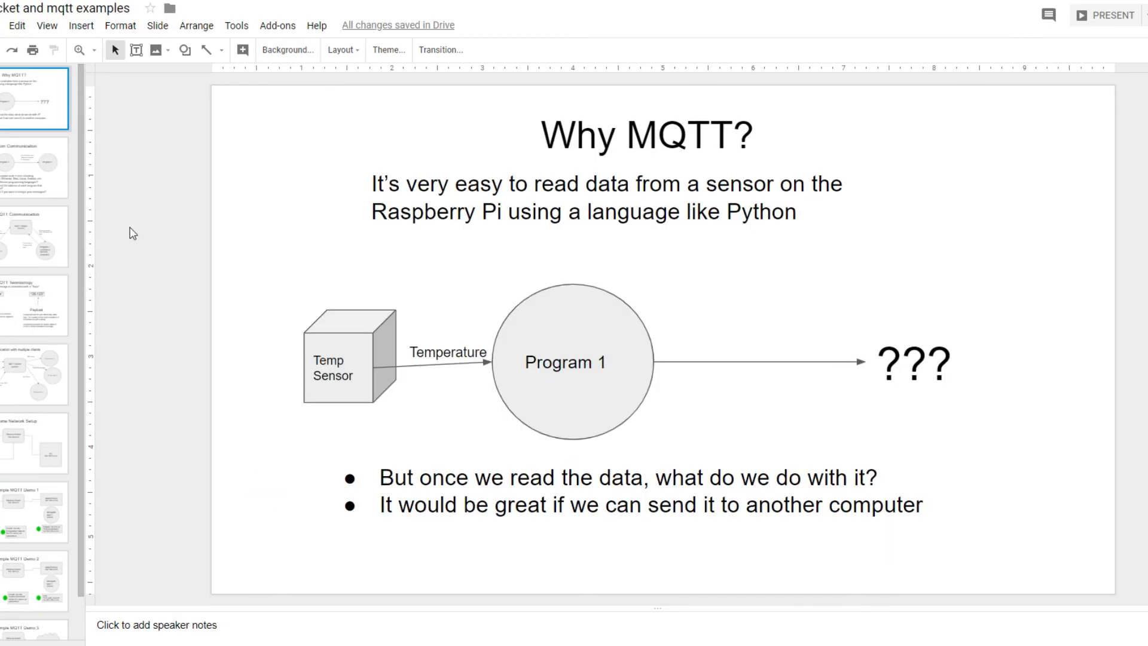
mouse_move(243, 237)
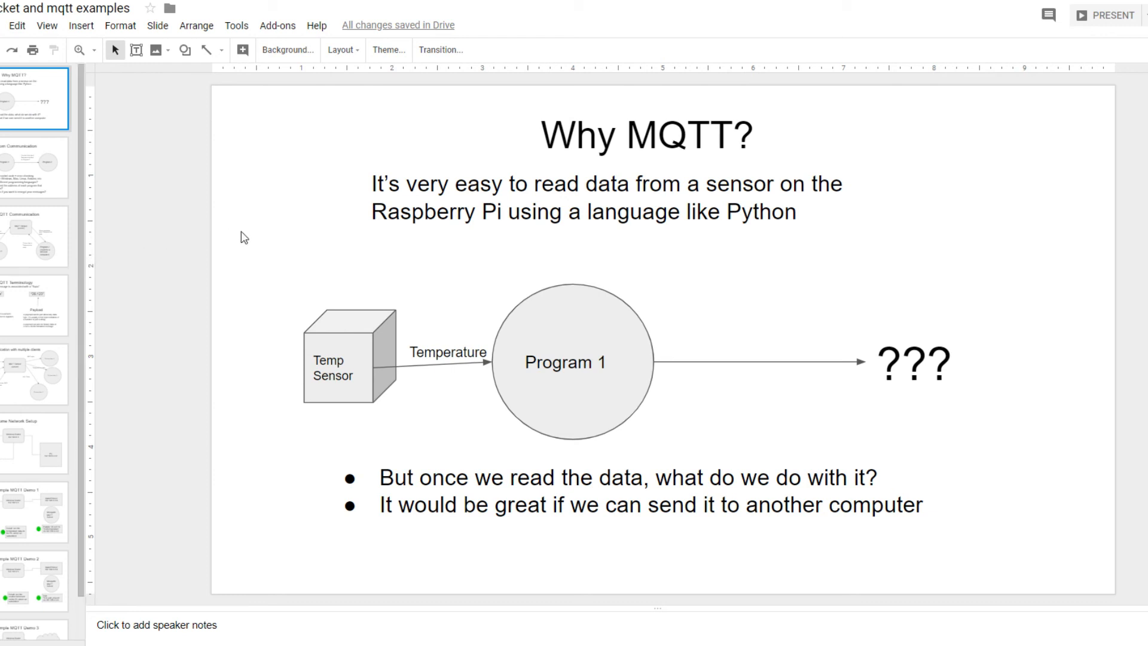